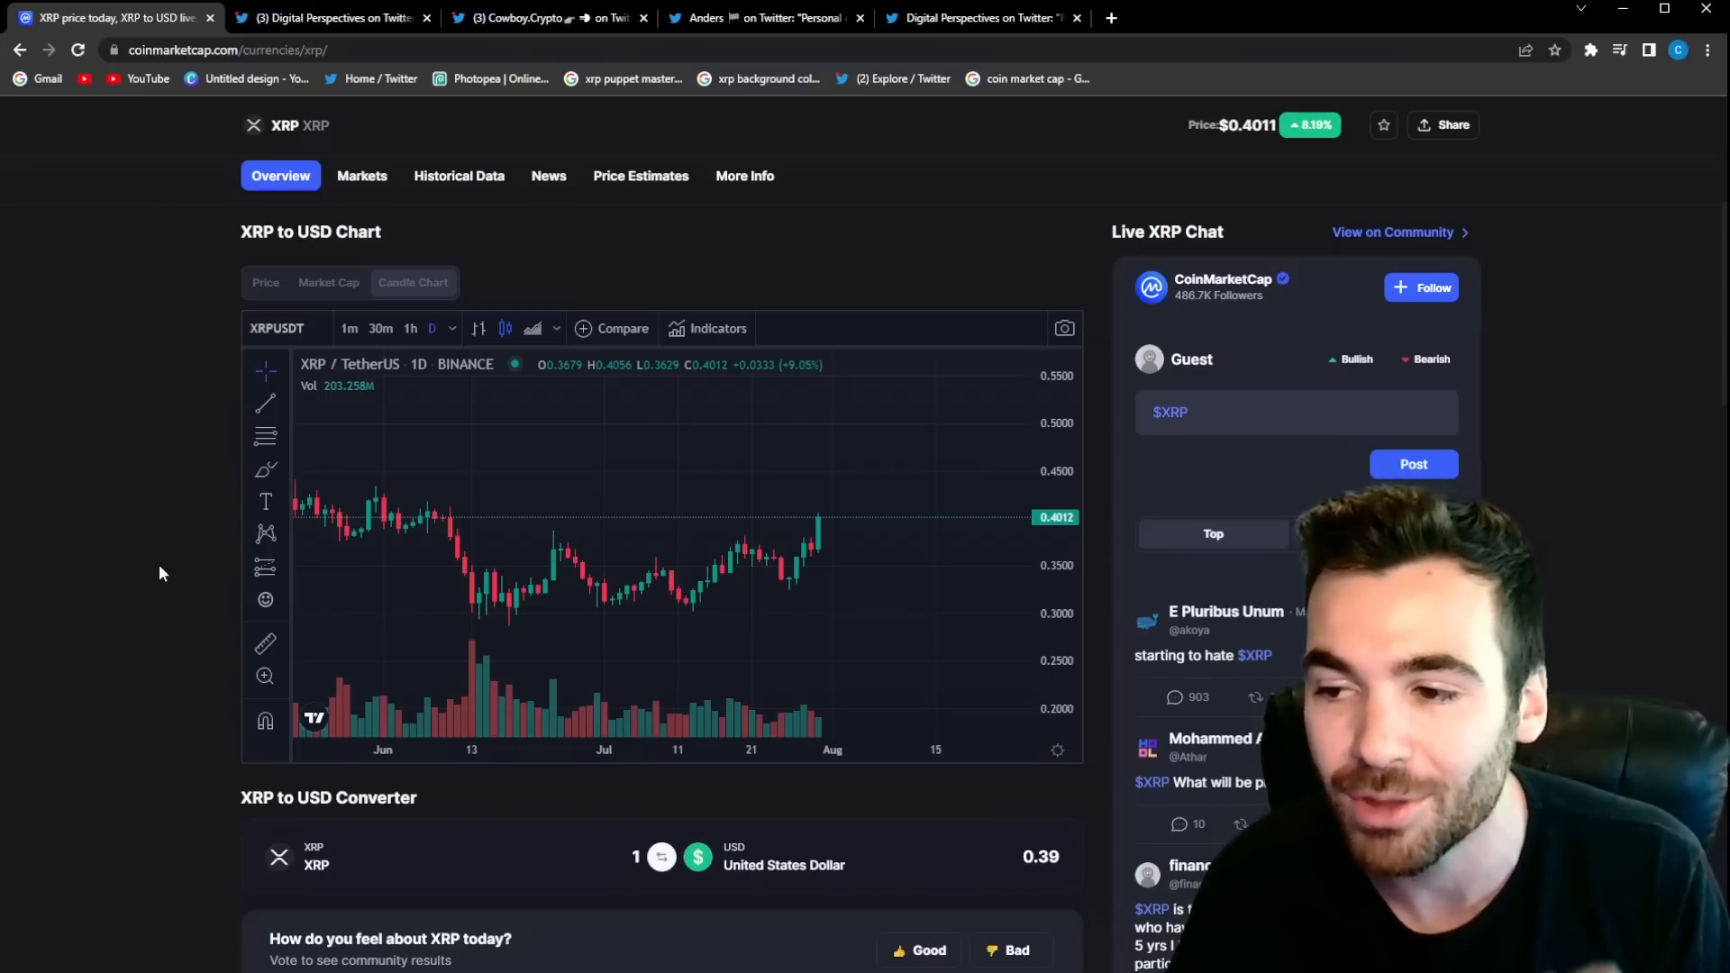
Step: Switch to the Digital Perspectives tab showing Ripple's XRP secondary-market buyback retweet
click(328, 18)
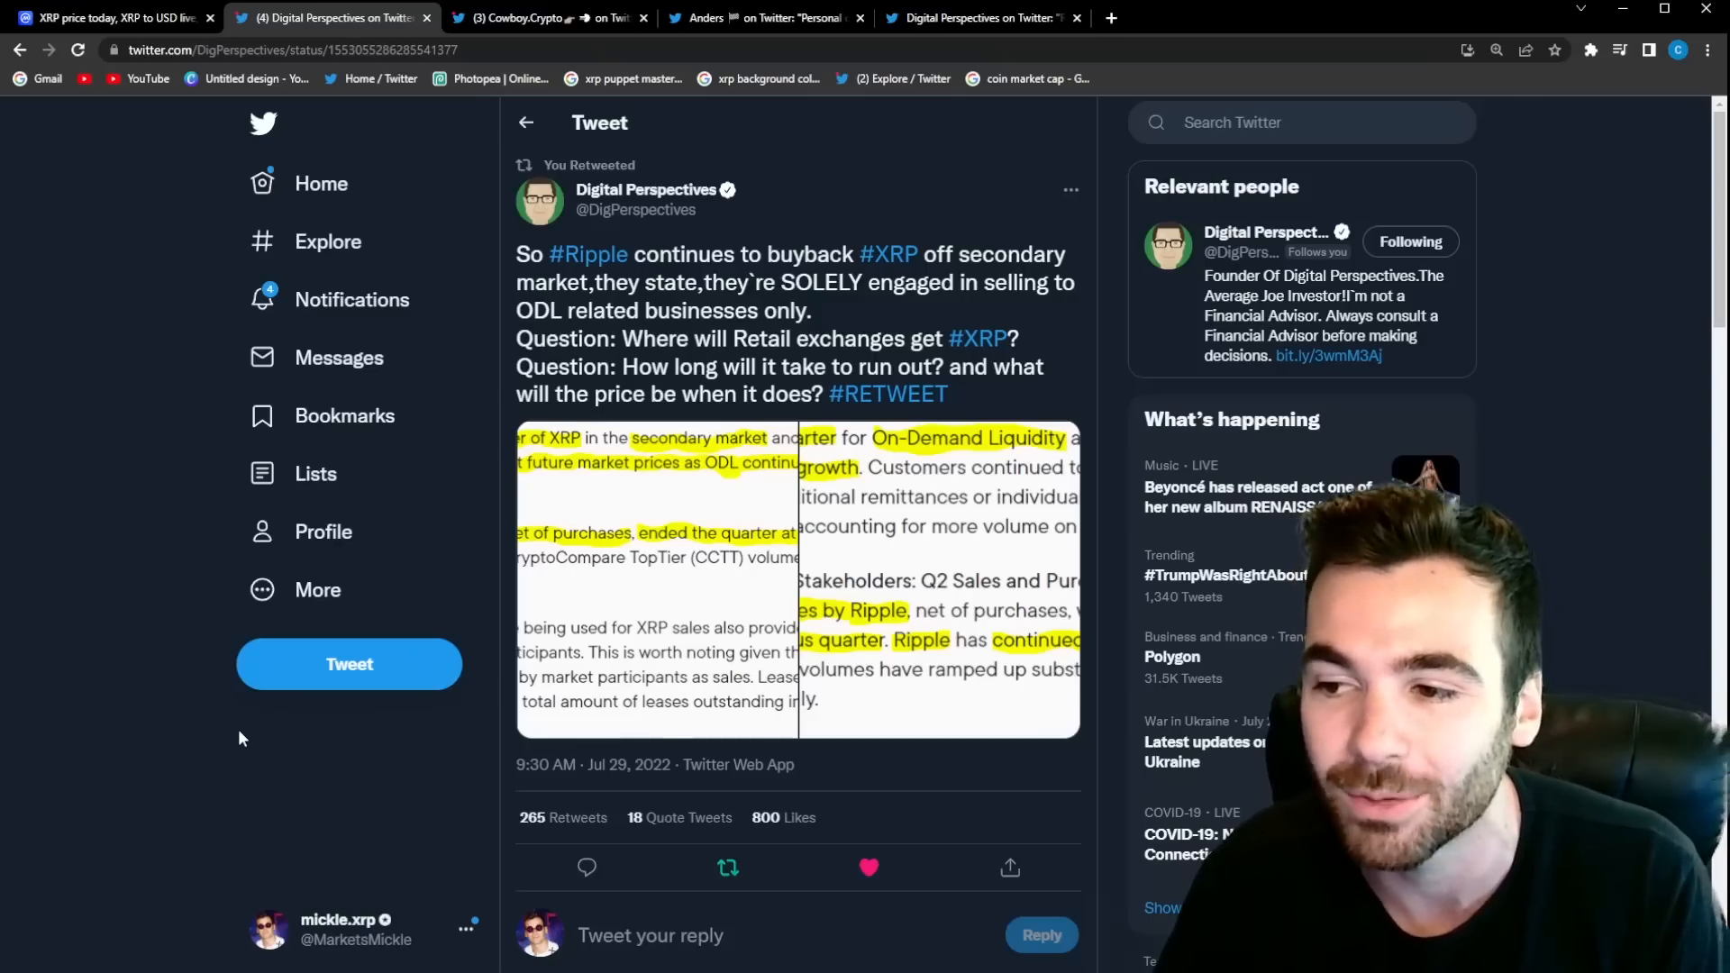
click(541, 18)
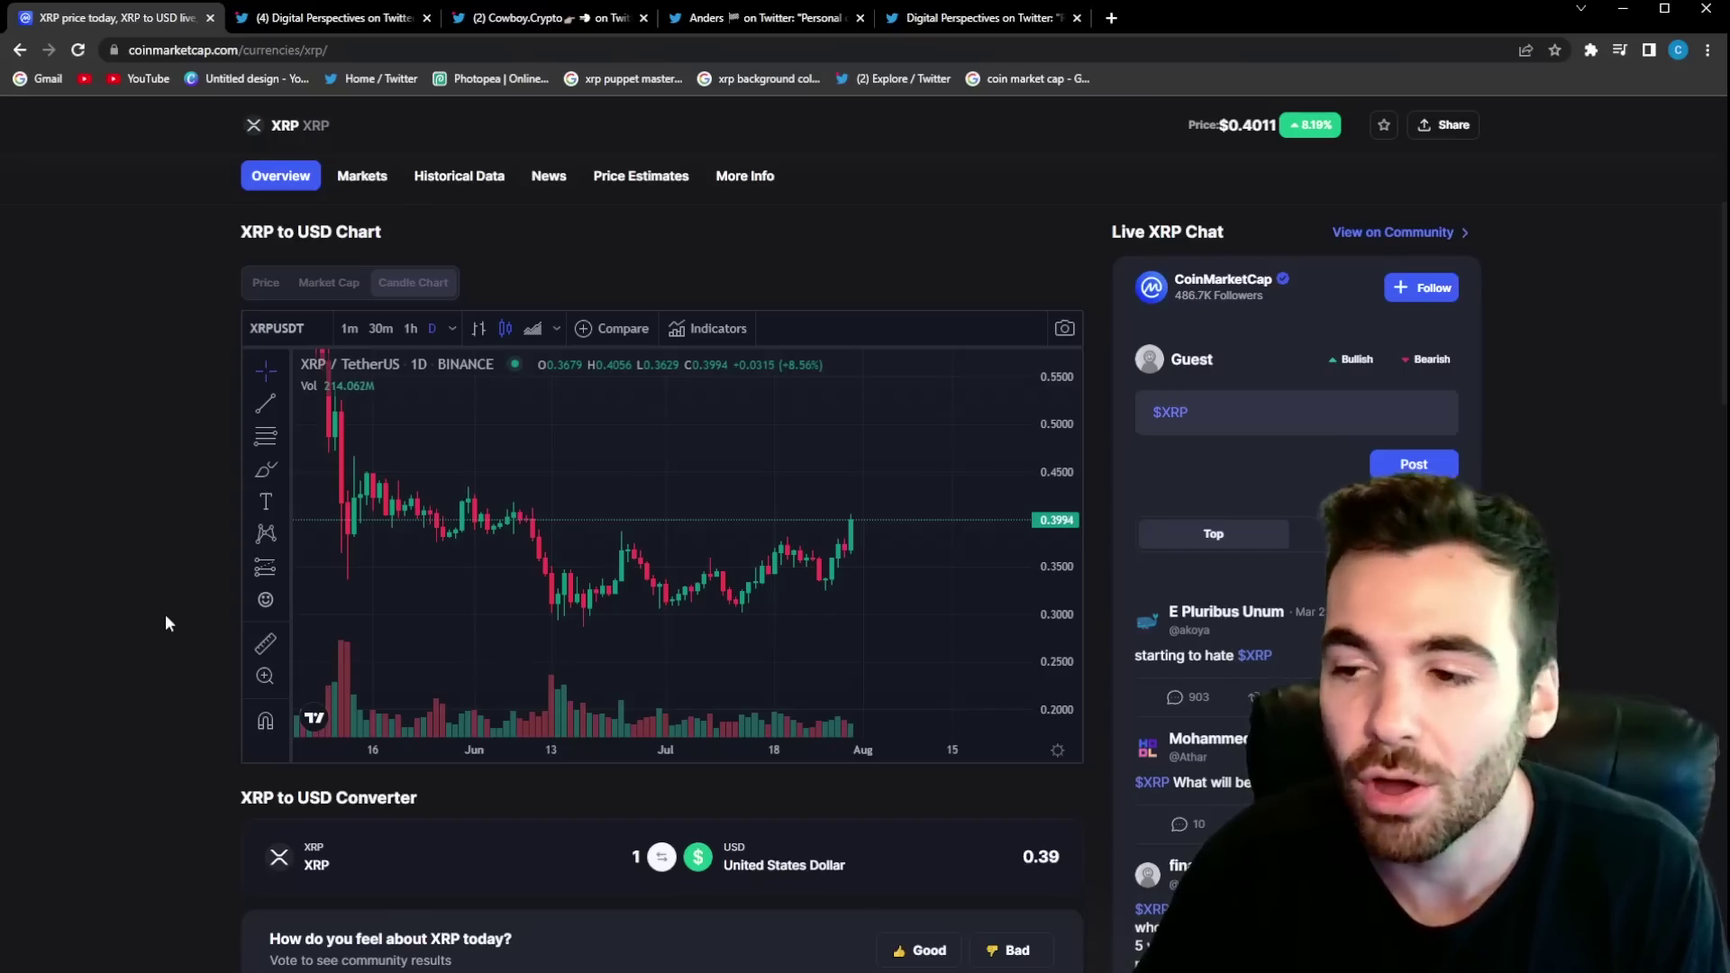
mouse_move(203, 644)
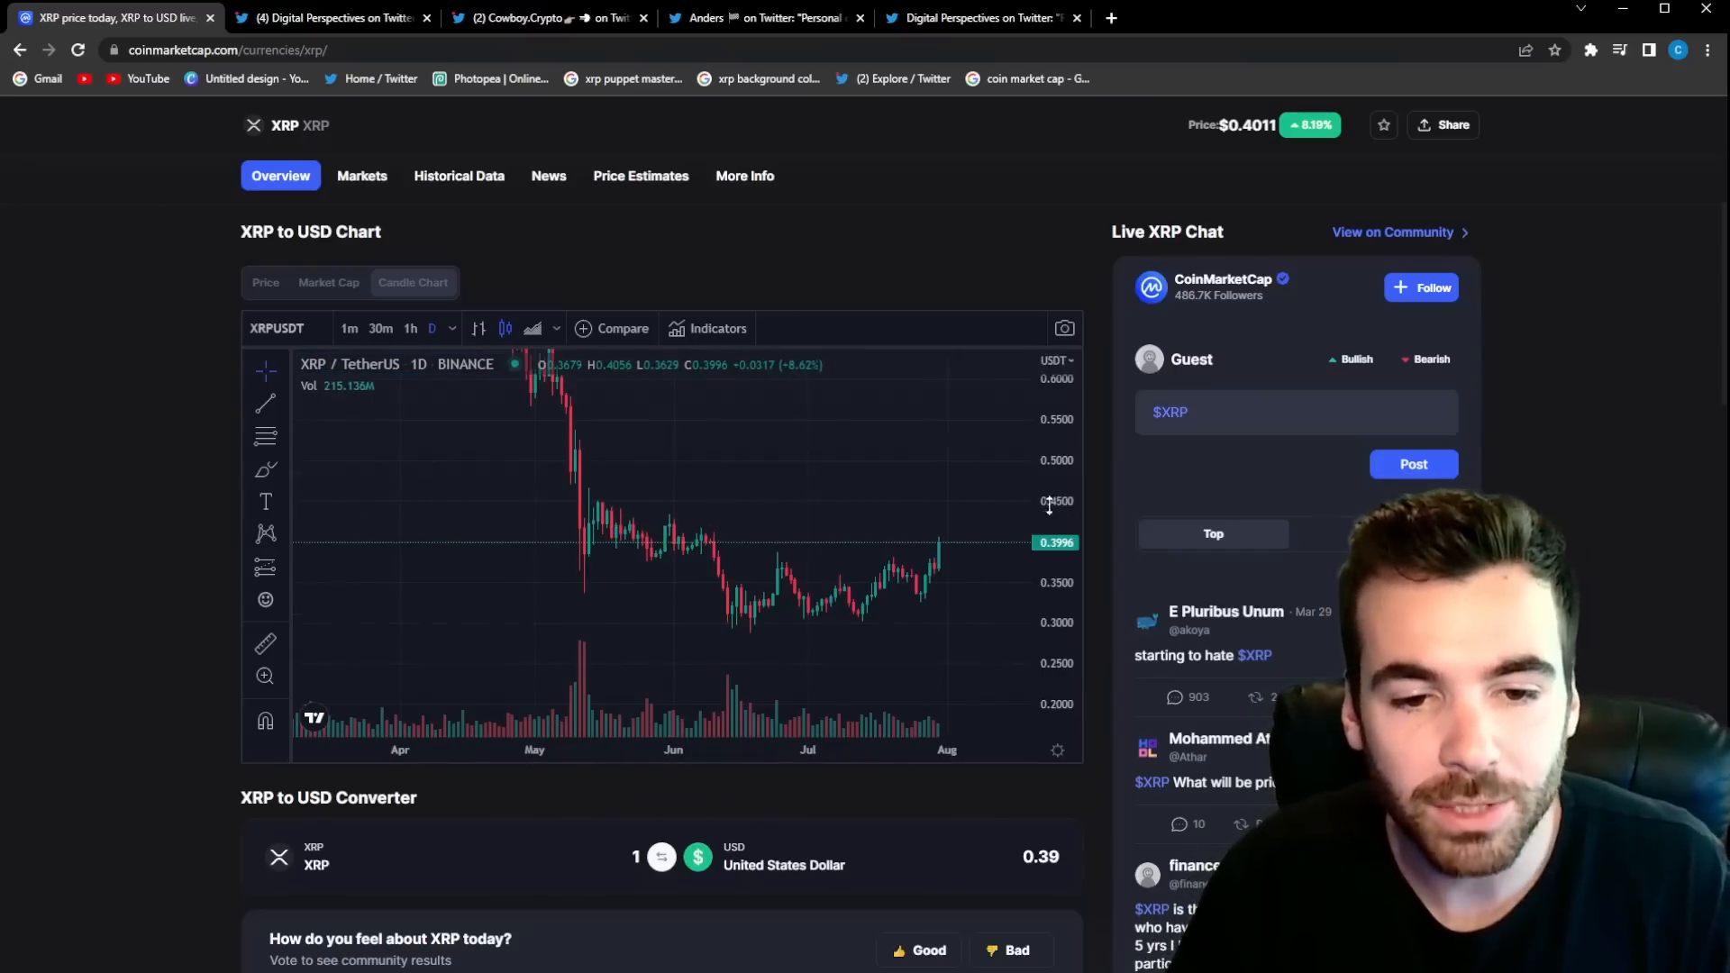
Step: Zoom the XRP daily chart further out toward the 2021 range
scroll(down, 3)
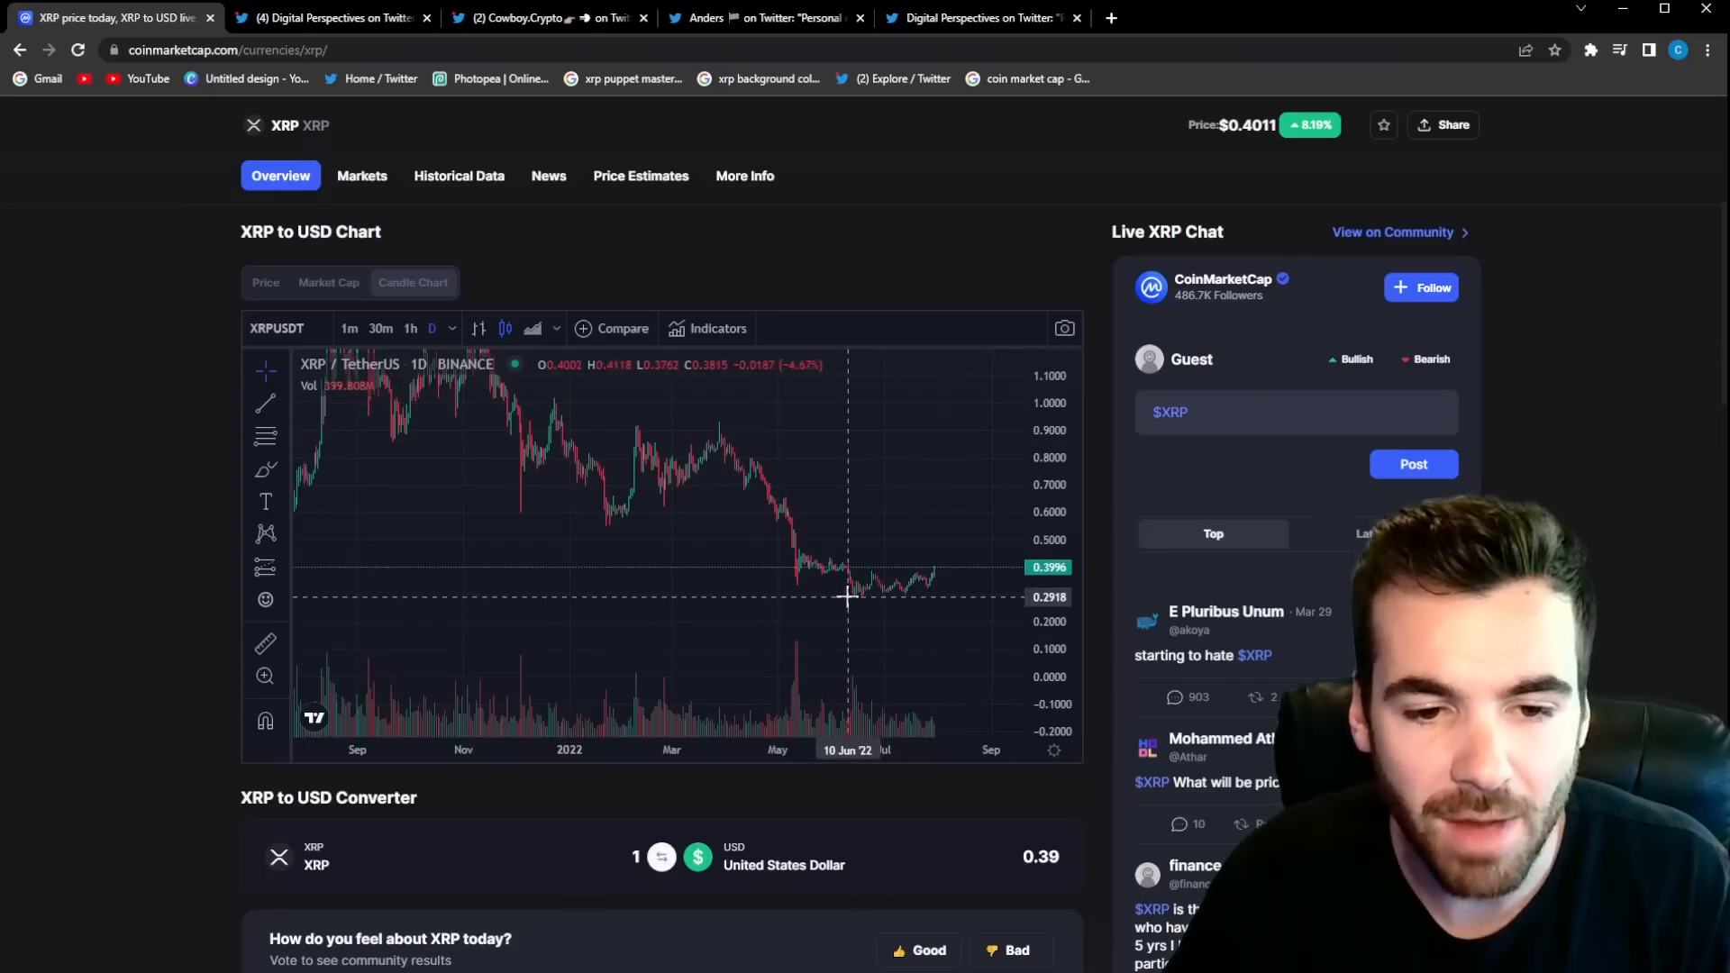
mouse_move(850, 595)
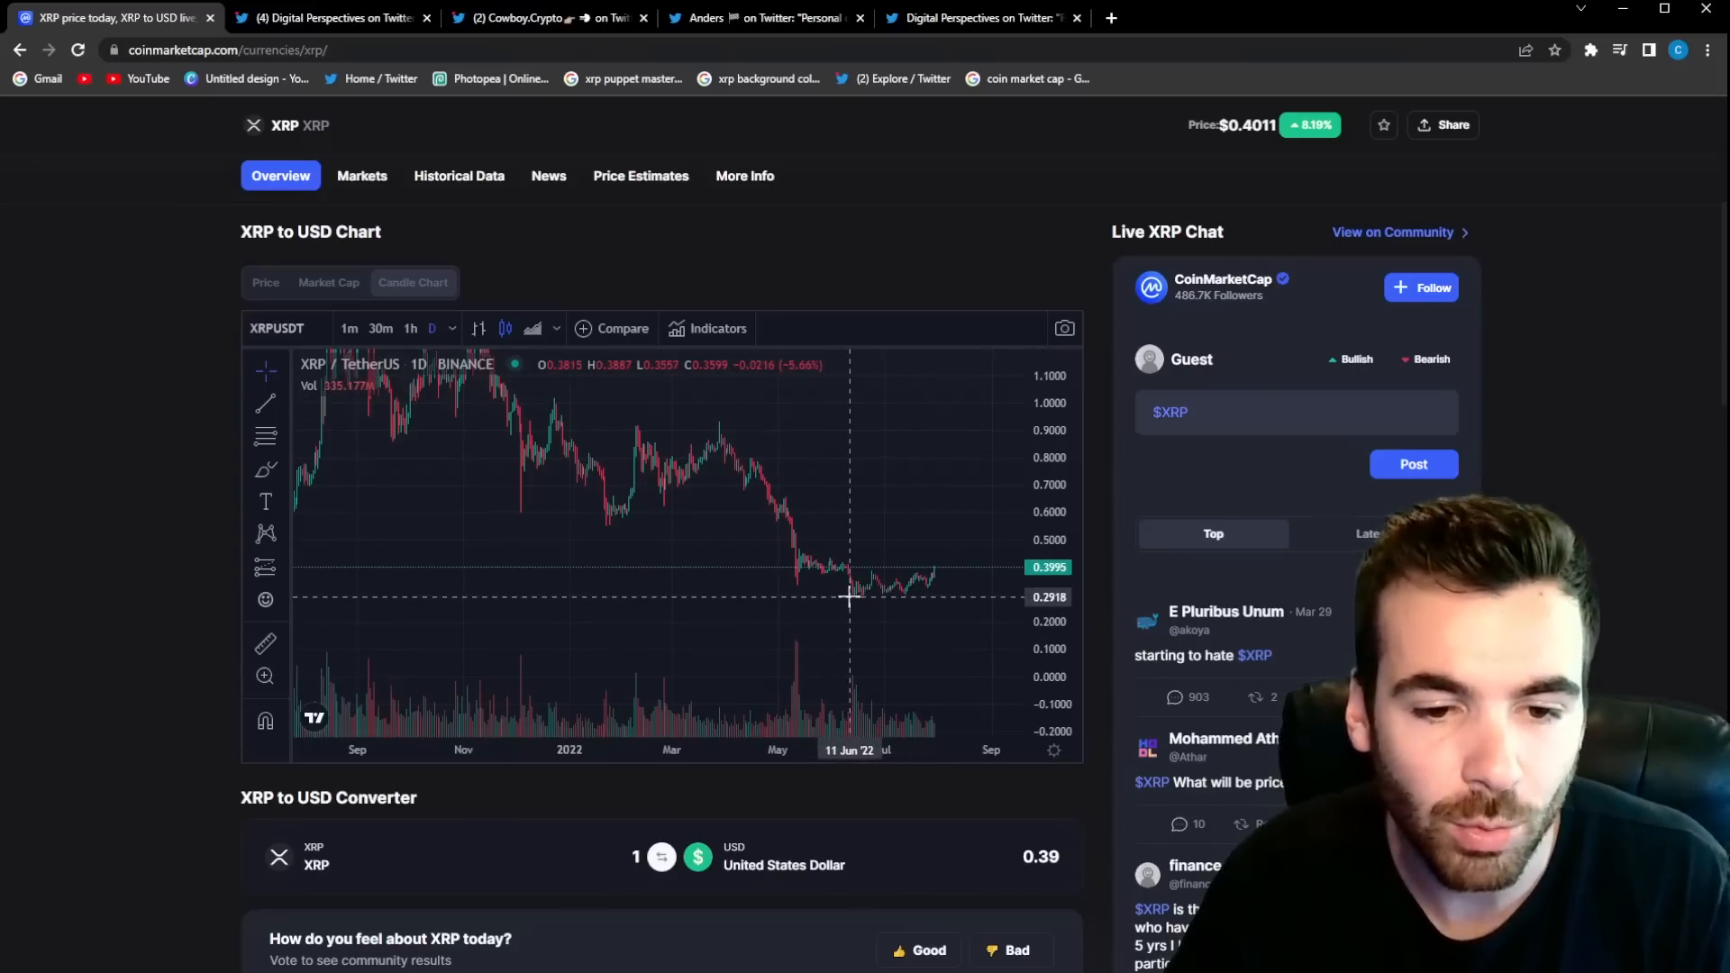
mouse_move(846, 599)
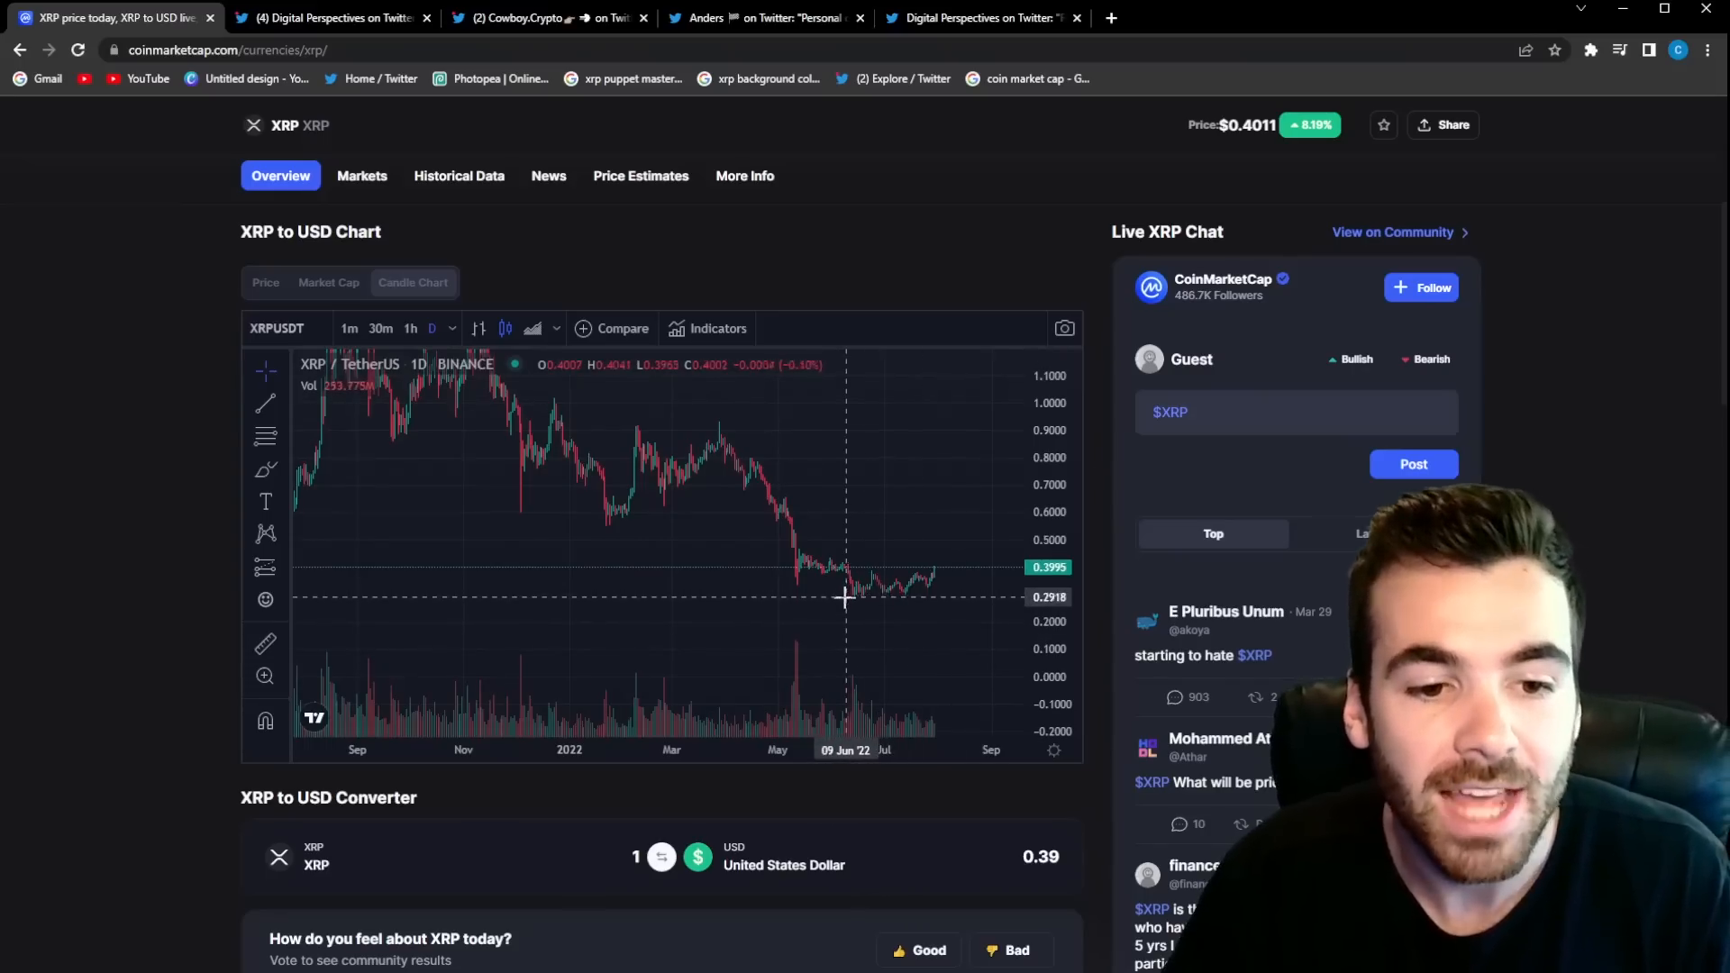
mouse_move(925, 599)
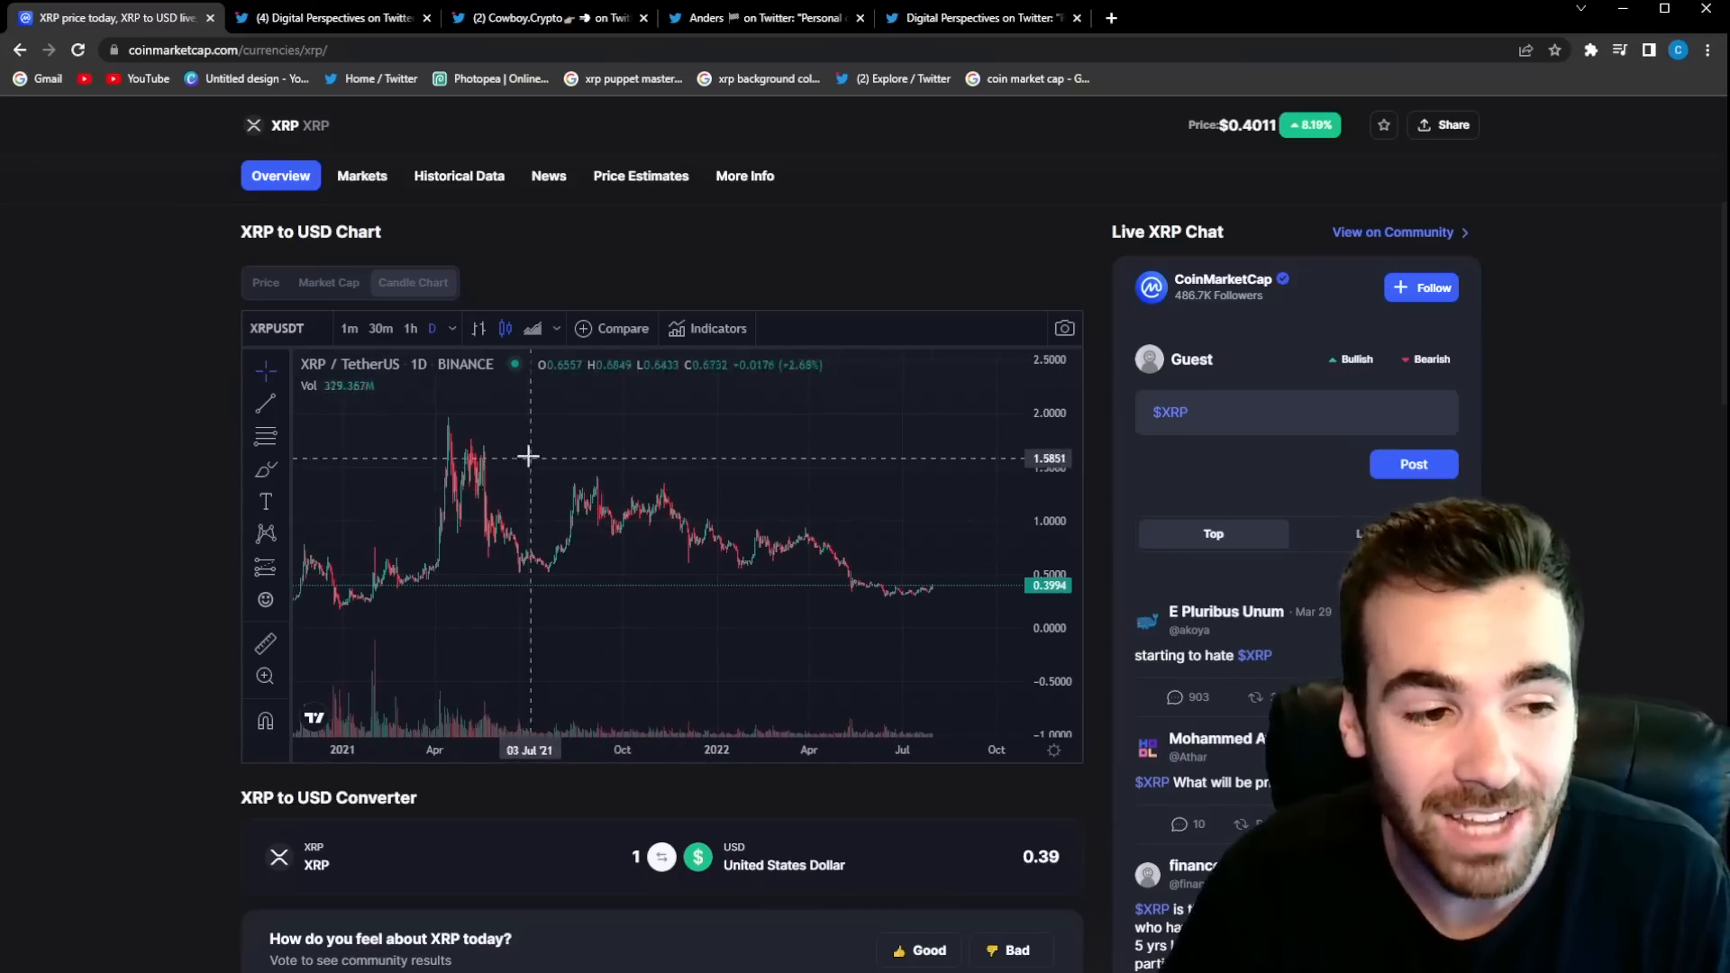
mouse_move(450, 426)
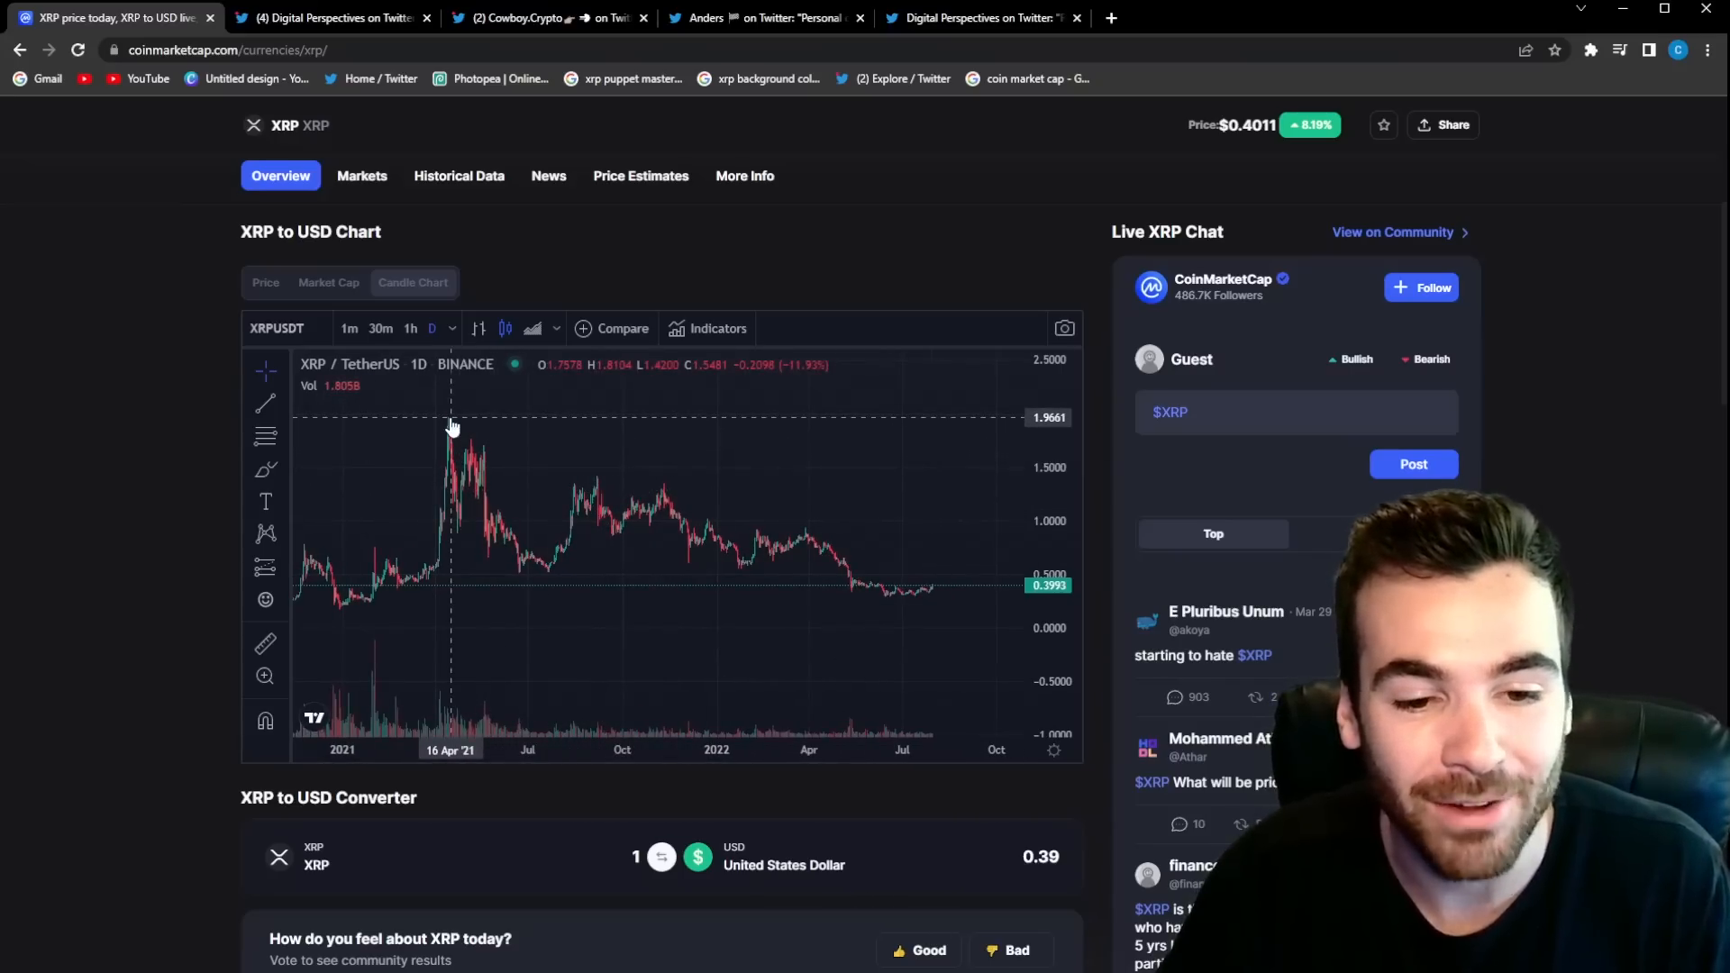
mouse_move(450, 417)
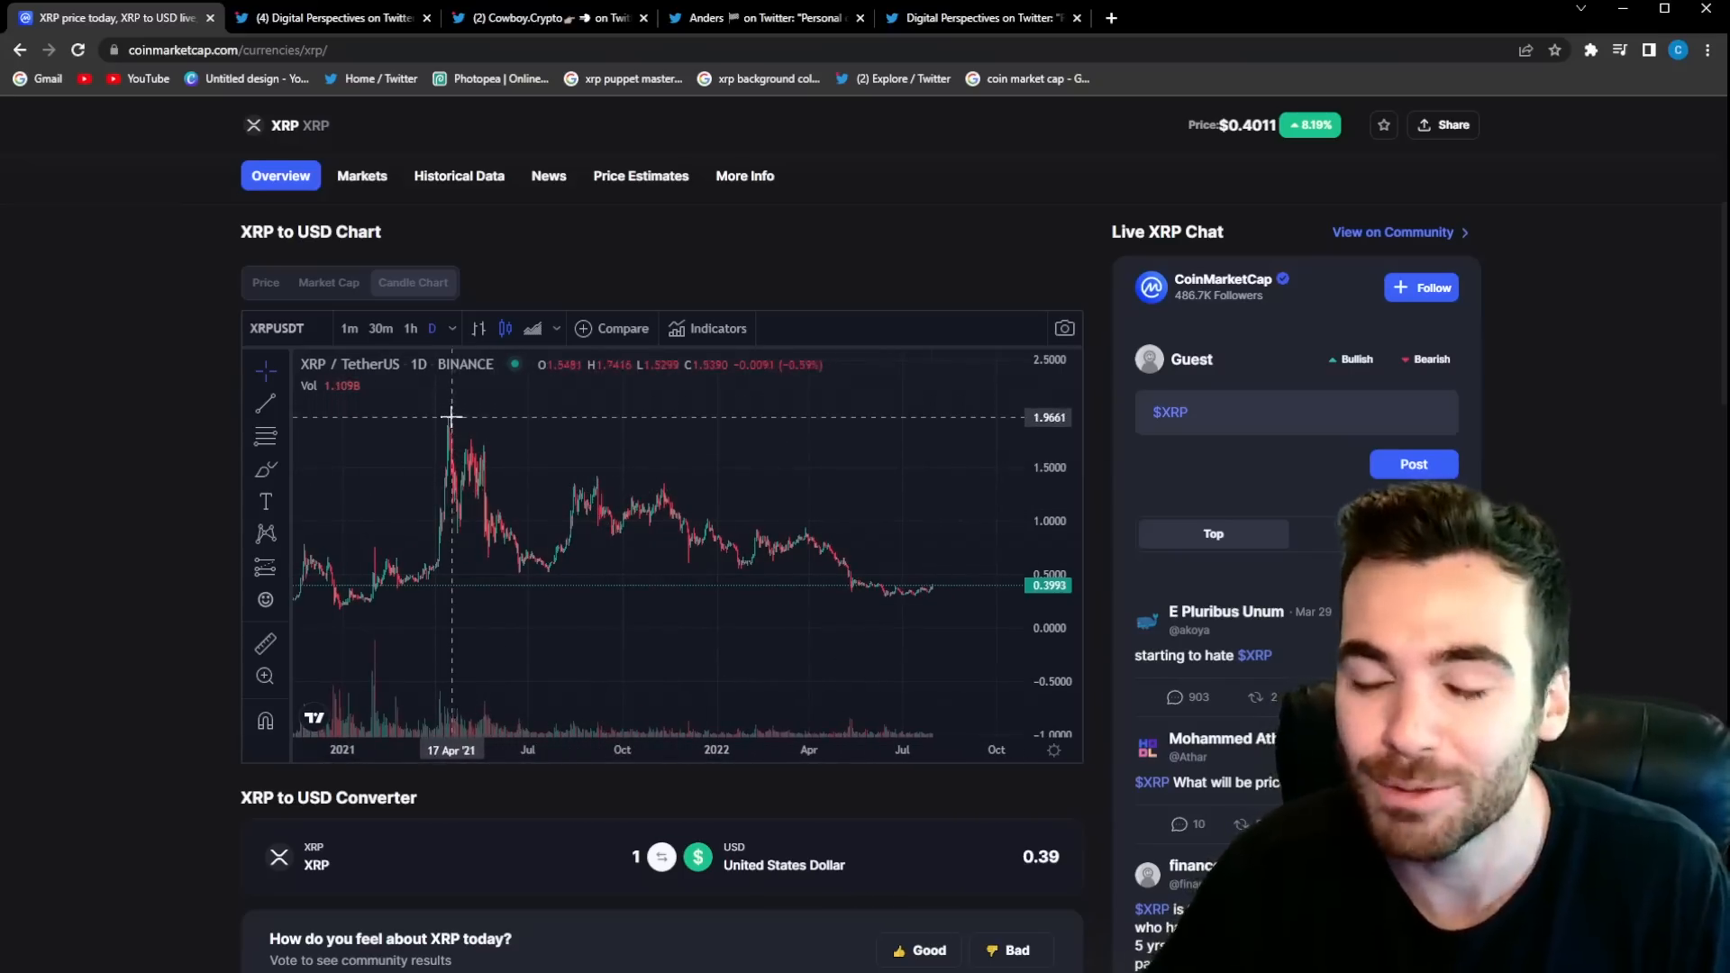
mouse_move(574, 451)
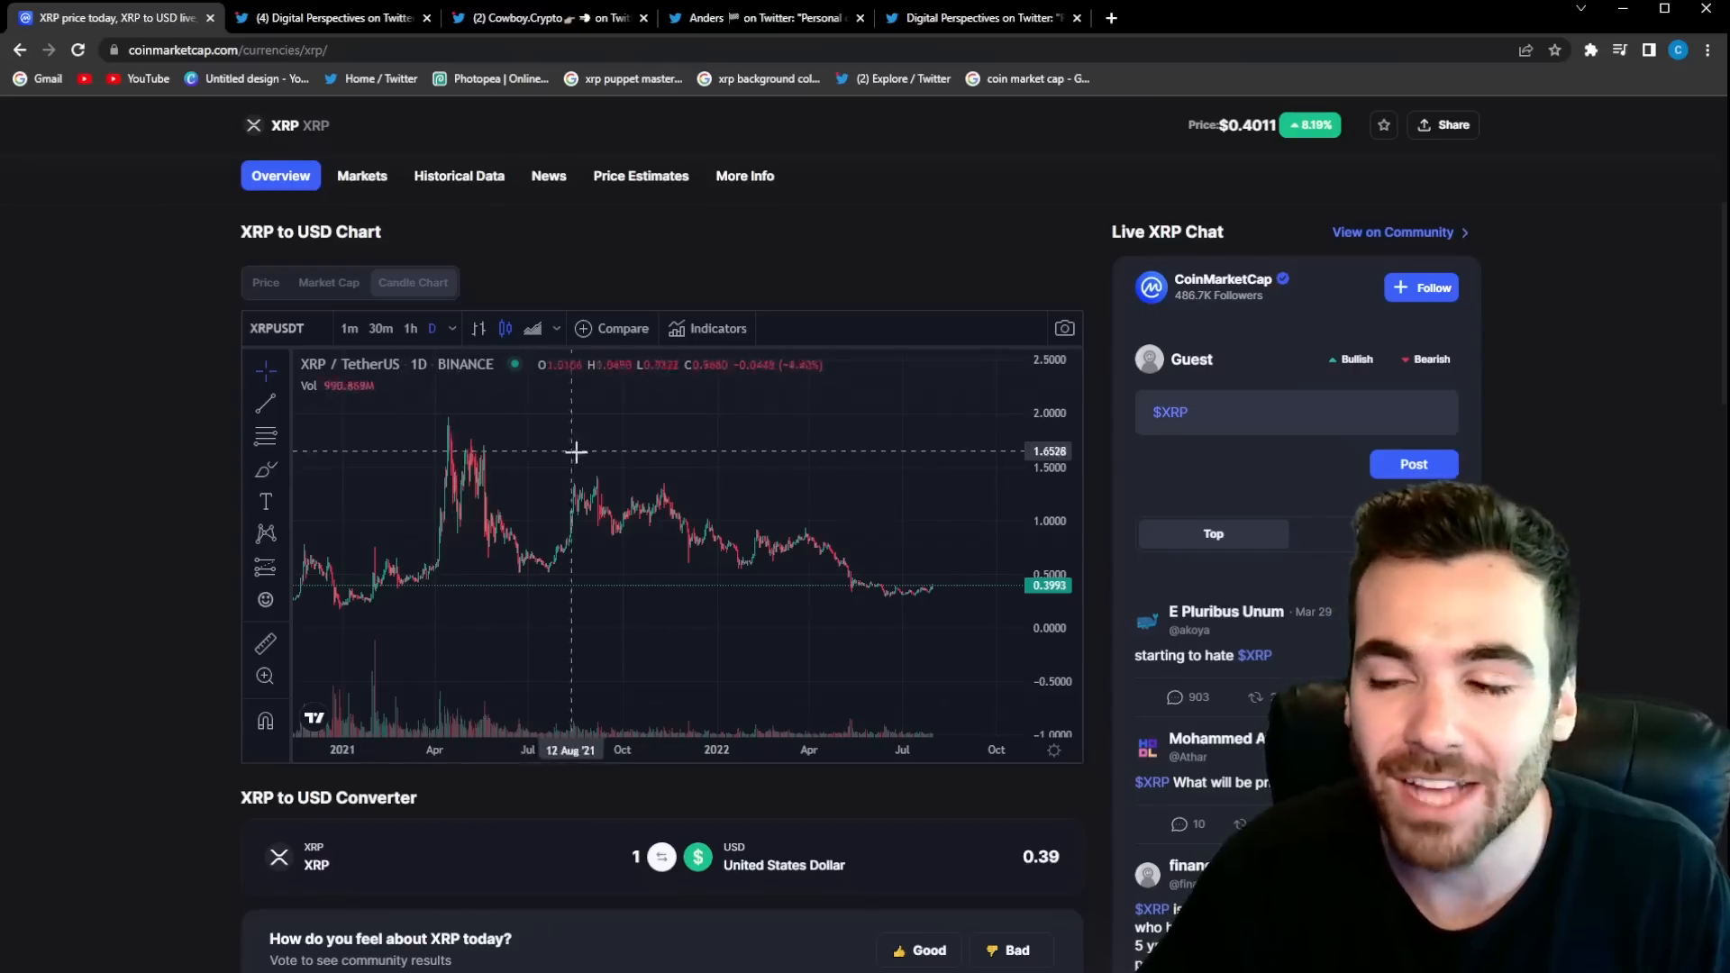
mouse_move(631, 488)
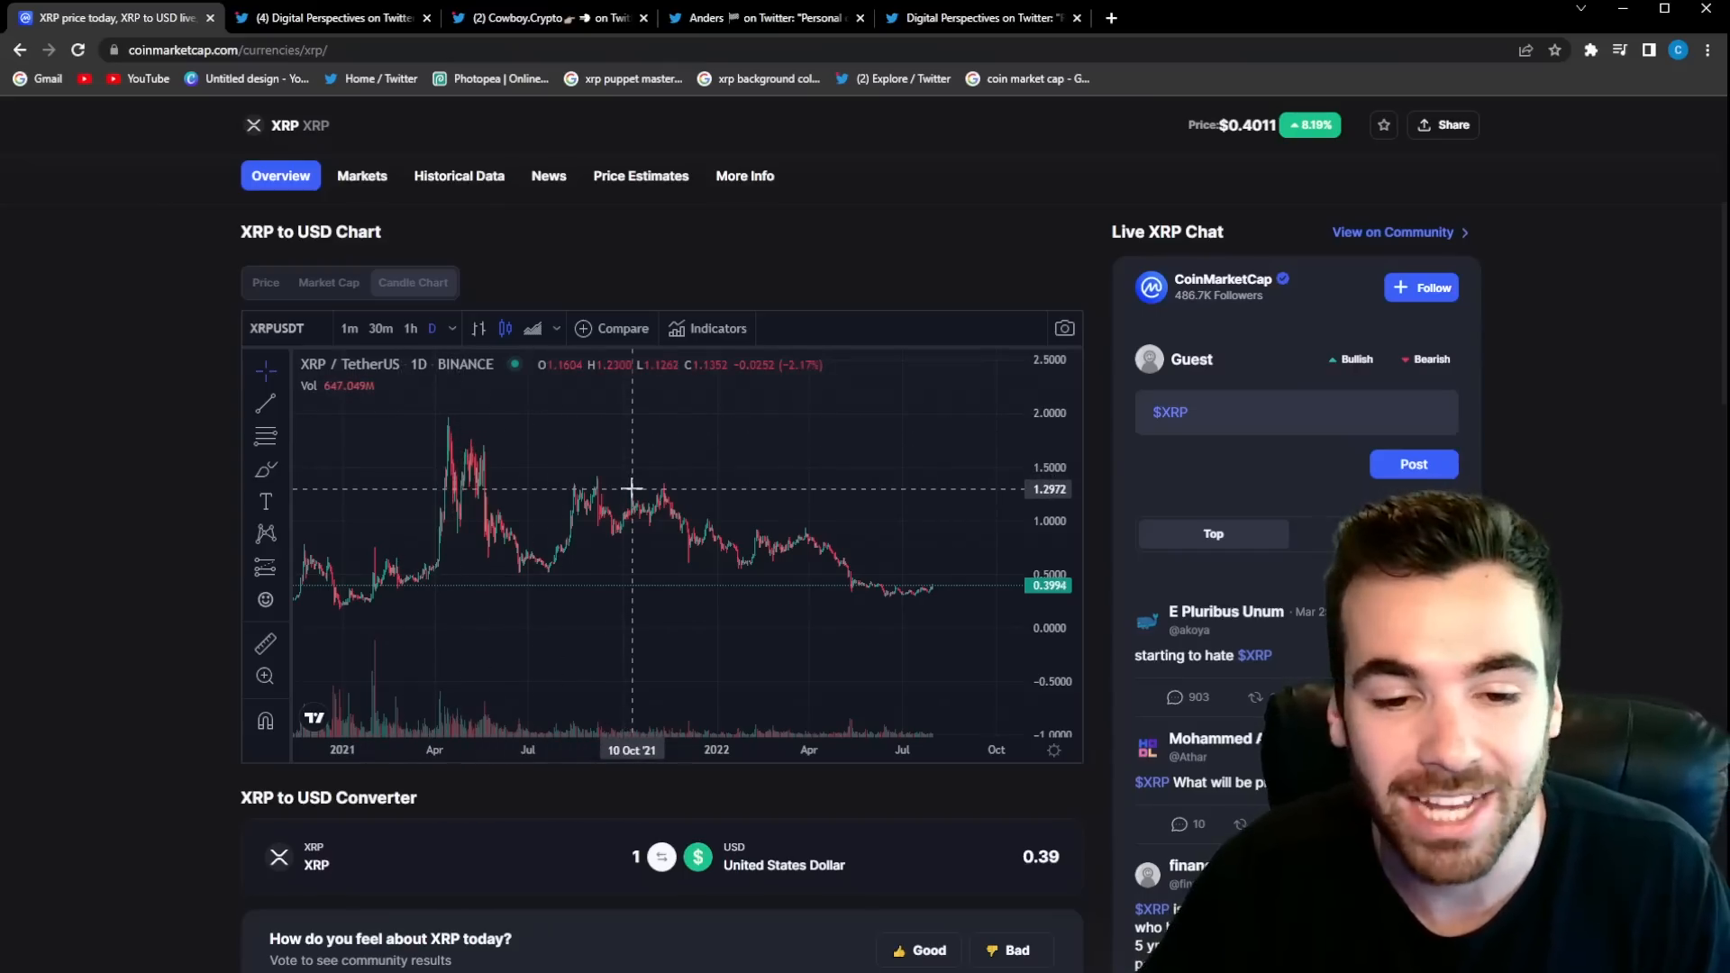
mouse_move(731, 511)
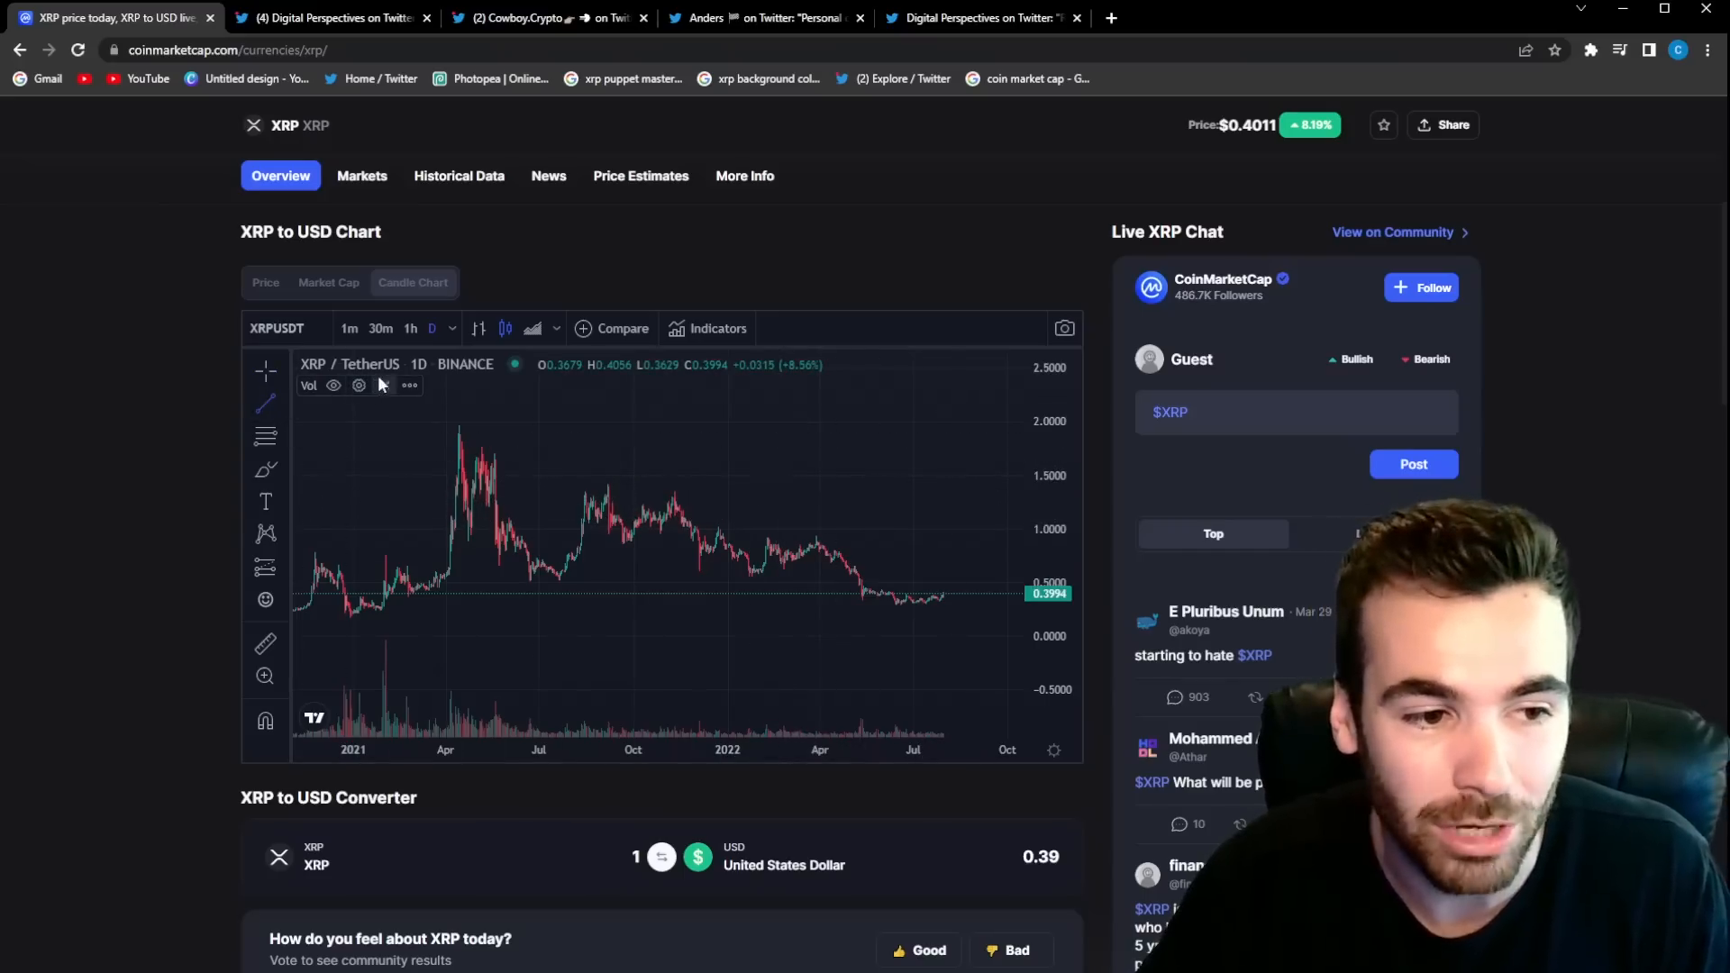
mouse_move(453, 423)
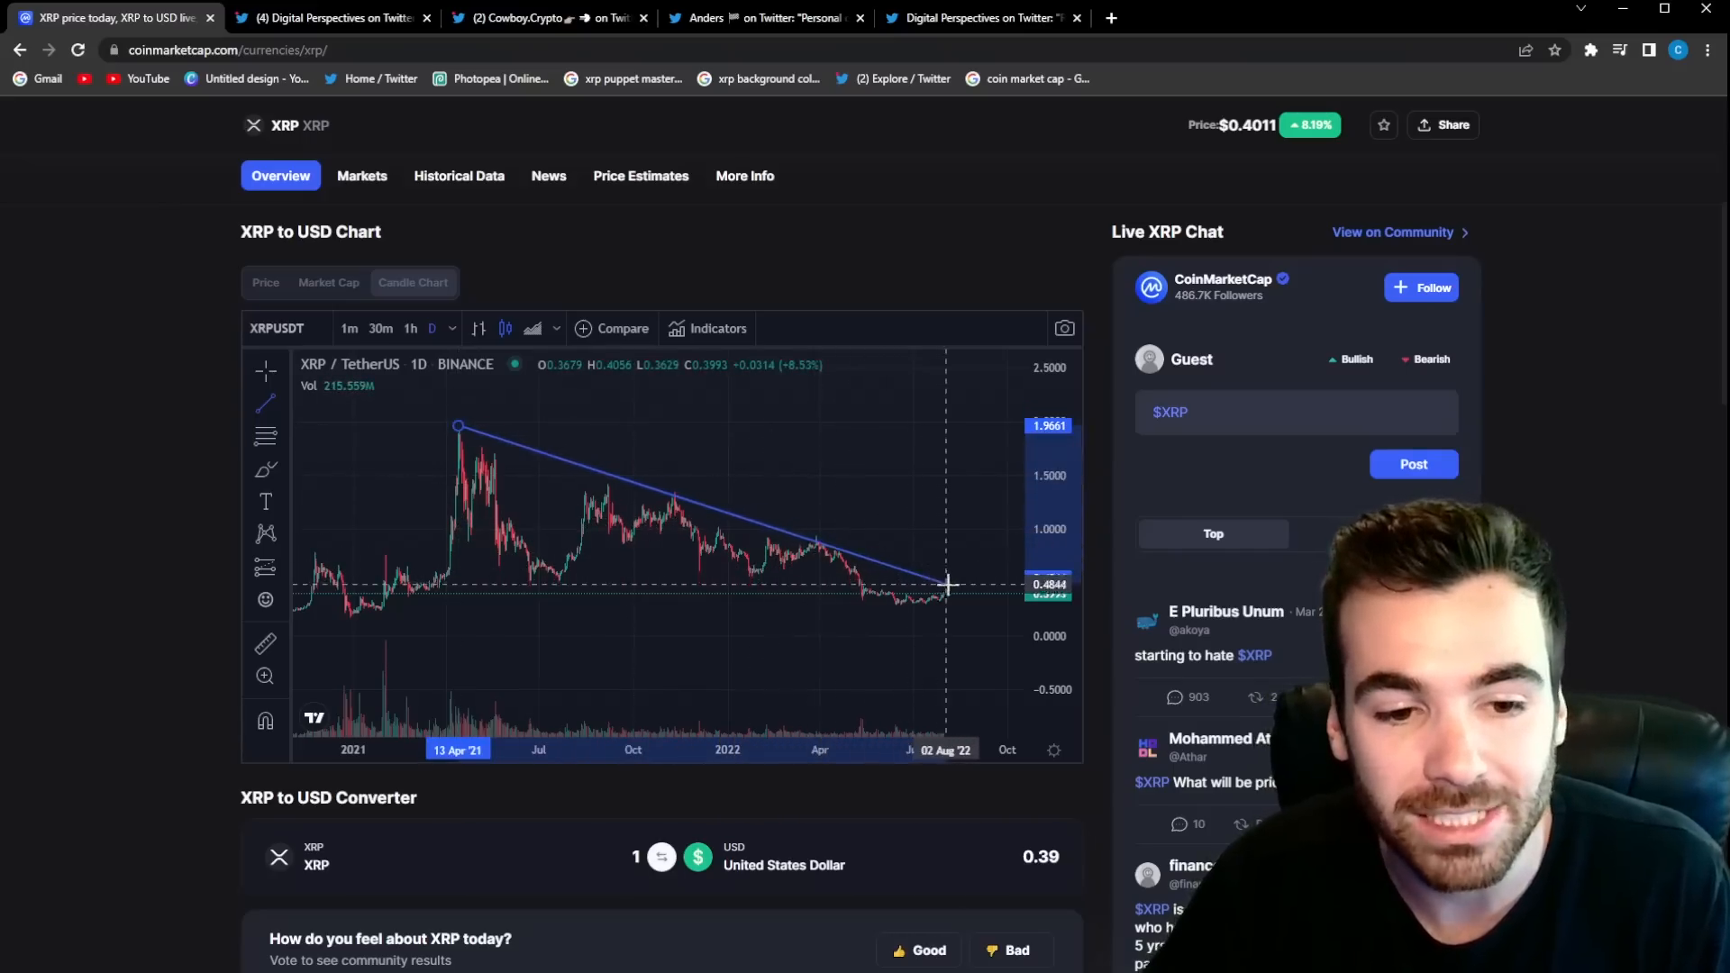
mouse_move(993, 599)
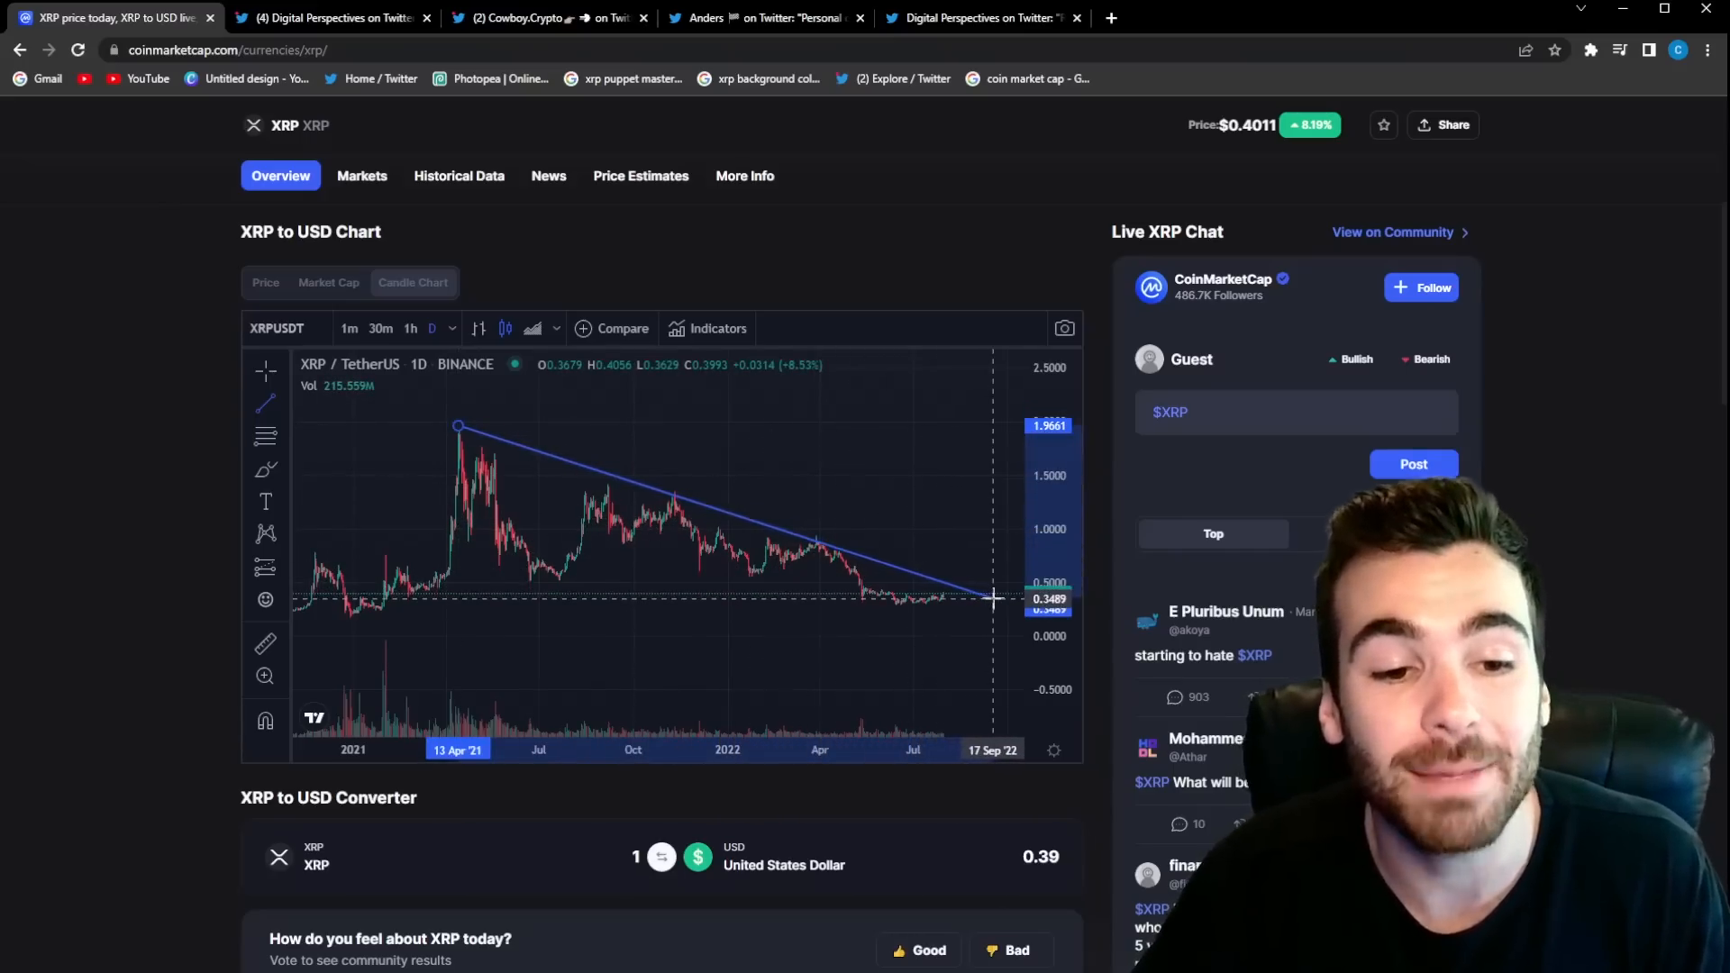
click(266, 372)
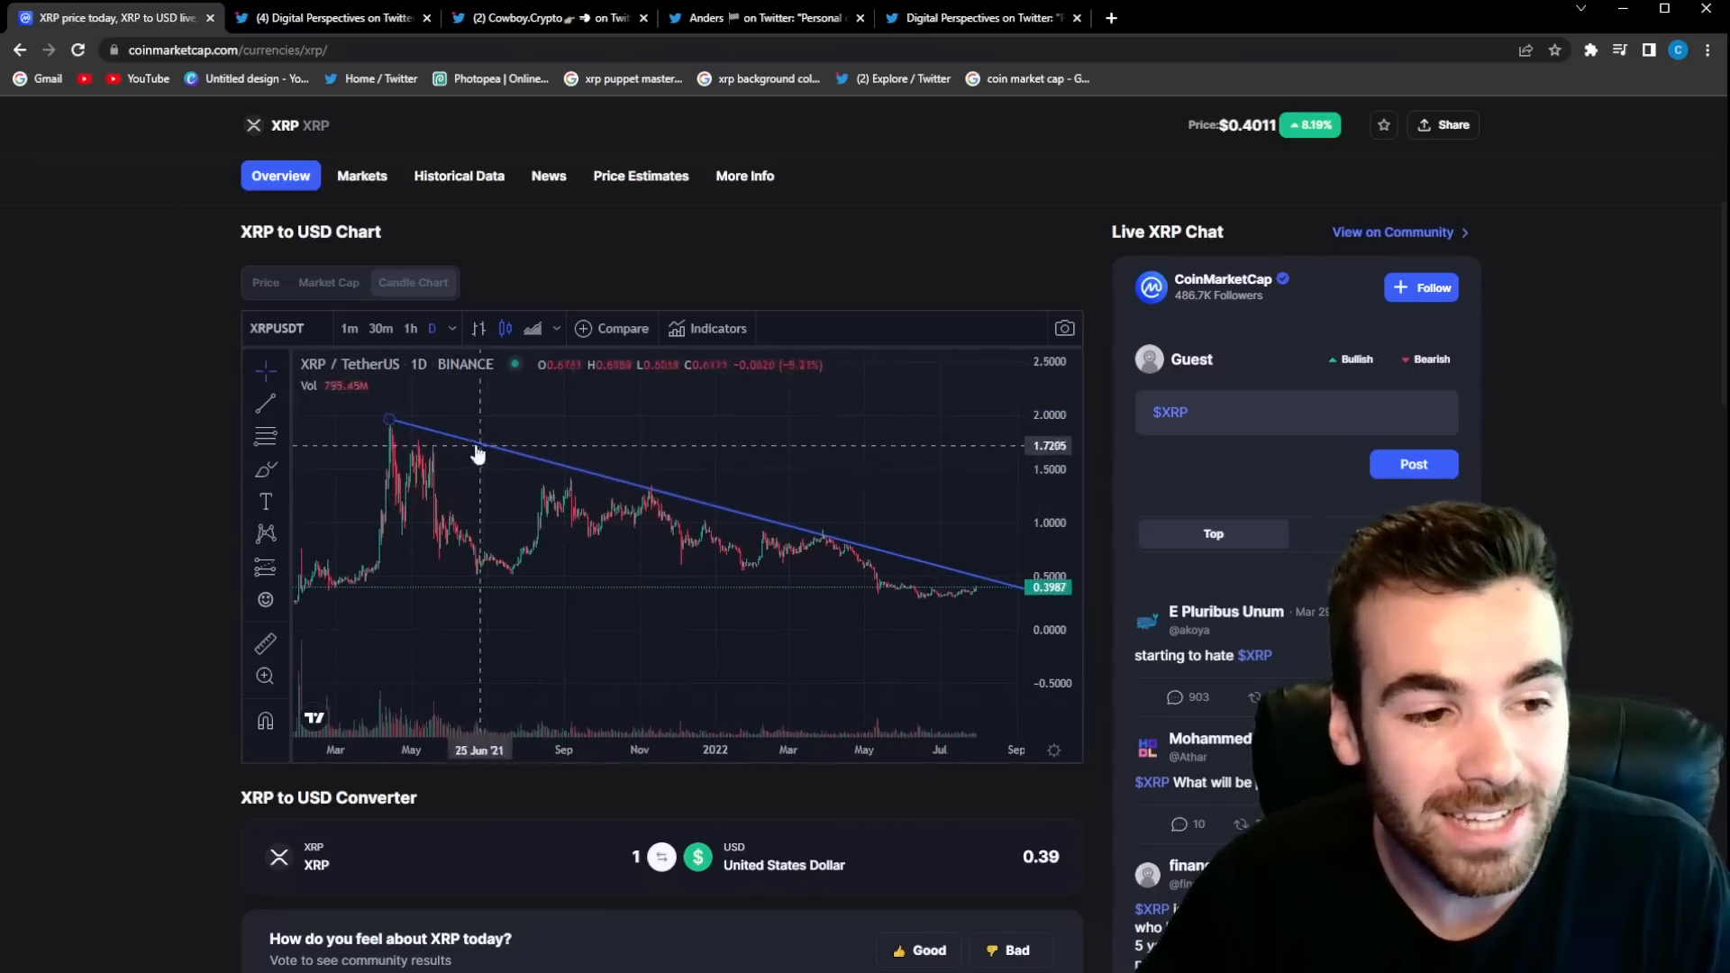
mouse_move(751, 519)
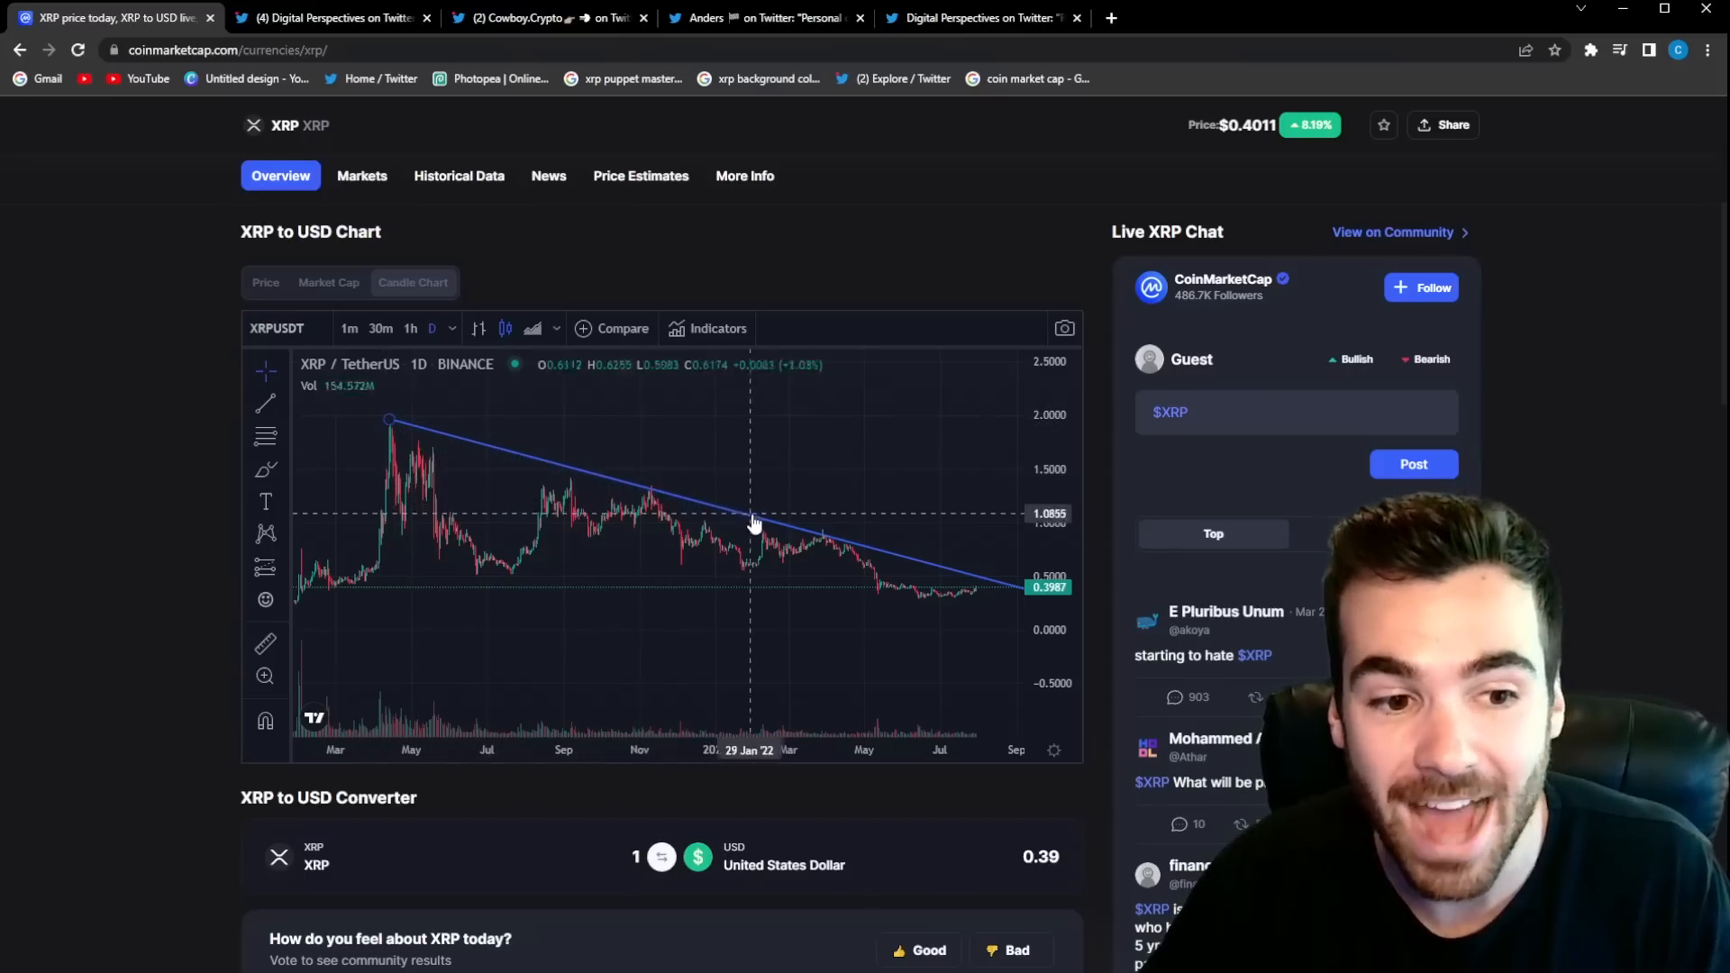
mouse_move(394, 428)
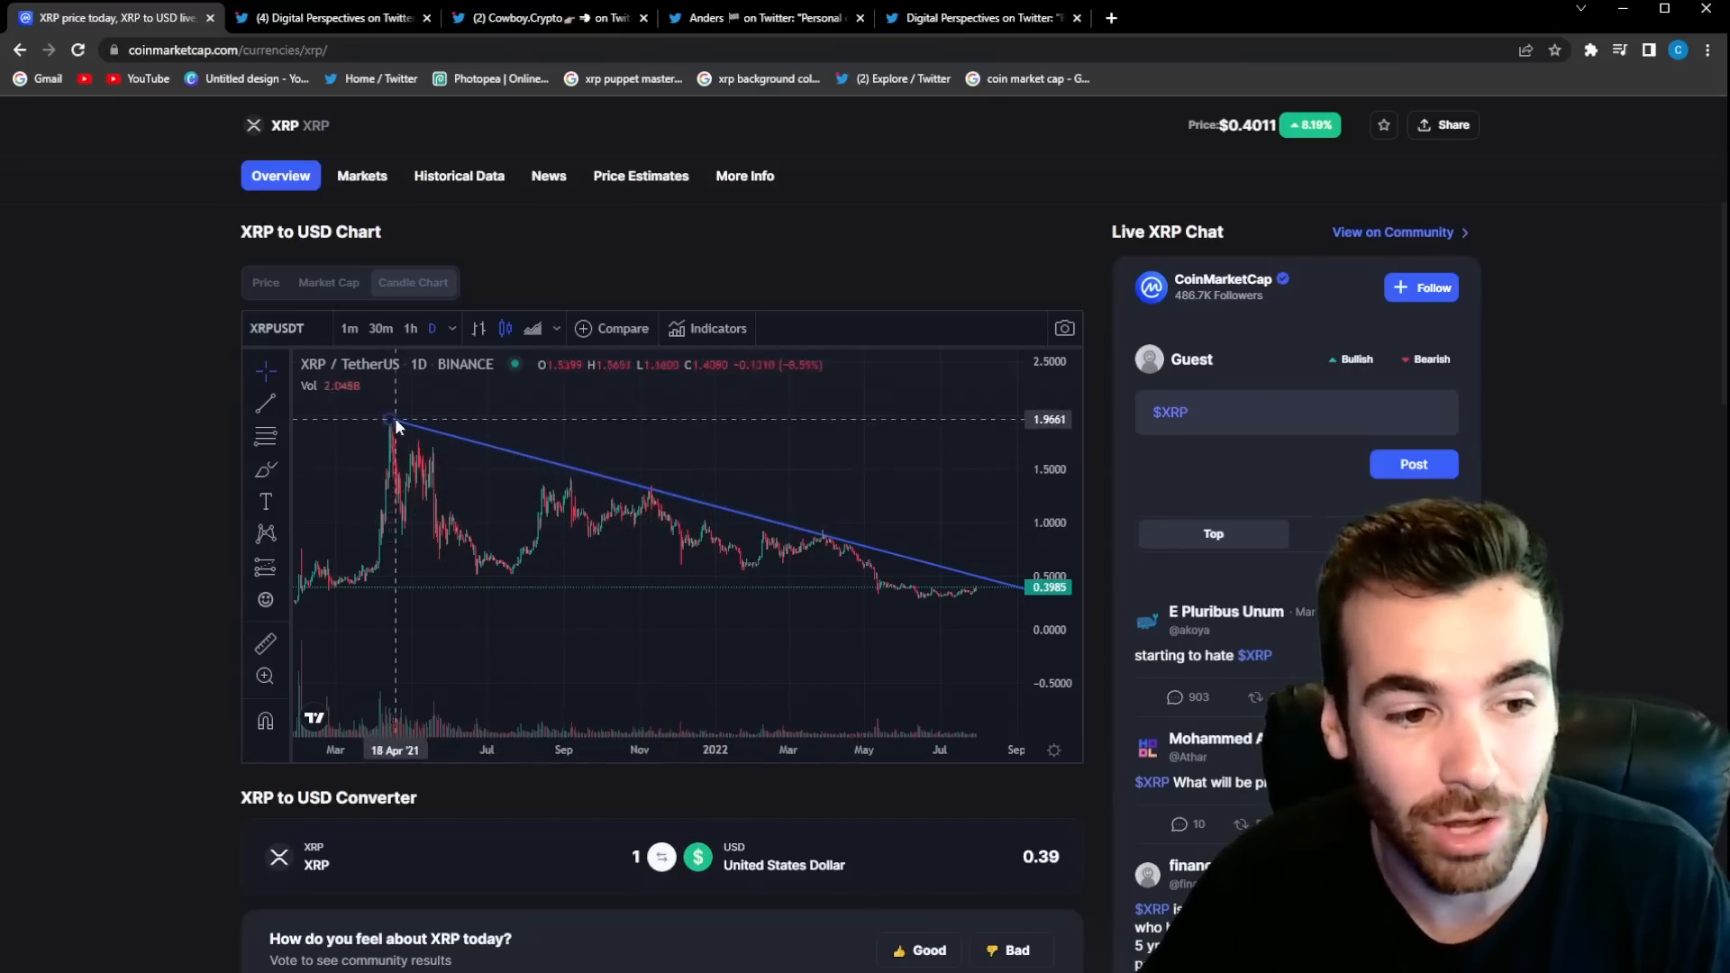
mouse_move(933, 606)
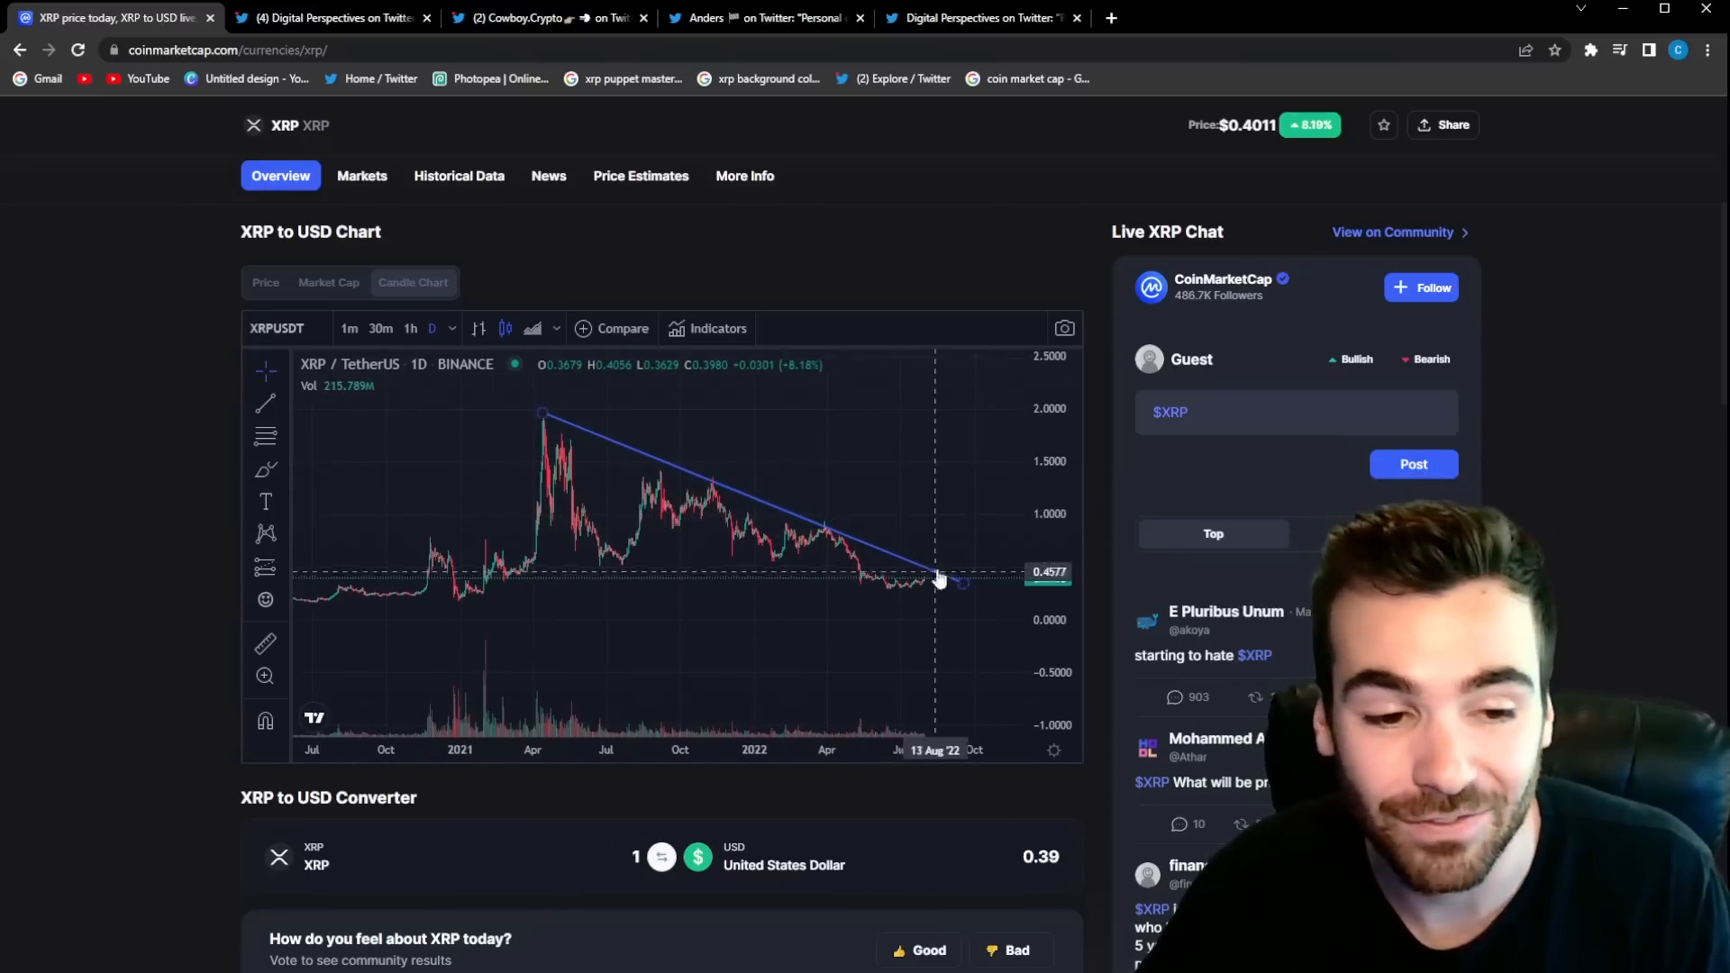
mouse_move(172, 472)
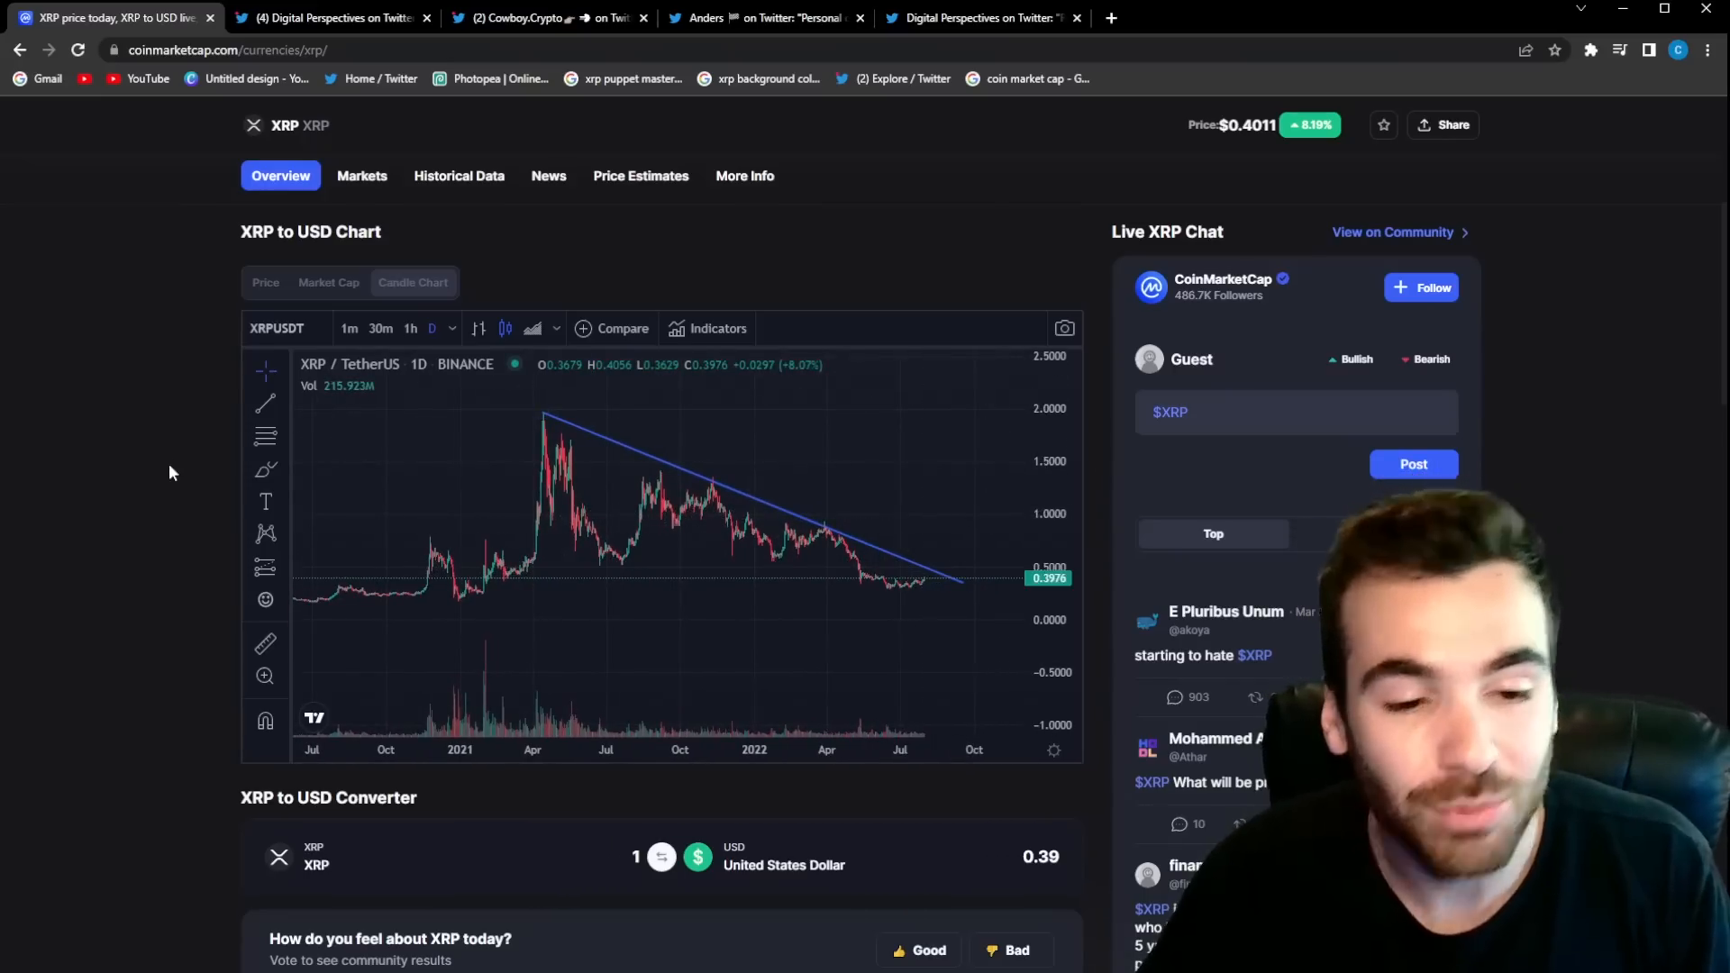
mouse_move(997, 483)
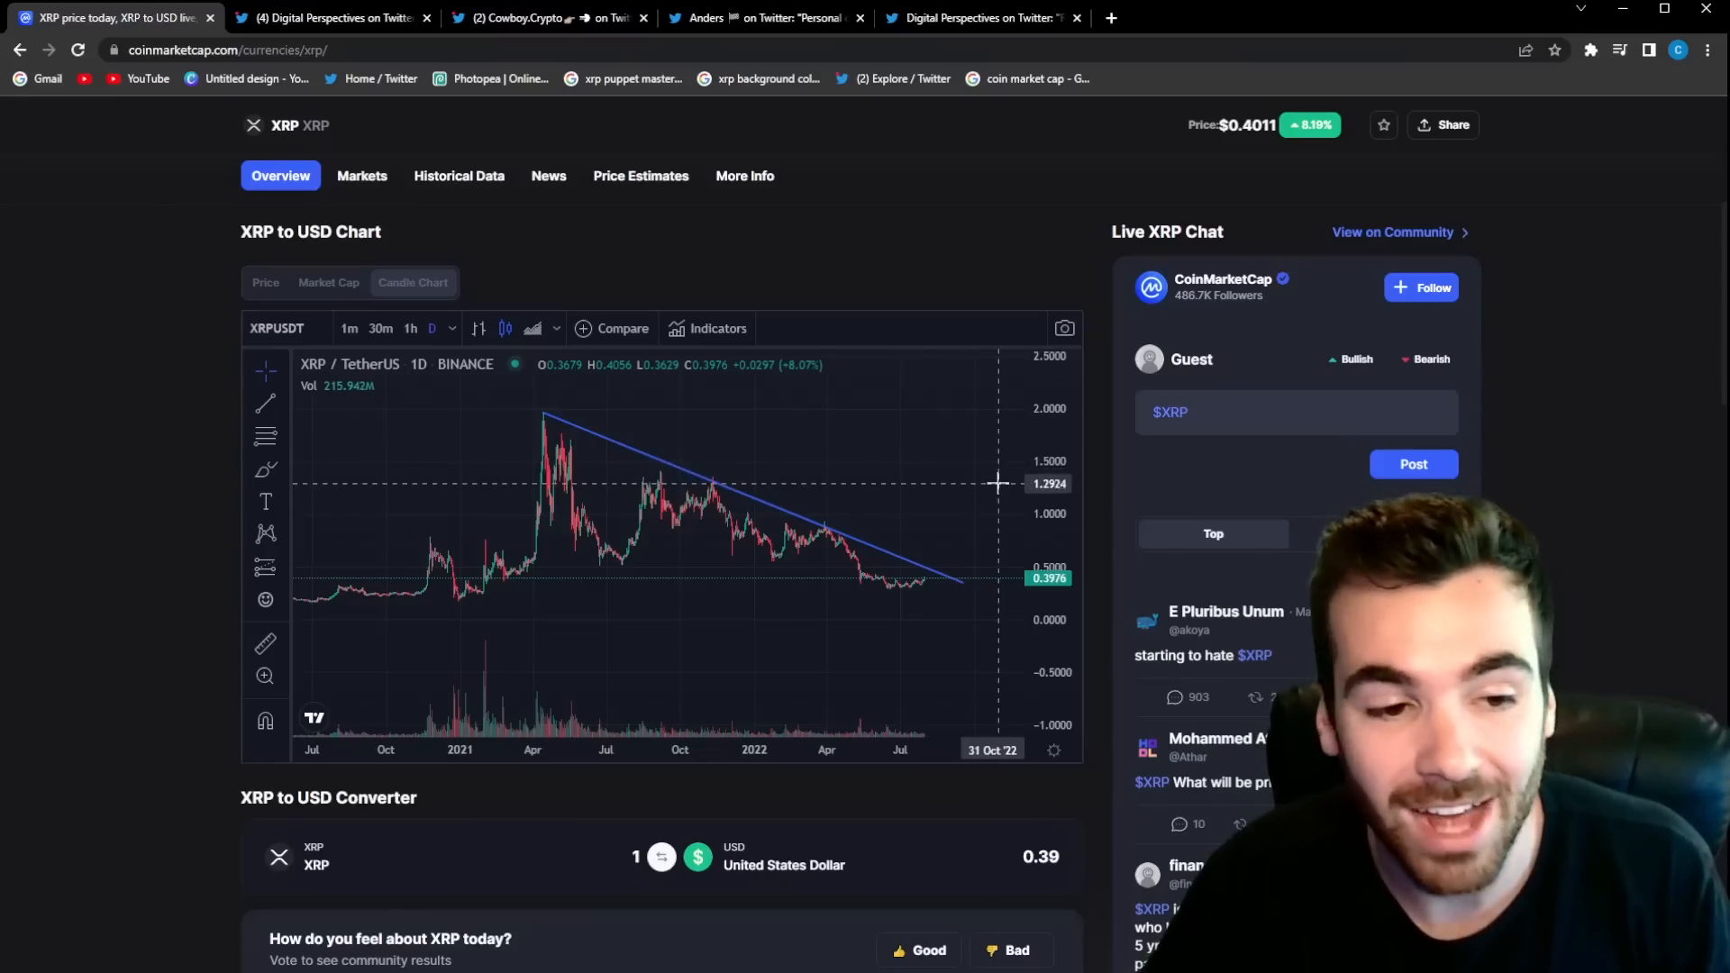
mouse_move(549, 429)
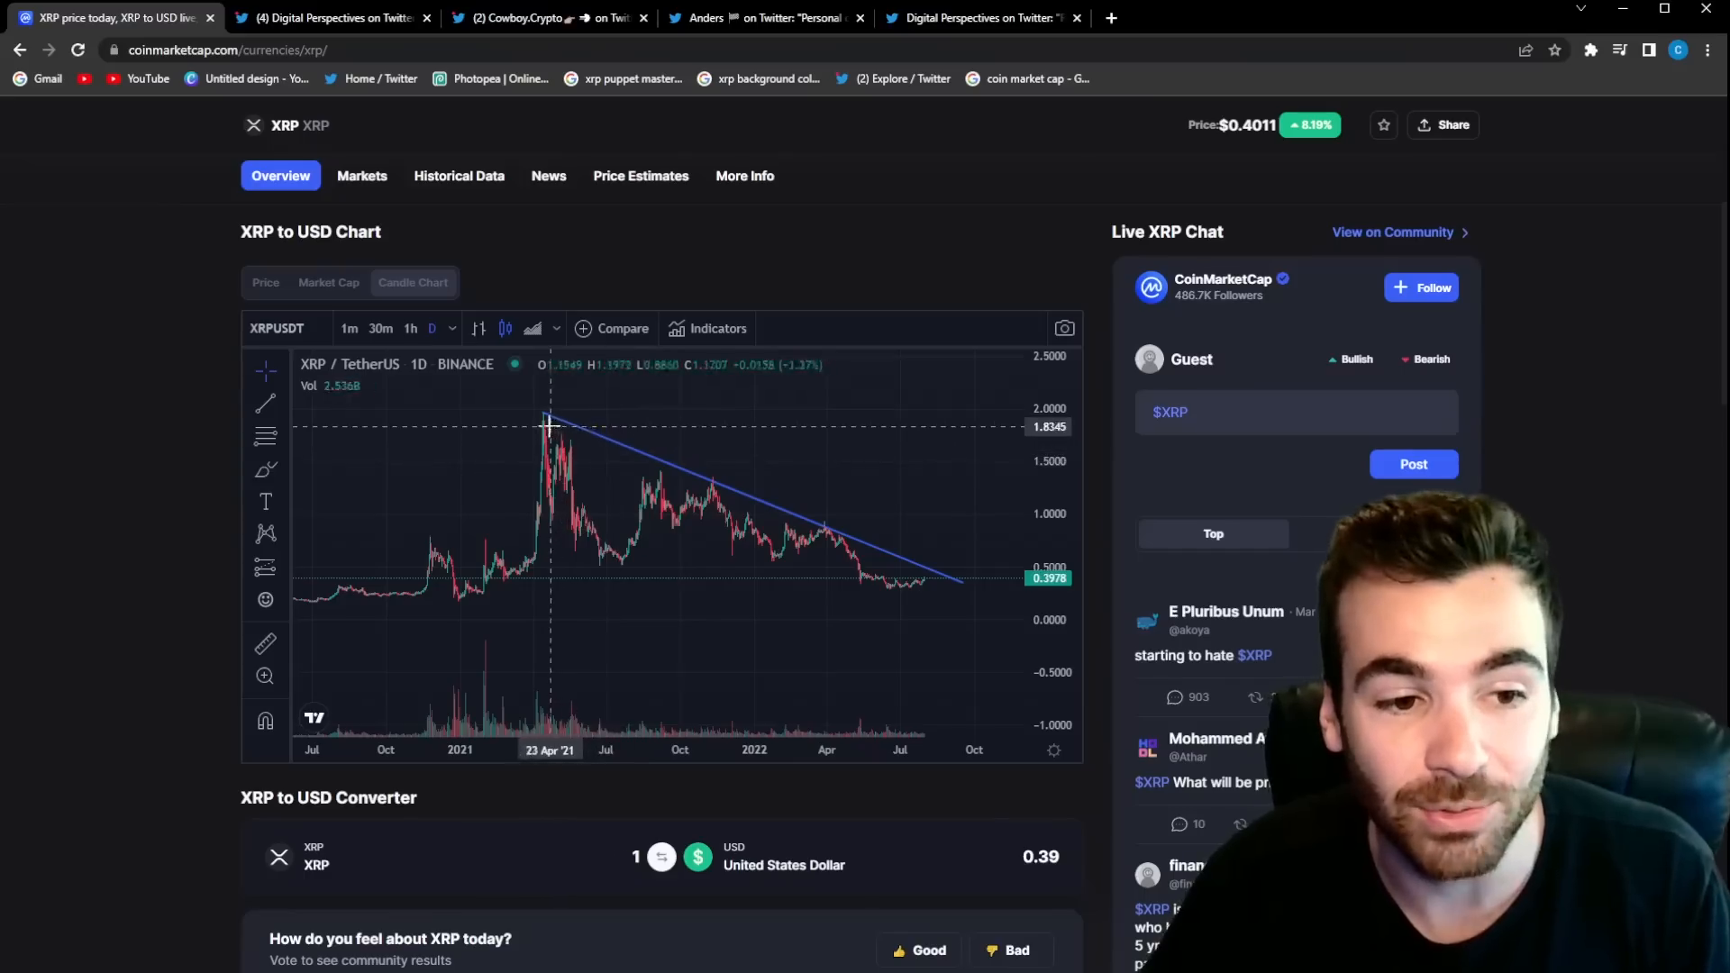
mouse_move(930, 576)
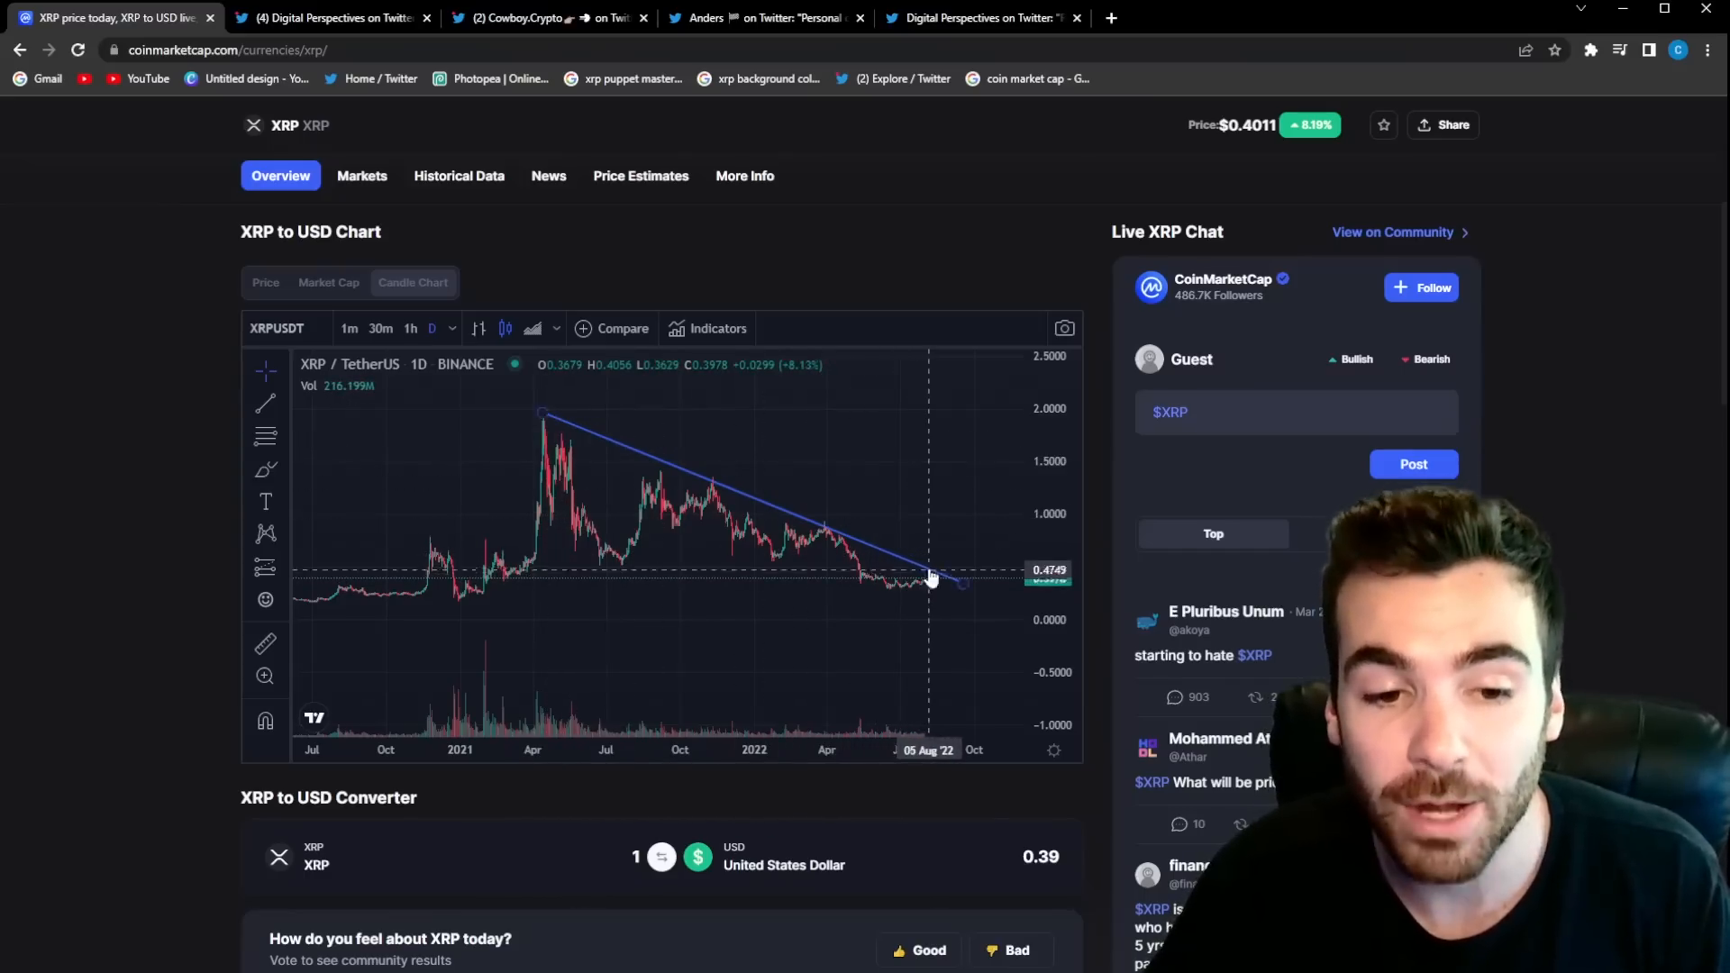
mouse_move(954, 533)
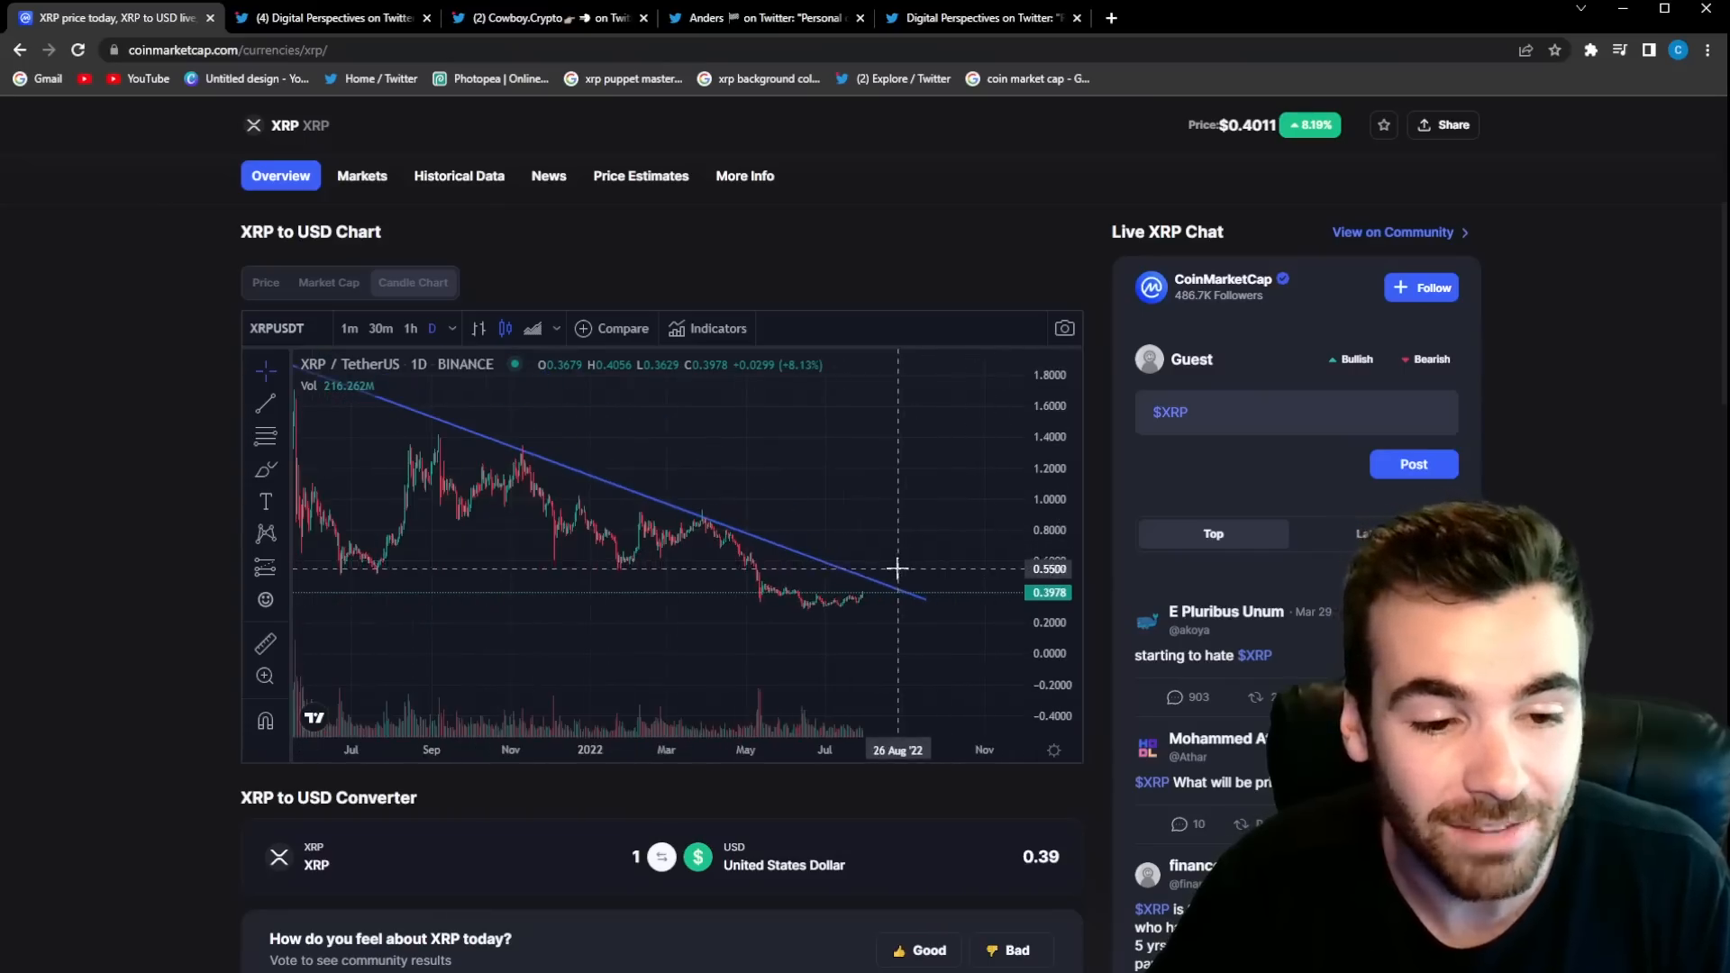
mouse_move(883, 579)
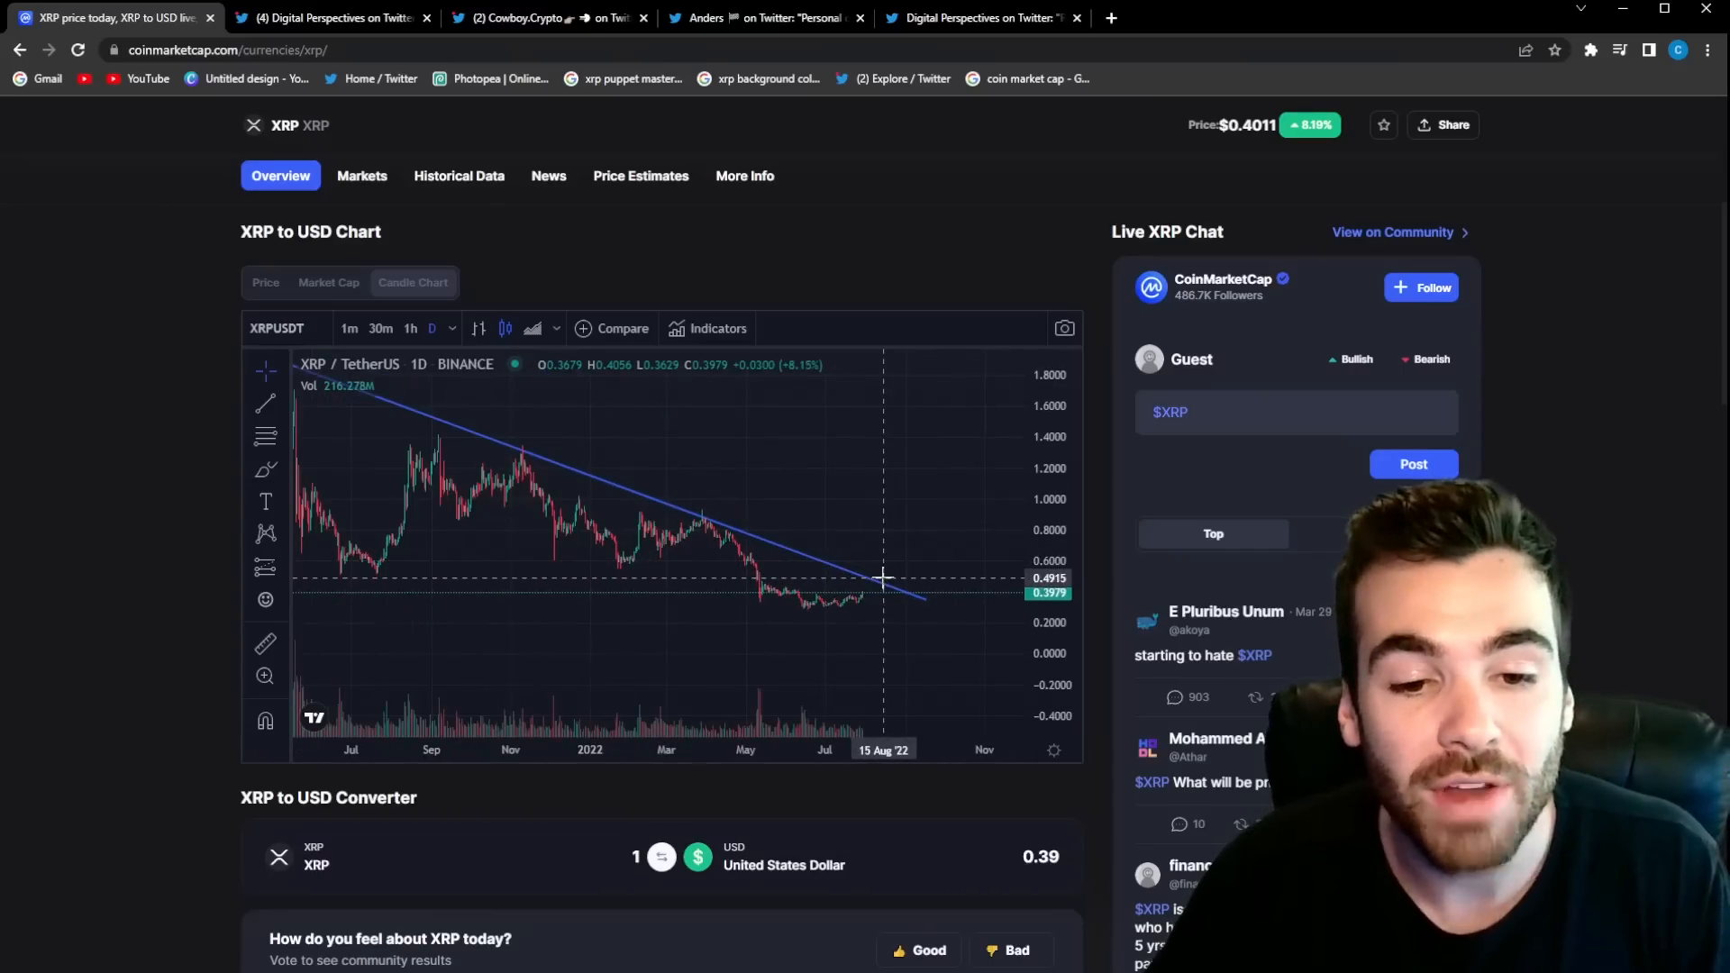
mouse_move(877, 589)
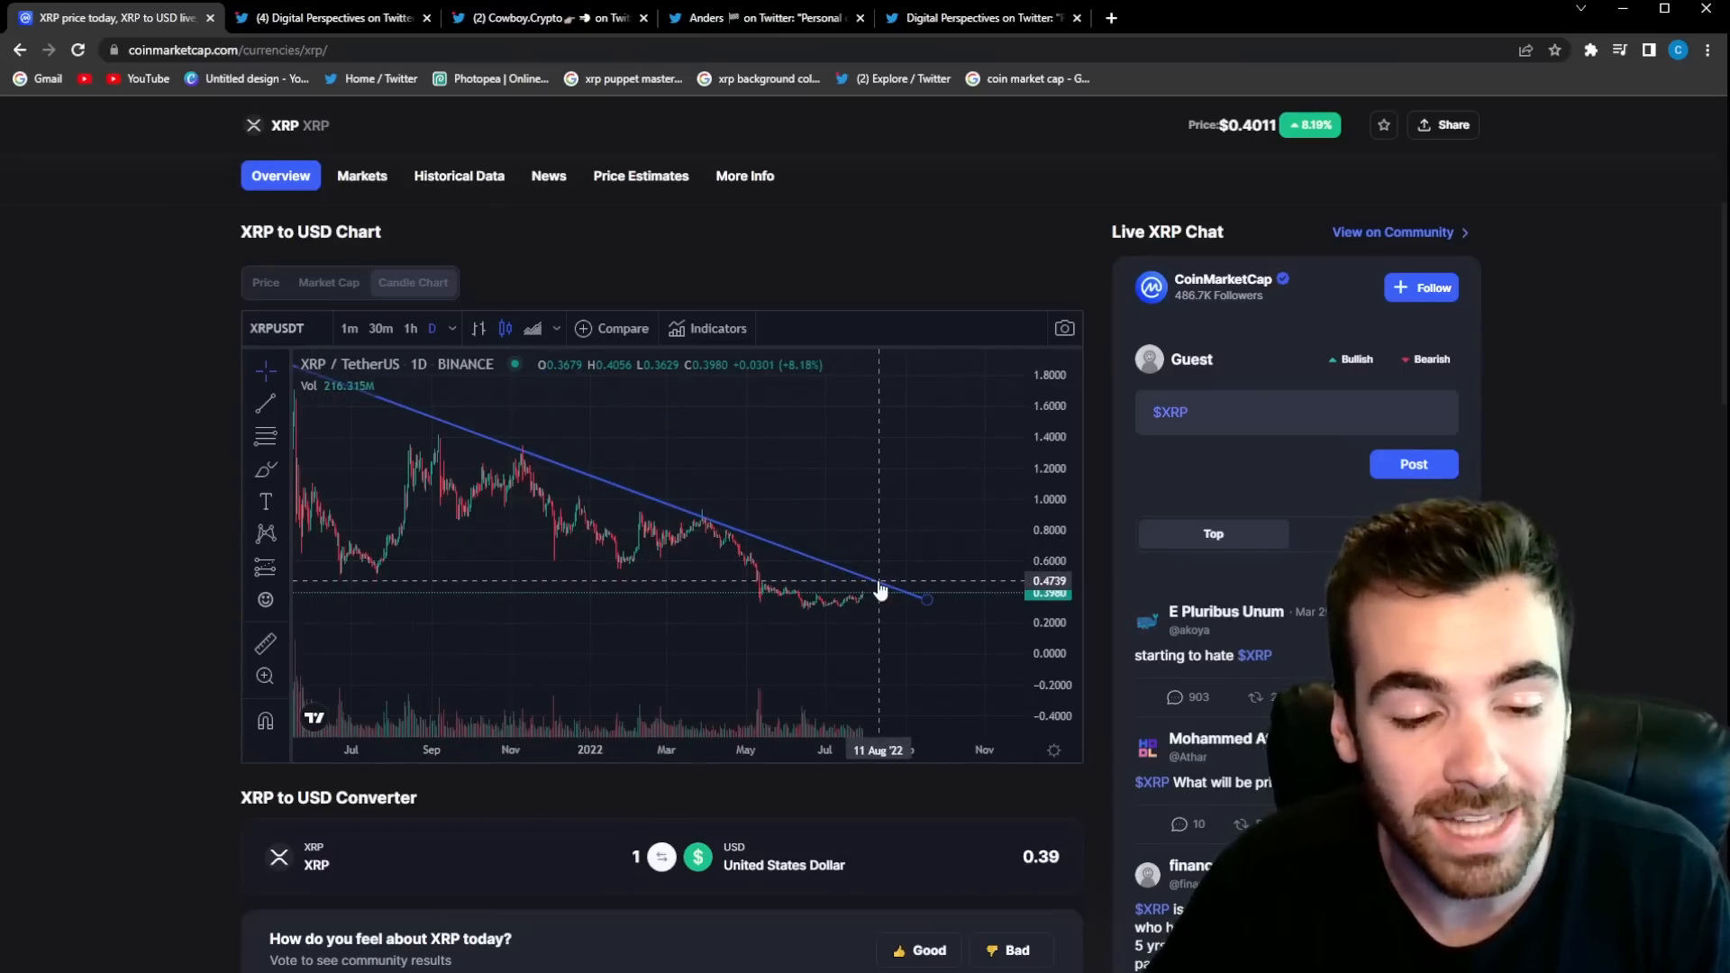
mouse_move(880, 577)
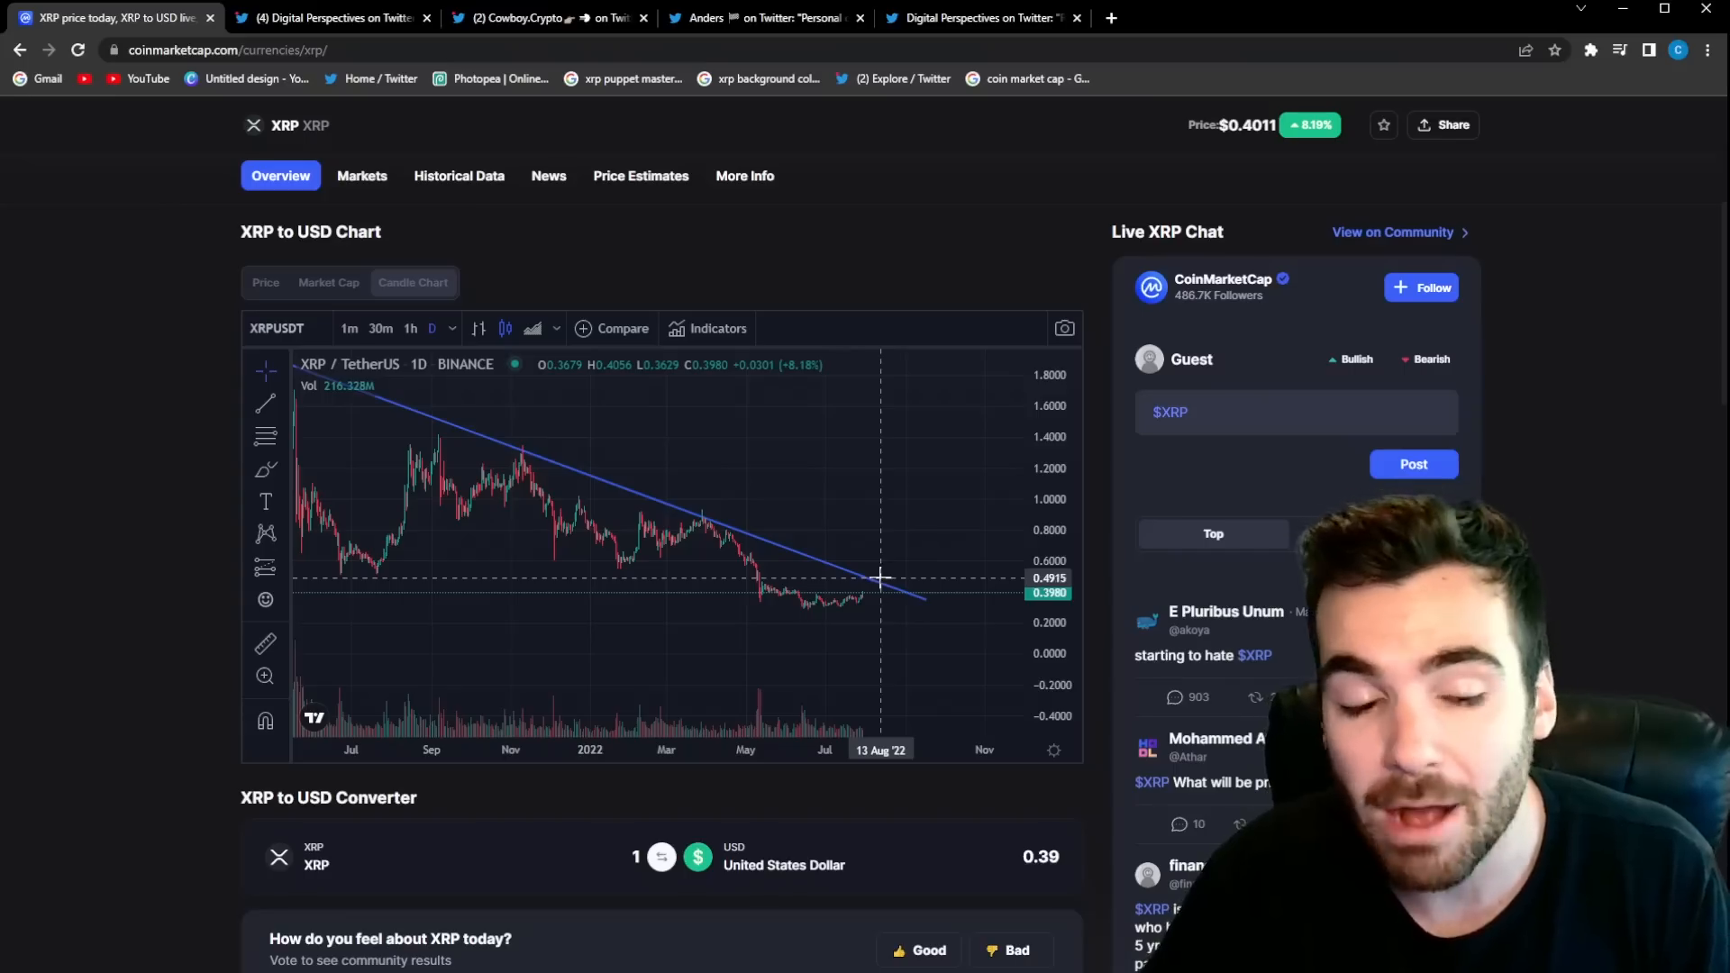
mouse_move(879, 560)
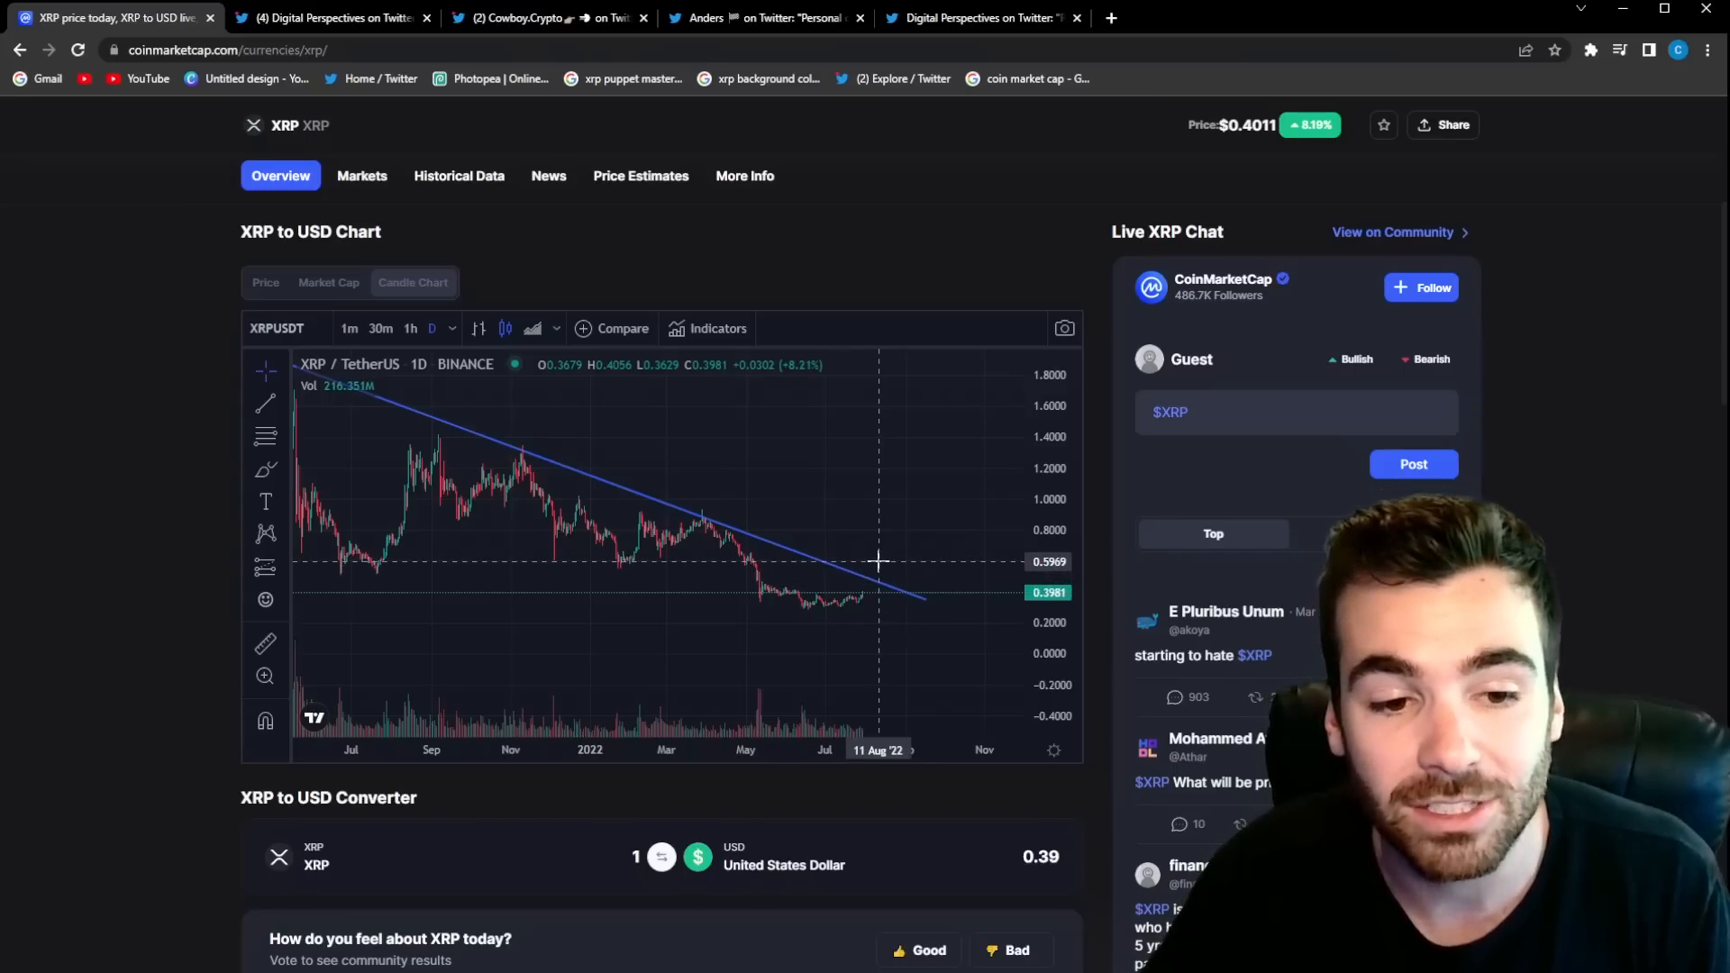
mouse_move(881, 571)
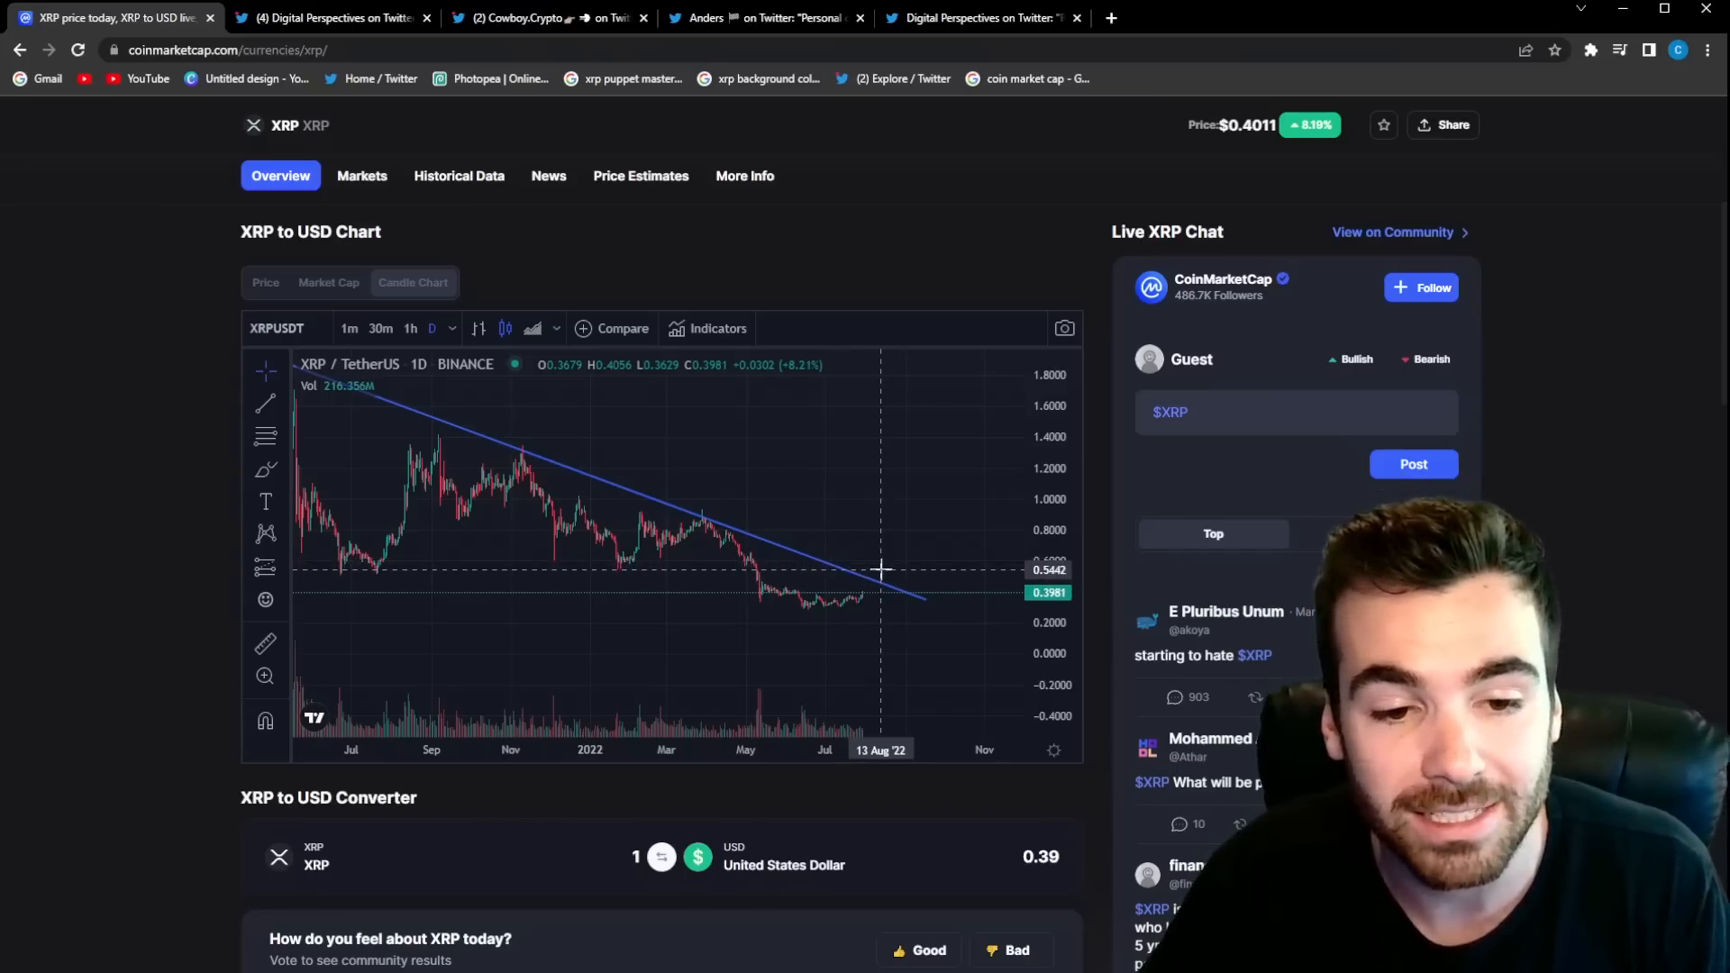
mouse_move(881, 569)
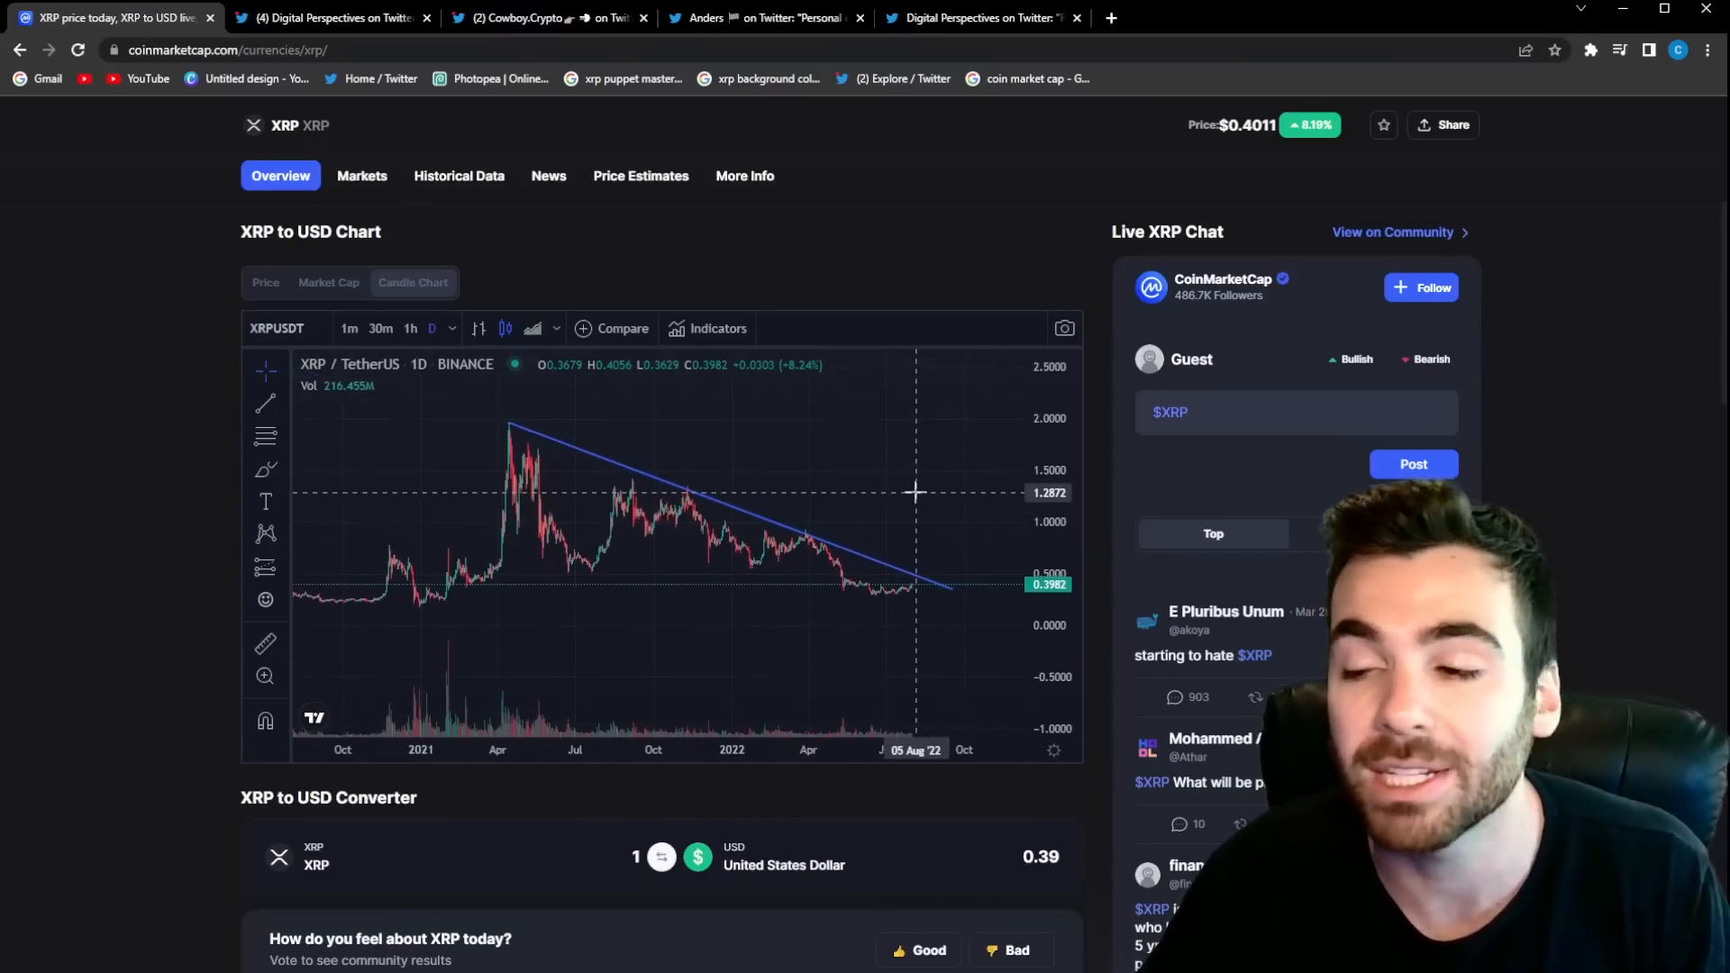
mouse_move(526, 427)
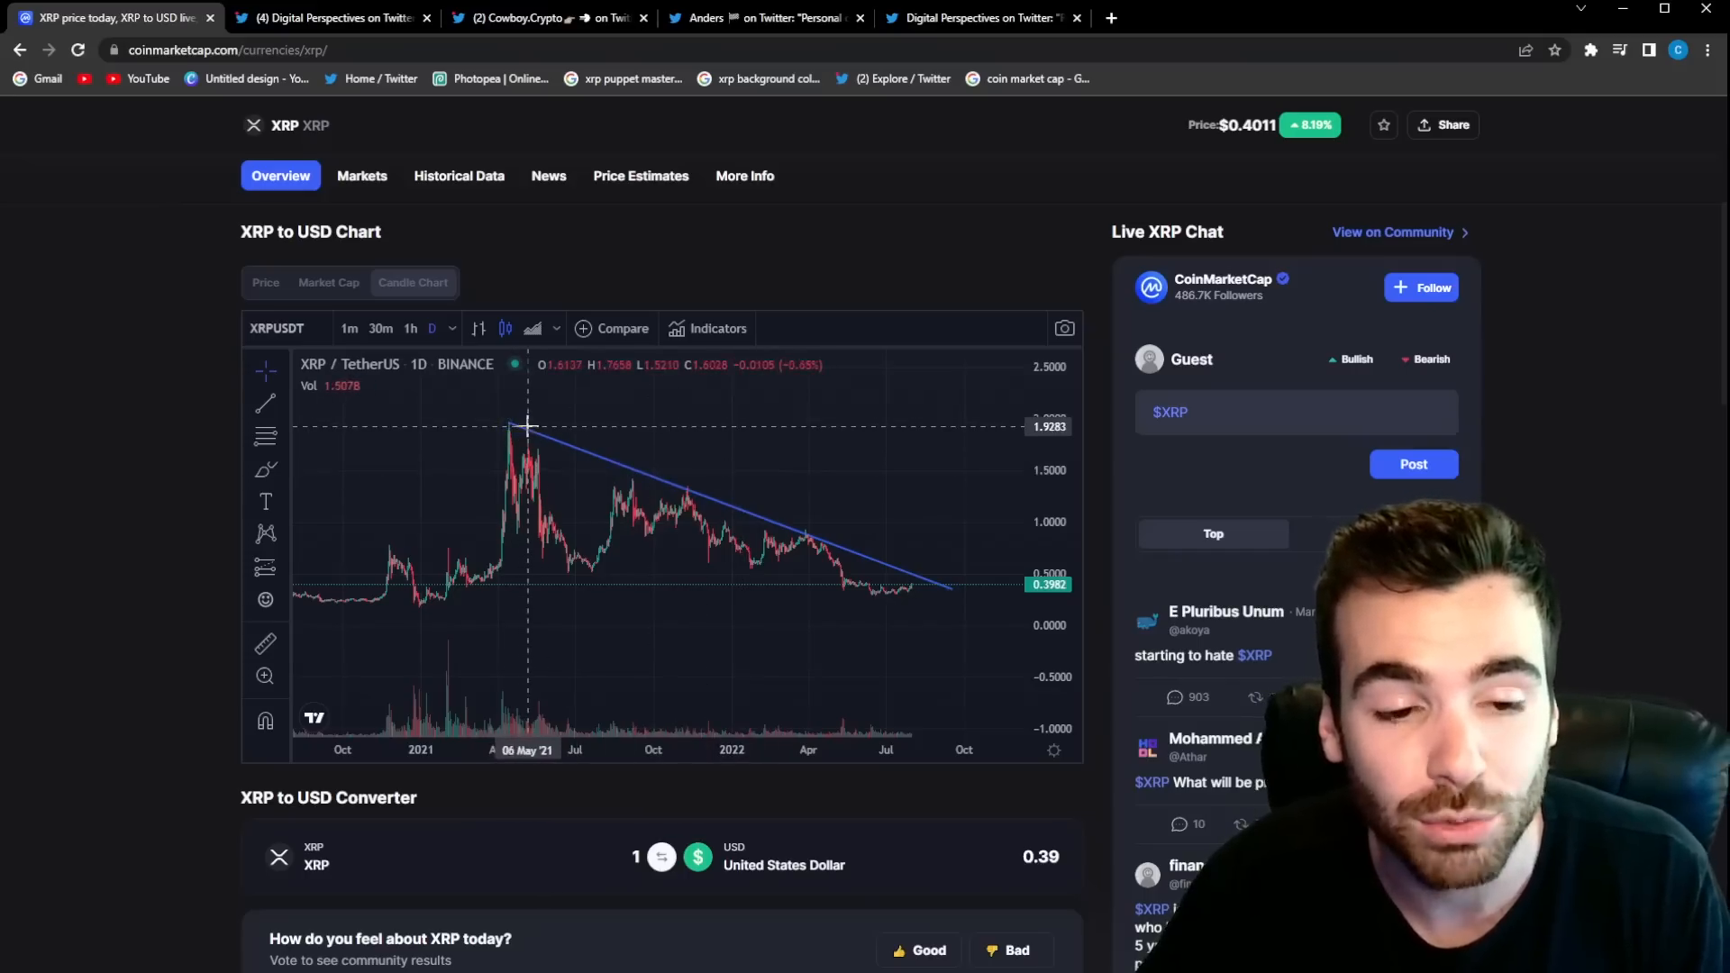
mouse_move(635, 486)
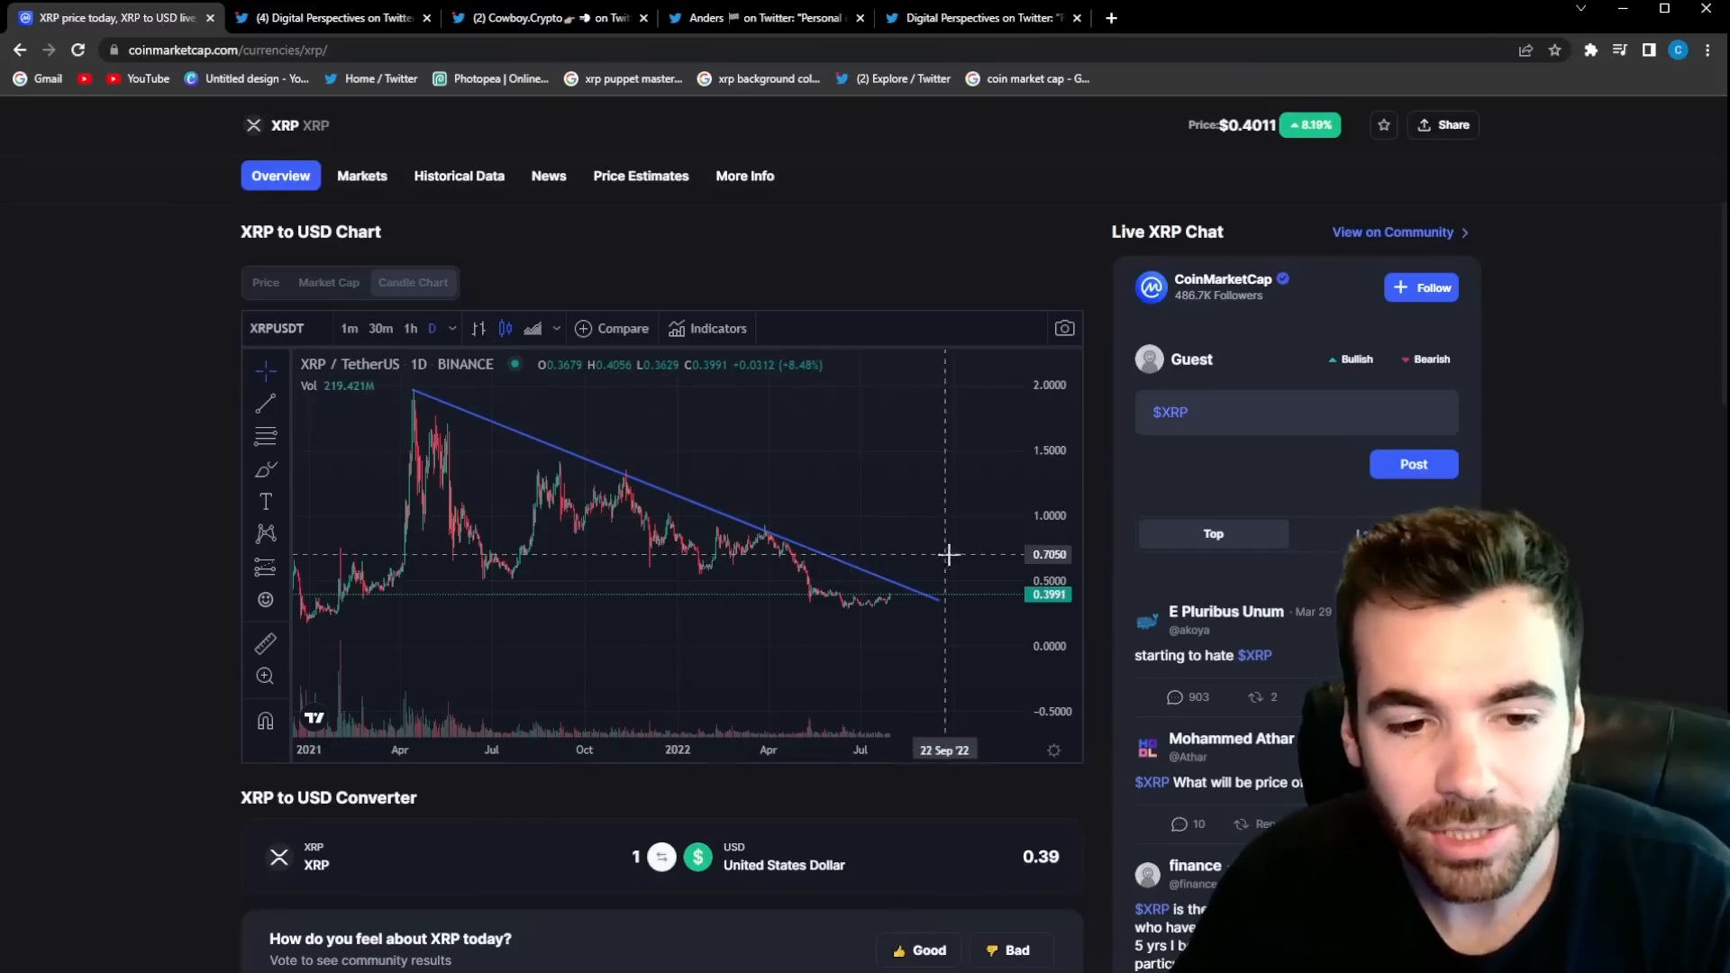
mouse_move(907, 601)
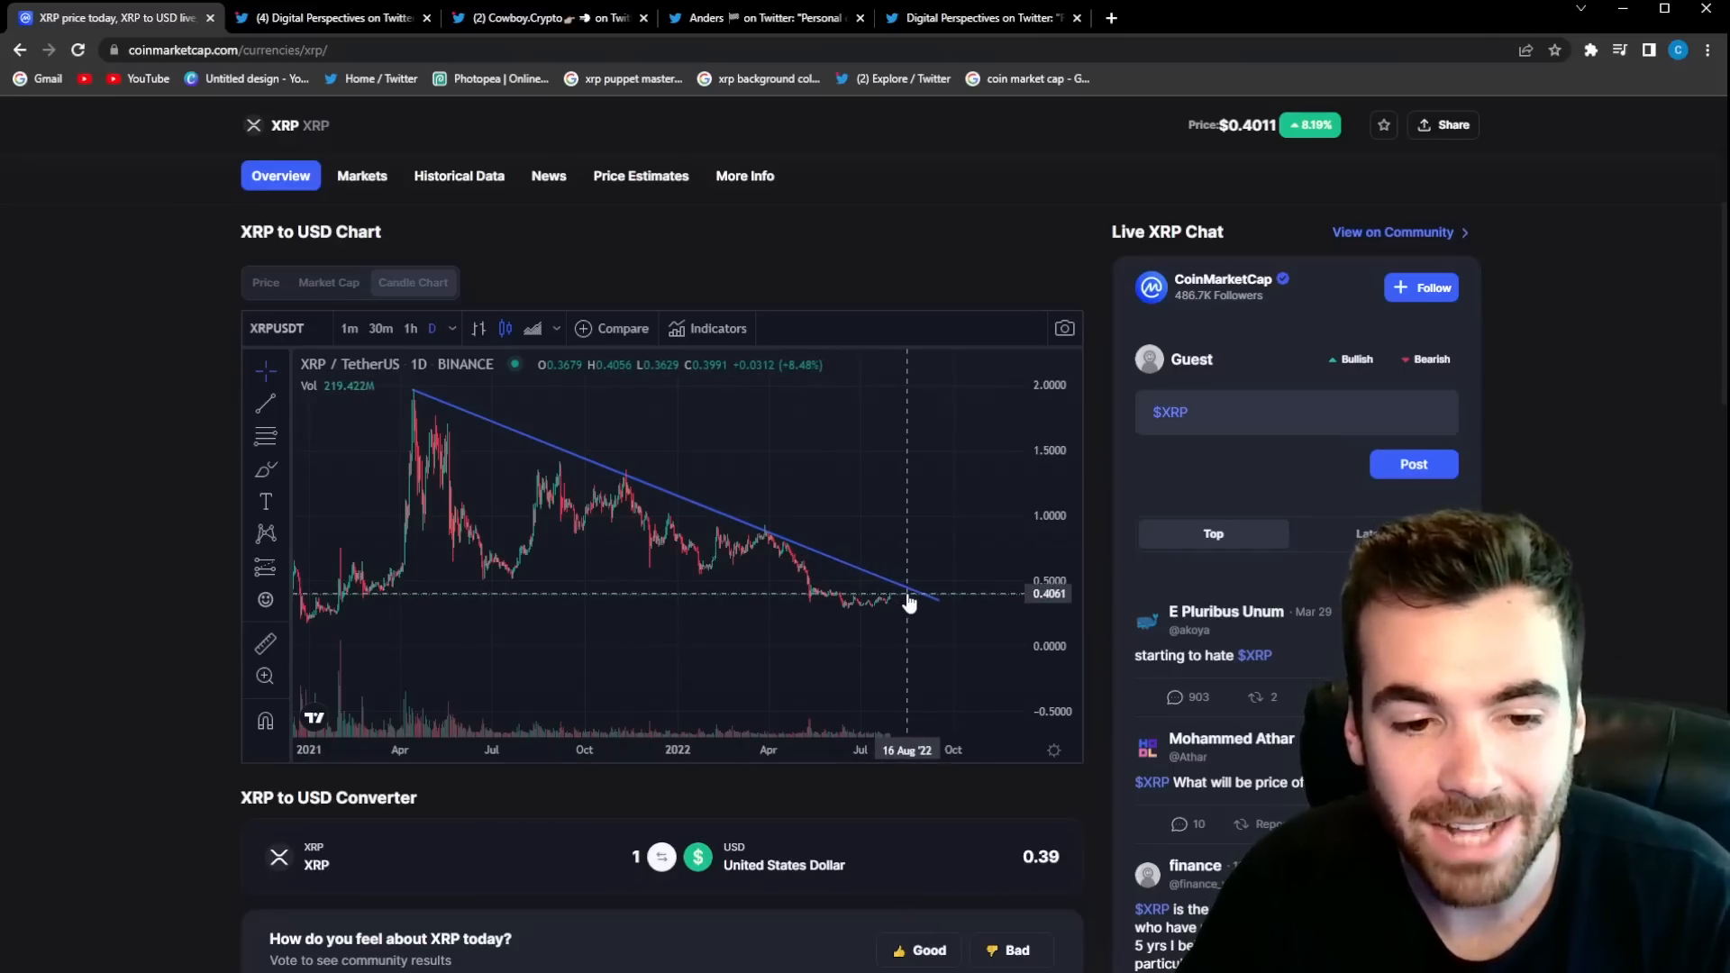
mouse_move(913, 603)
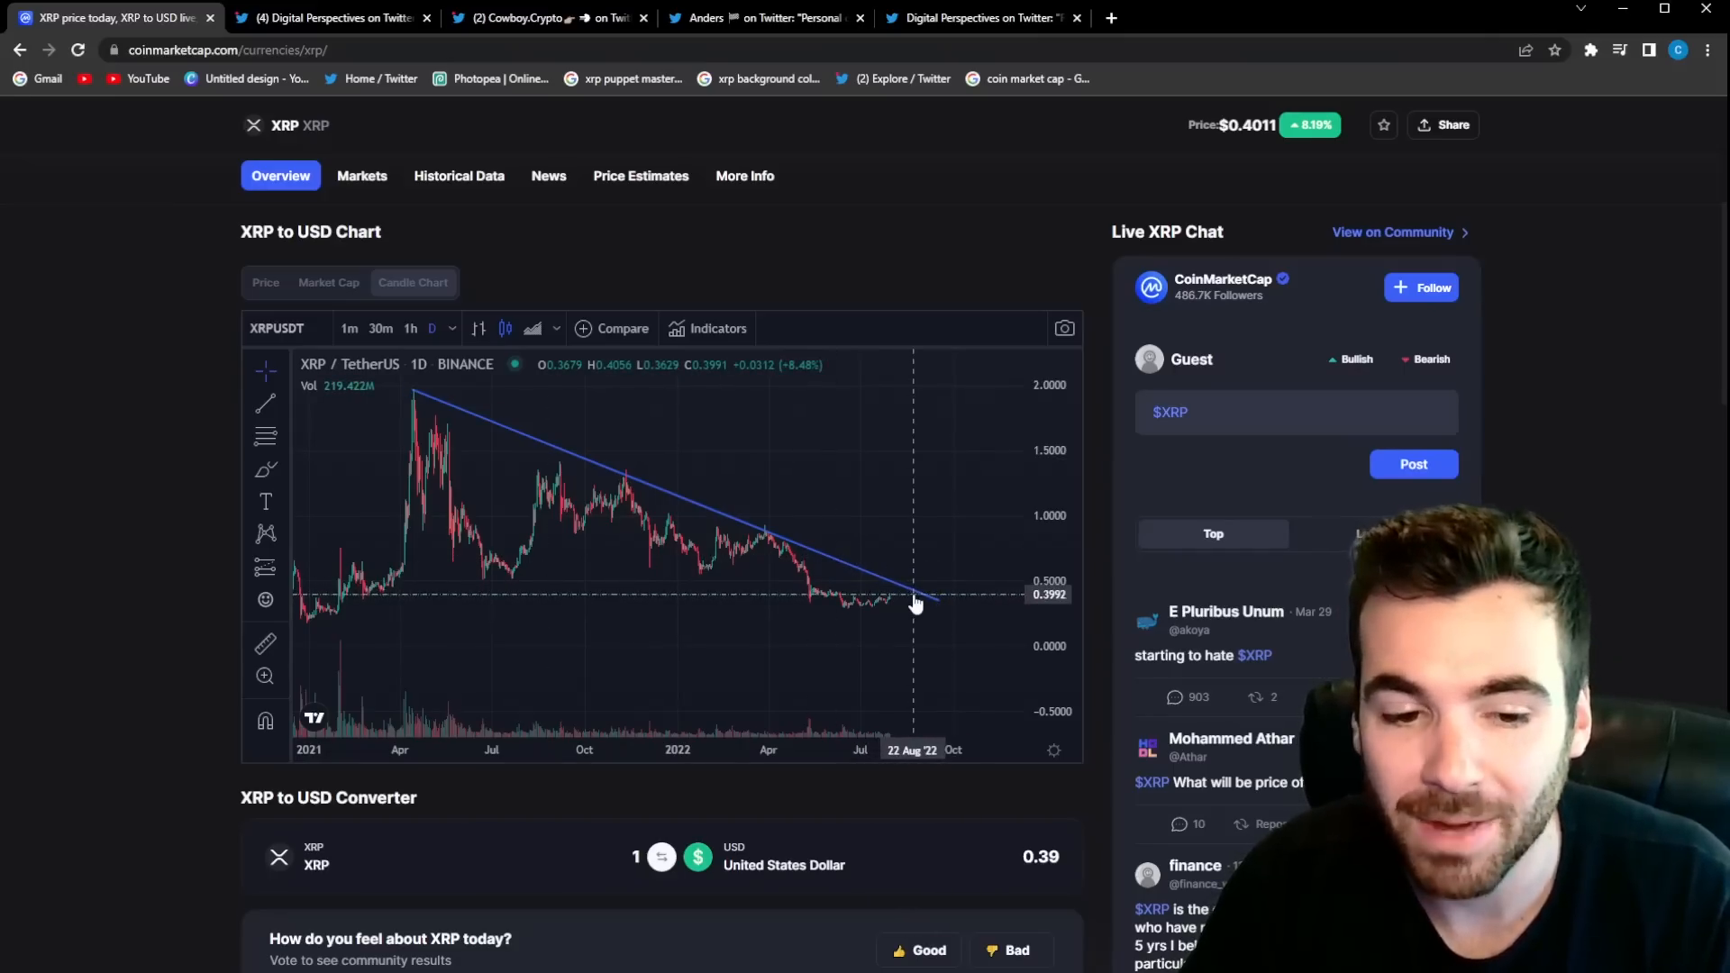
mouse_move(915, 604)
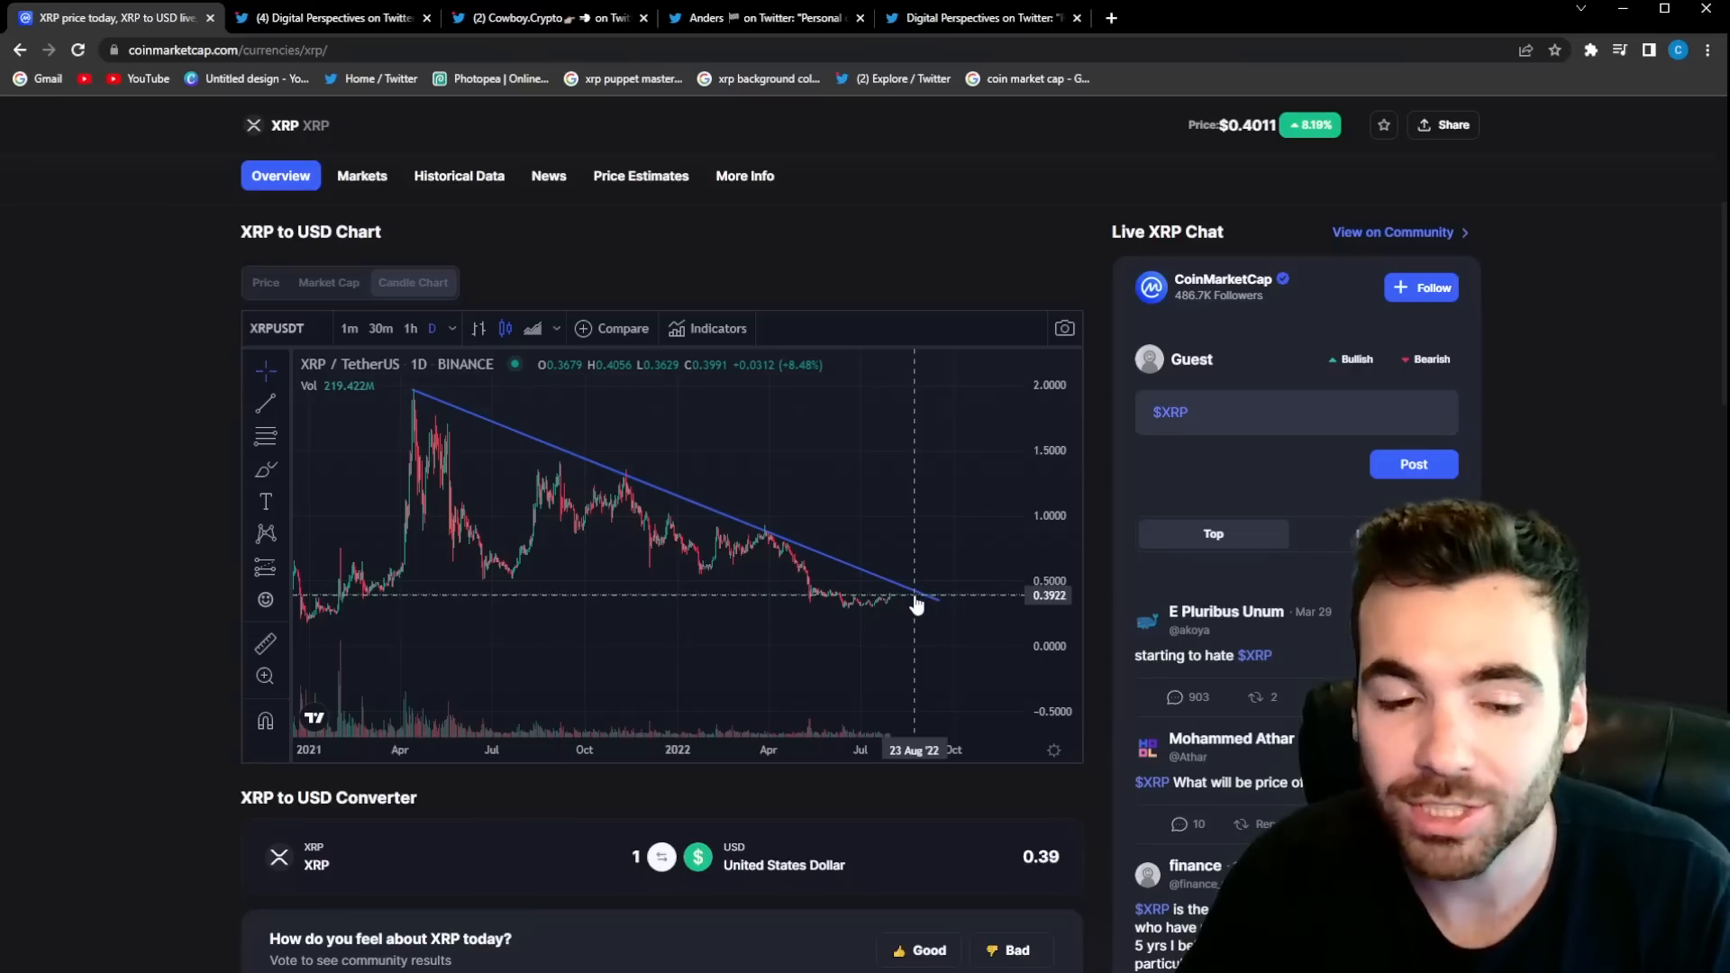
mouse_move(916, 604)
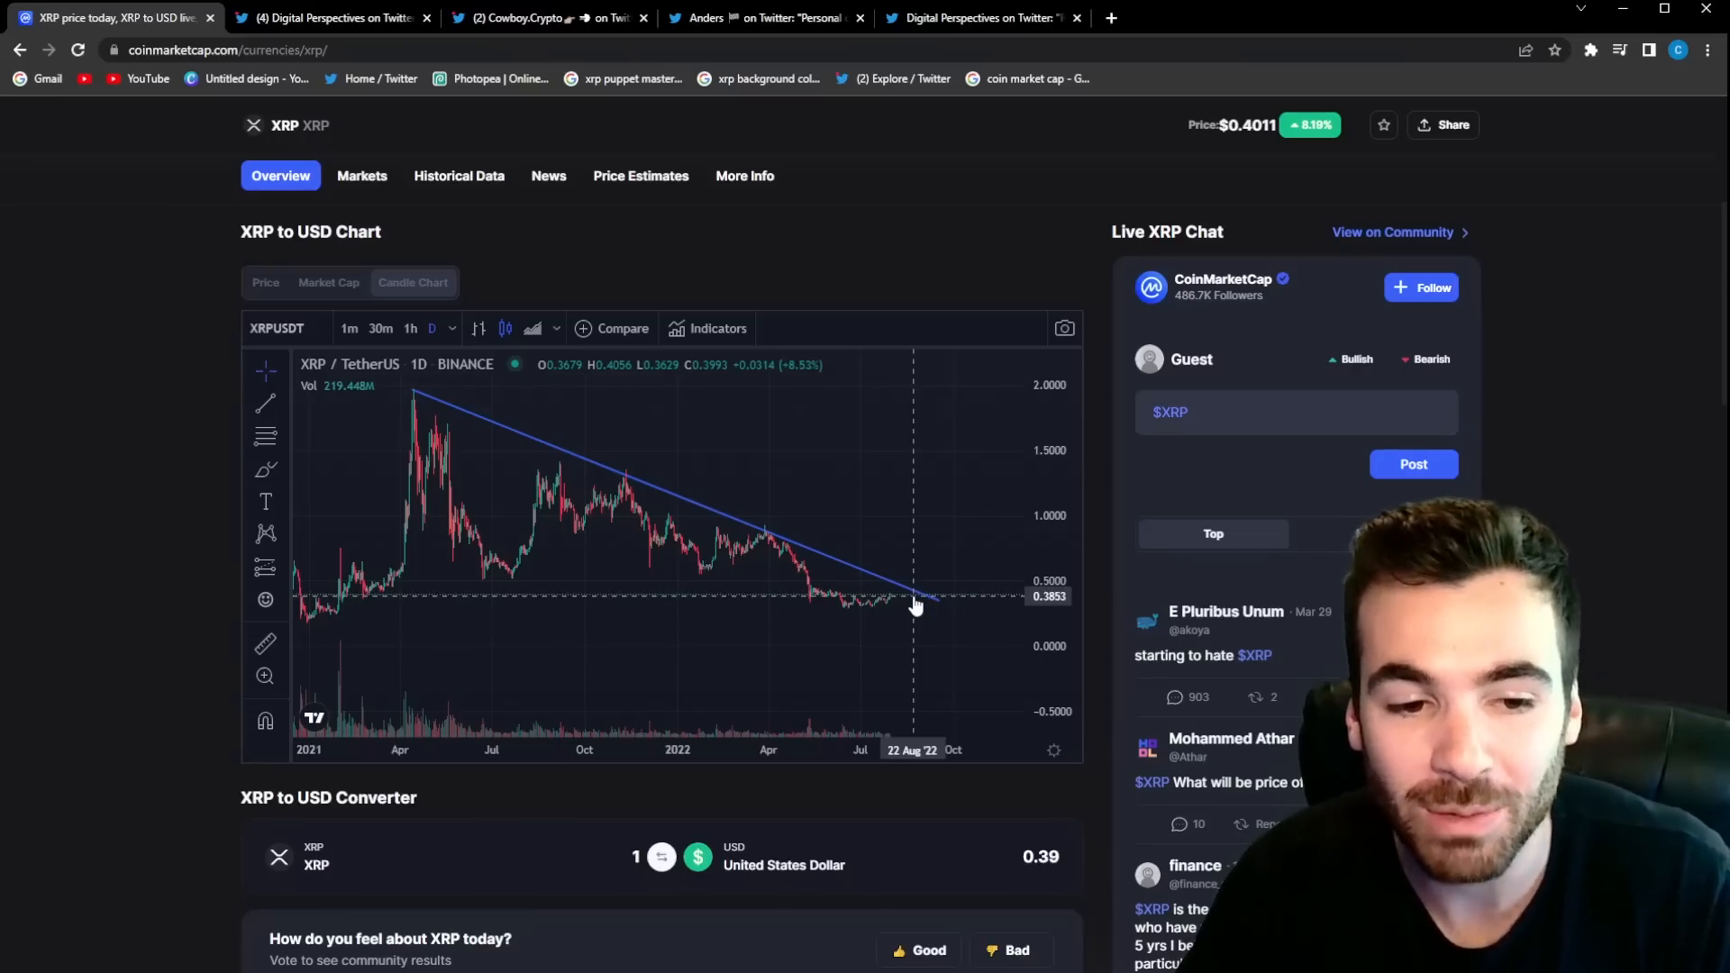
mouse_move(821, 519)
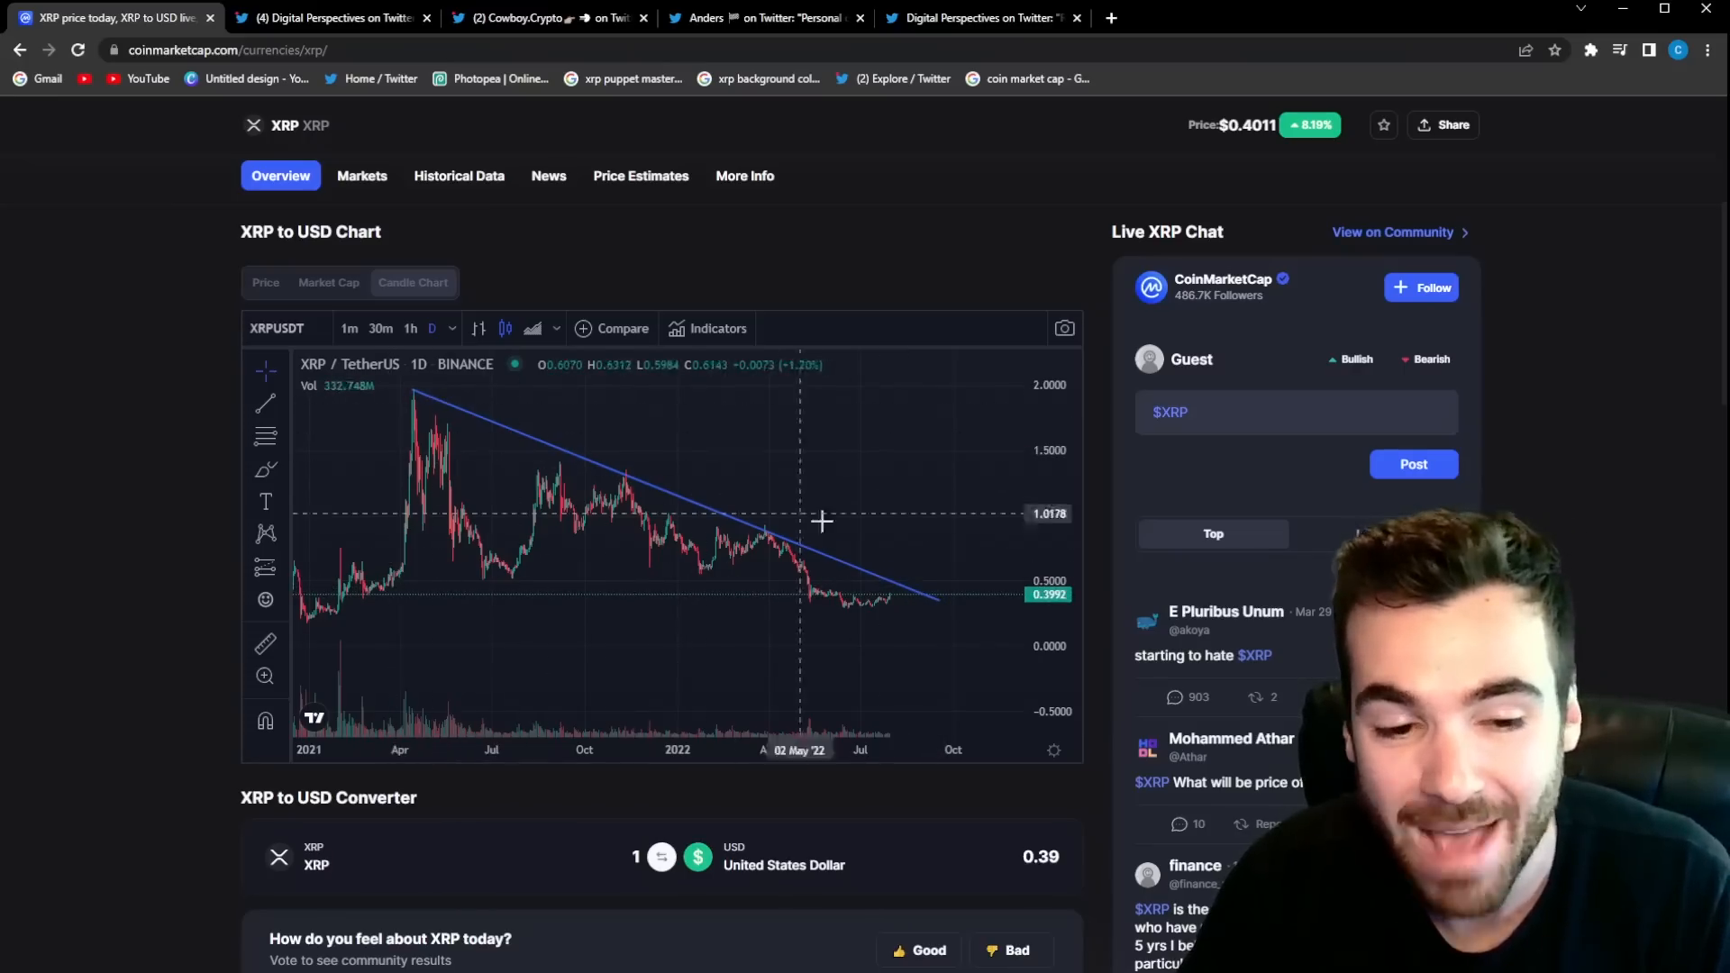
click(328, 18)
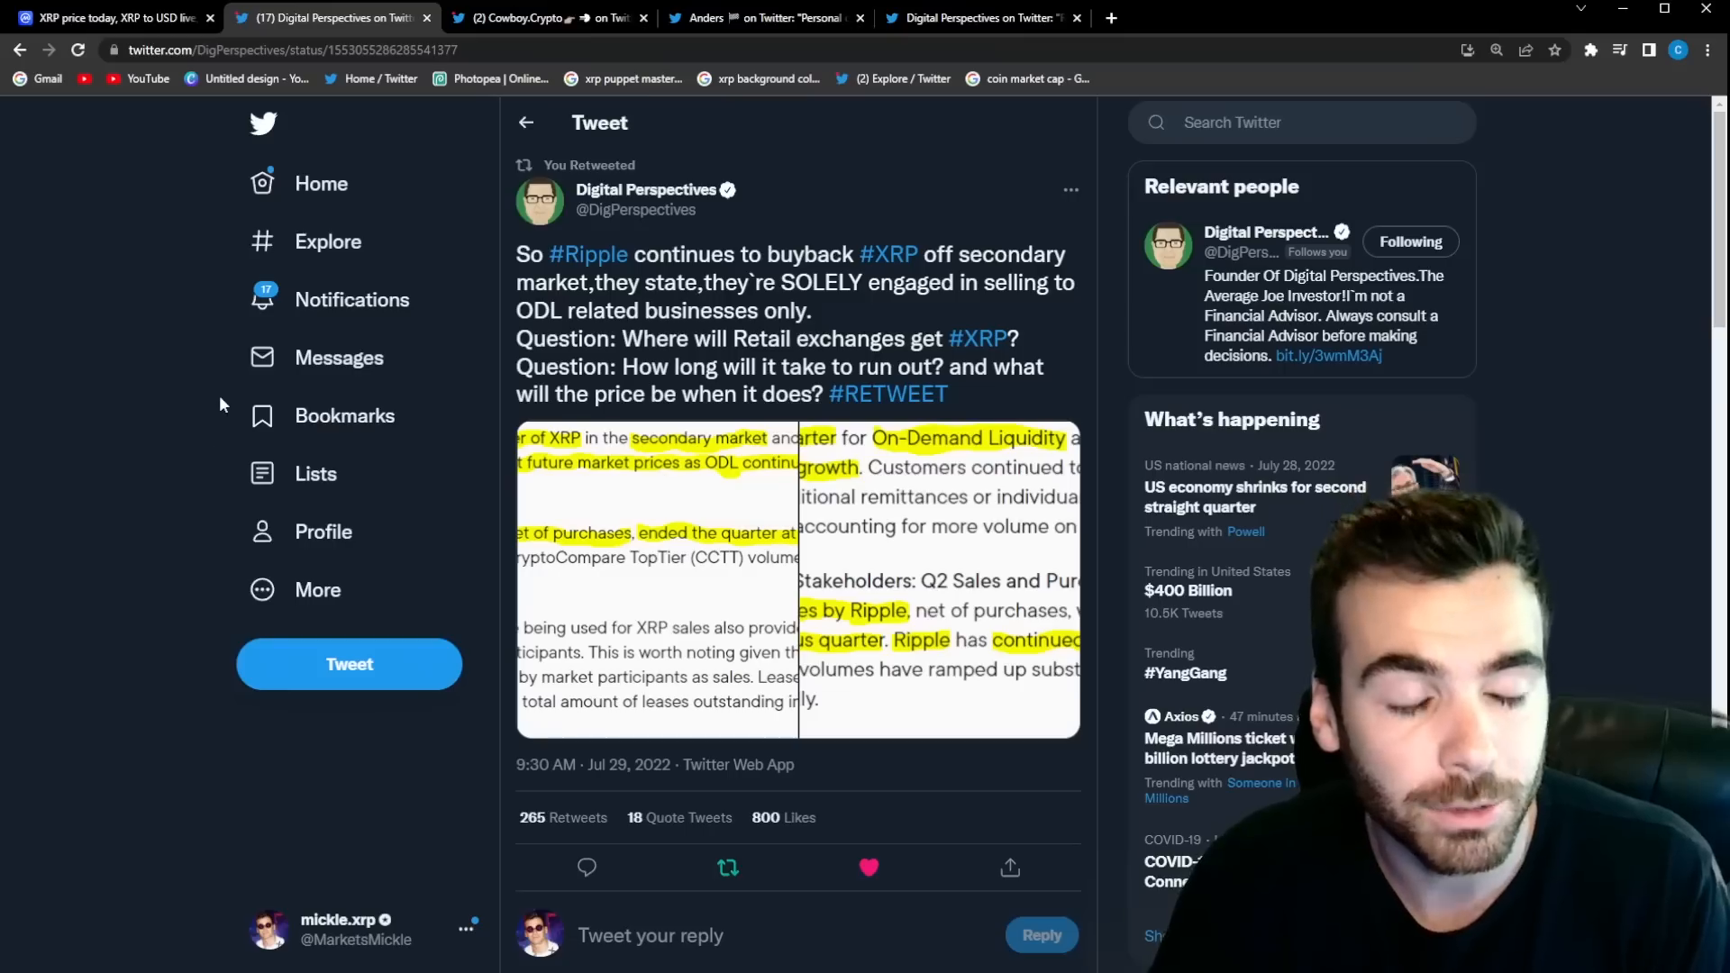
mouse_move(855, 236)
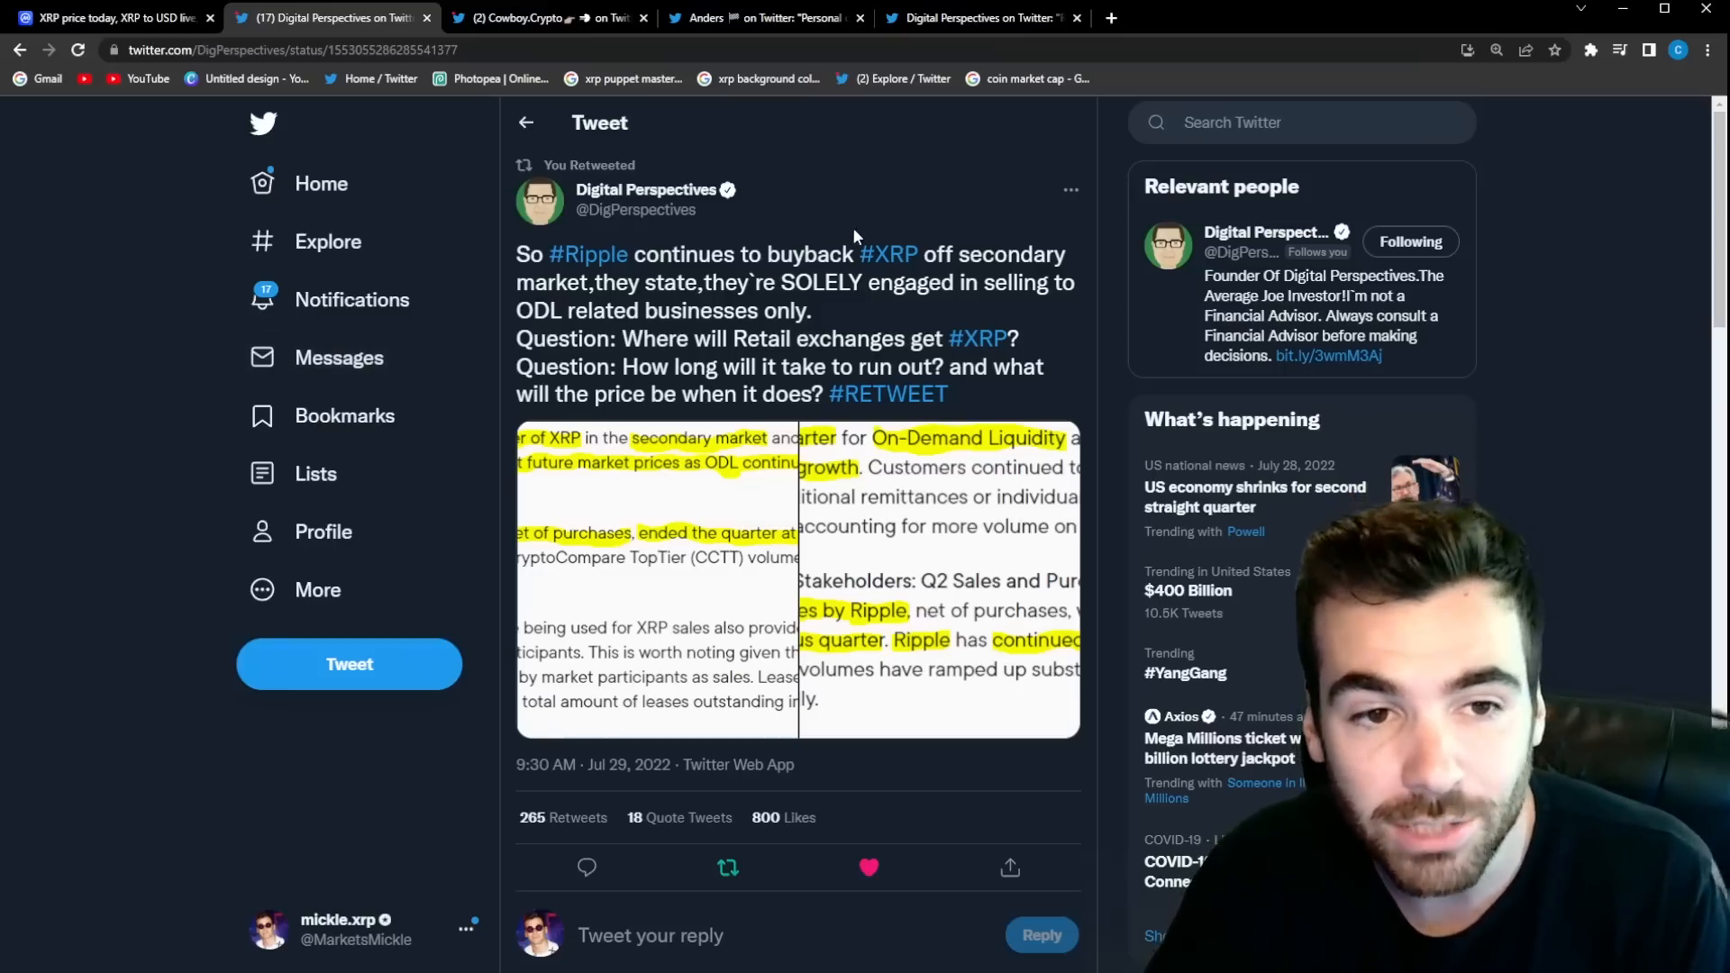
mouse_move(918, 226)
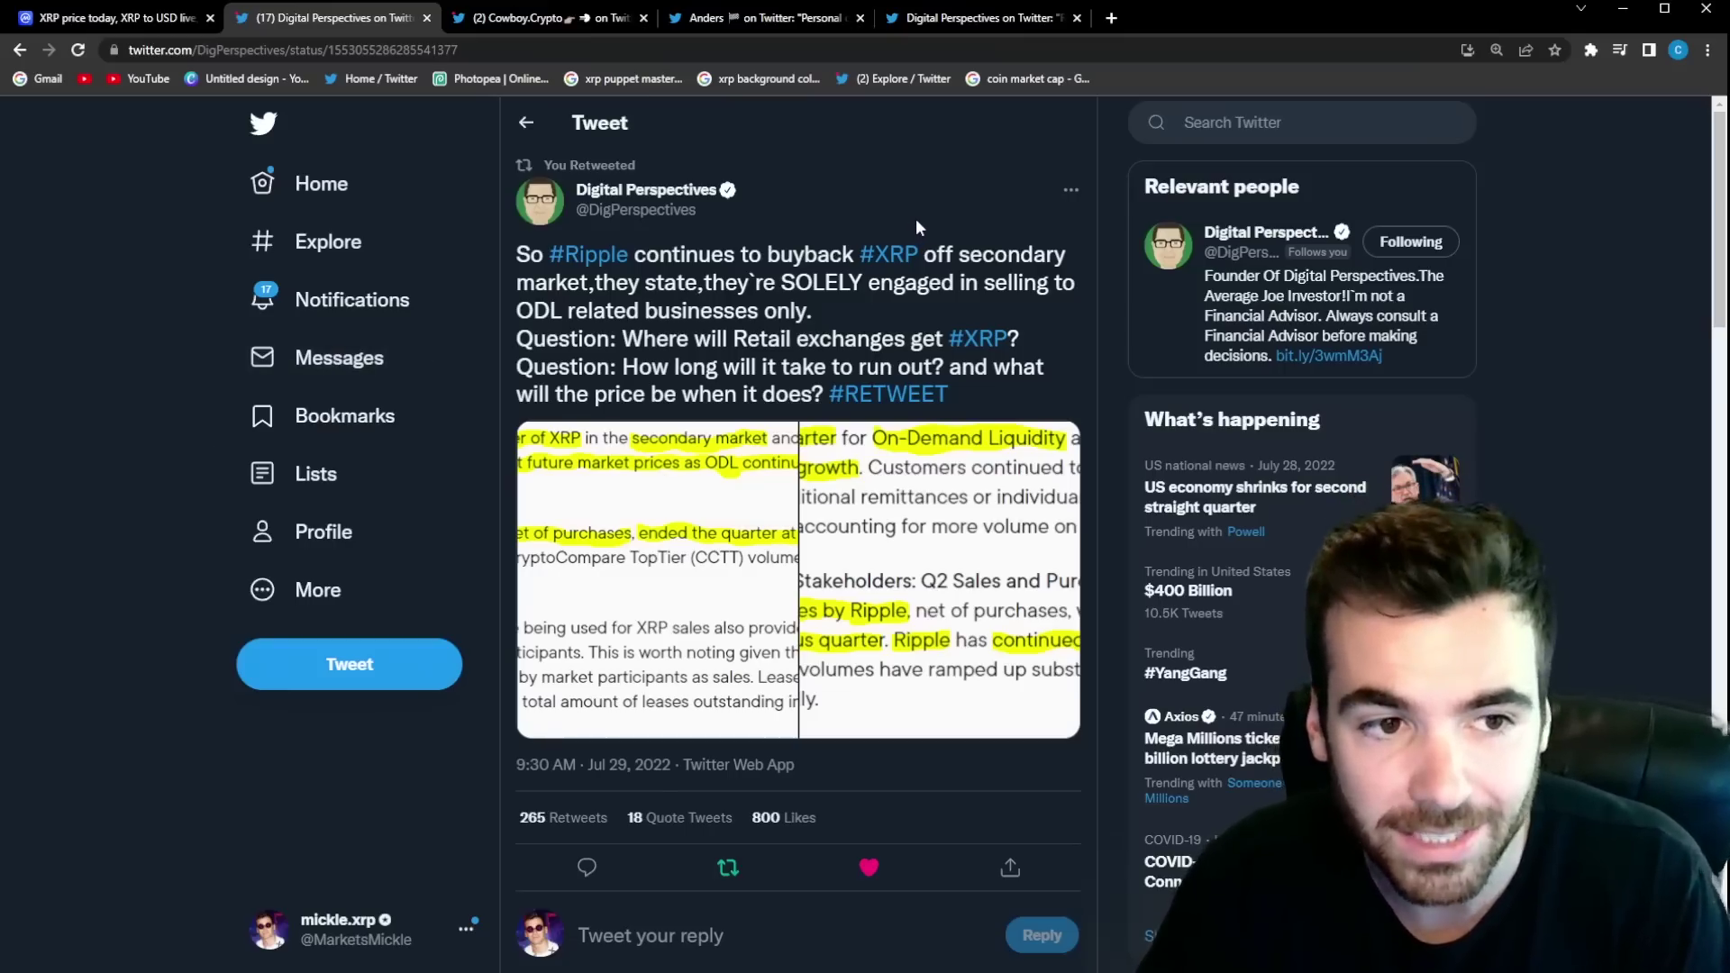
mouse_move(177, 822)
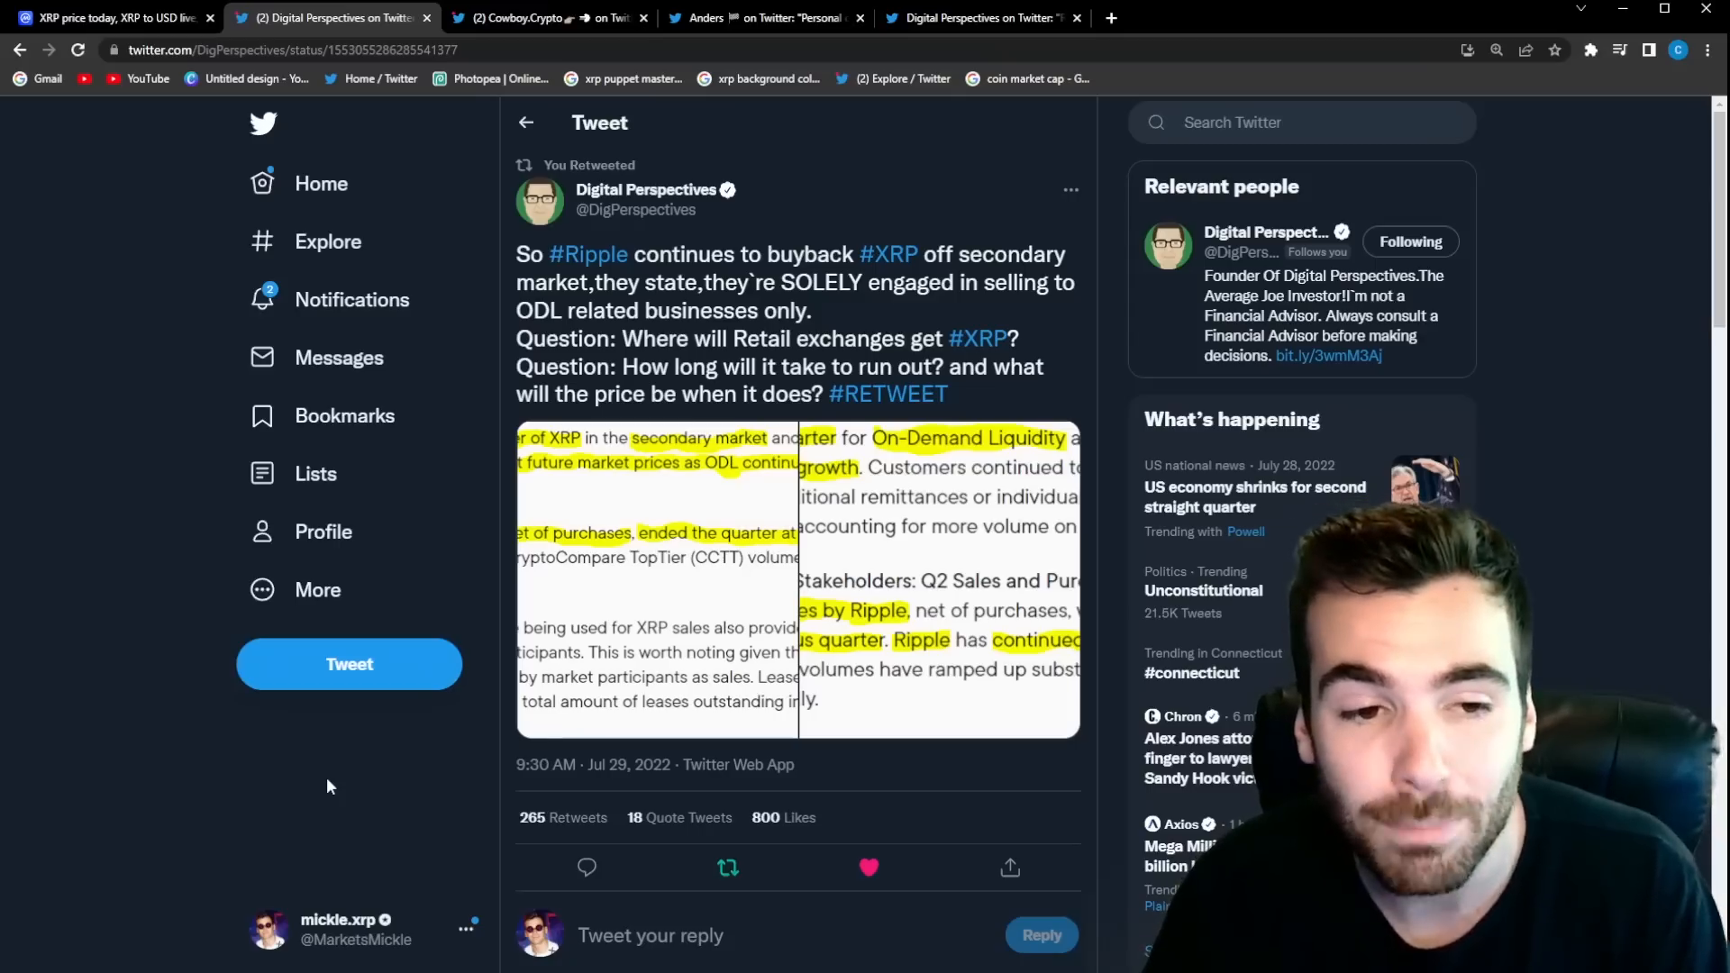
mouse_move(758, 472)
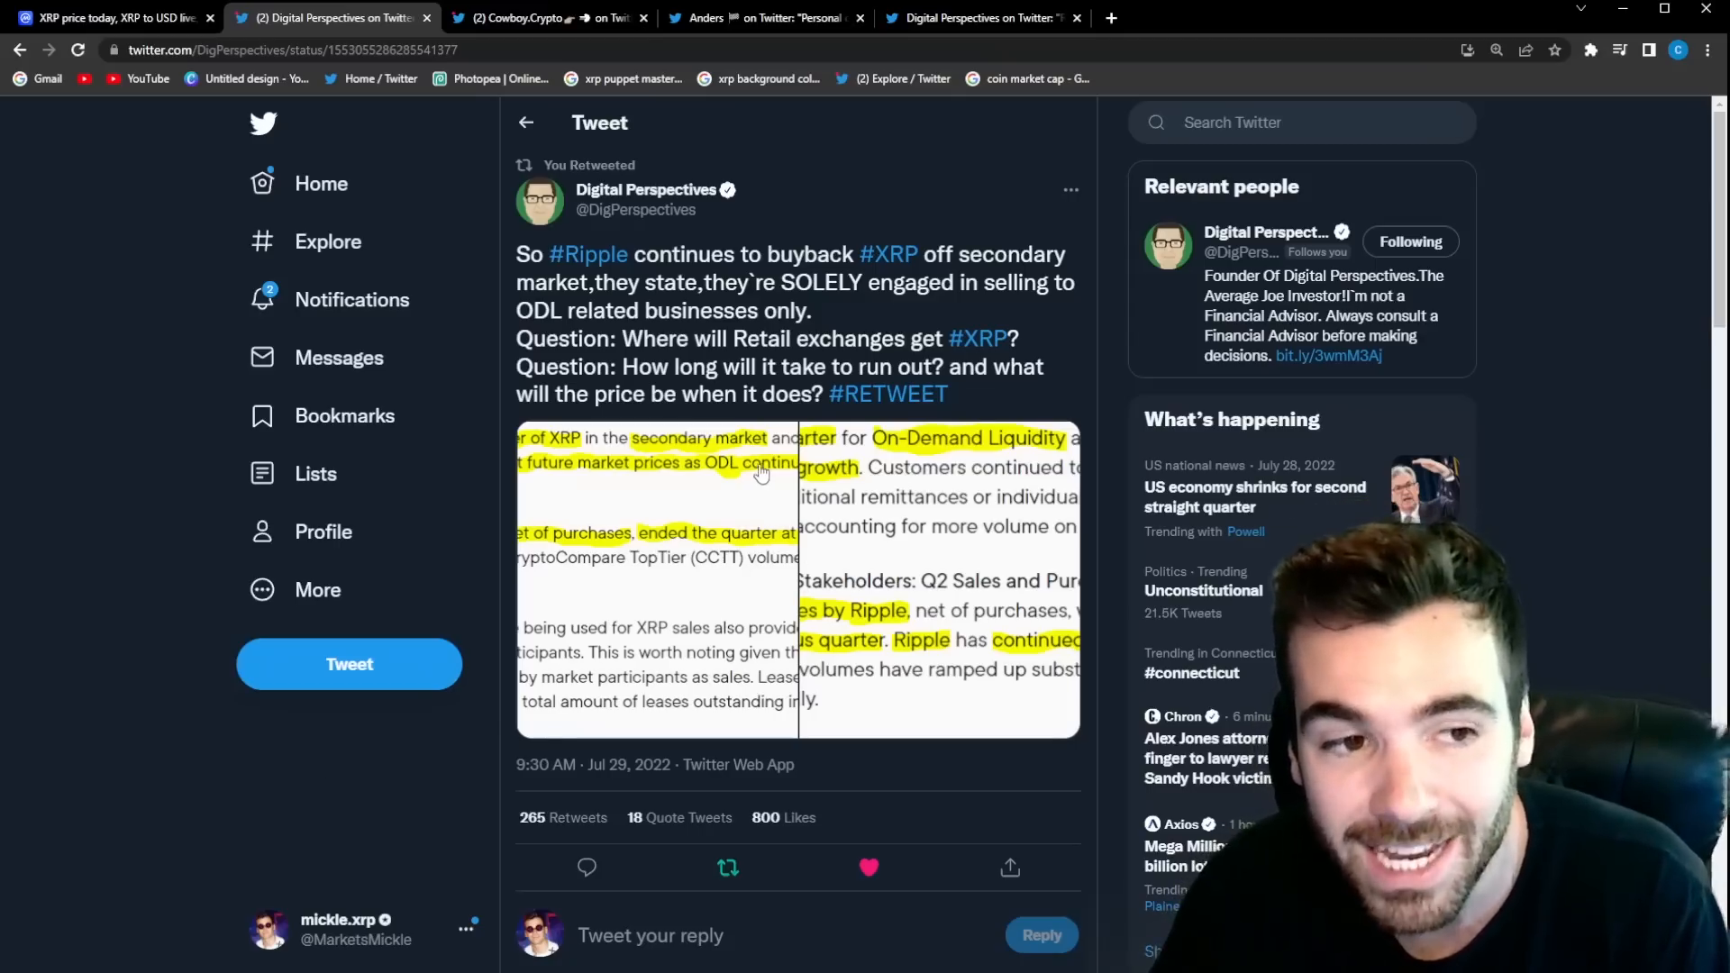
mouse_move(754, 473)
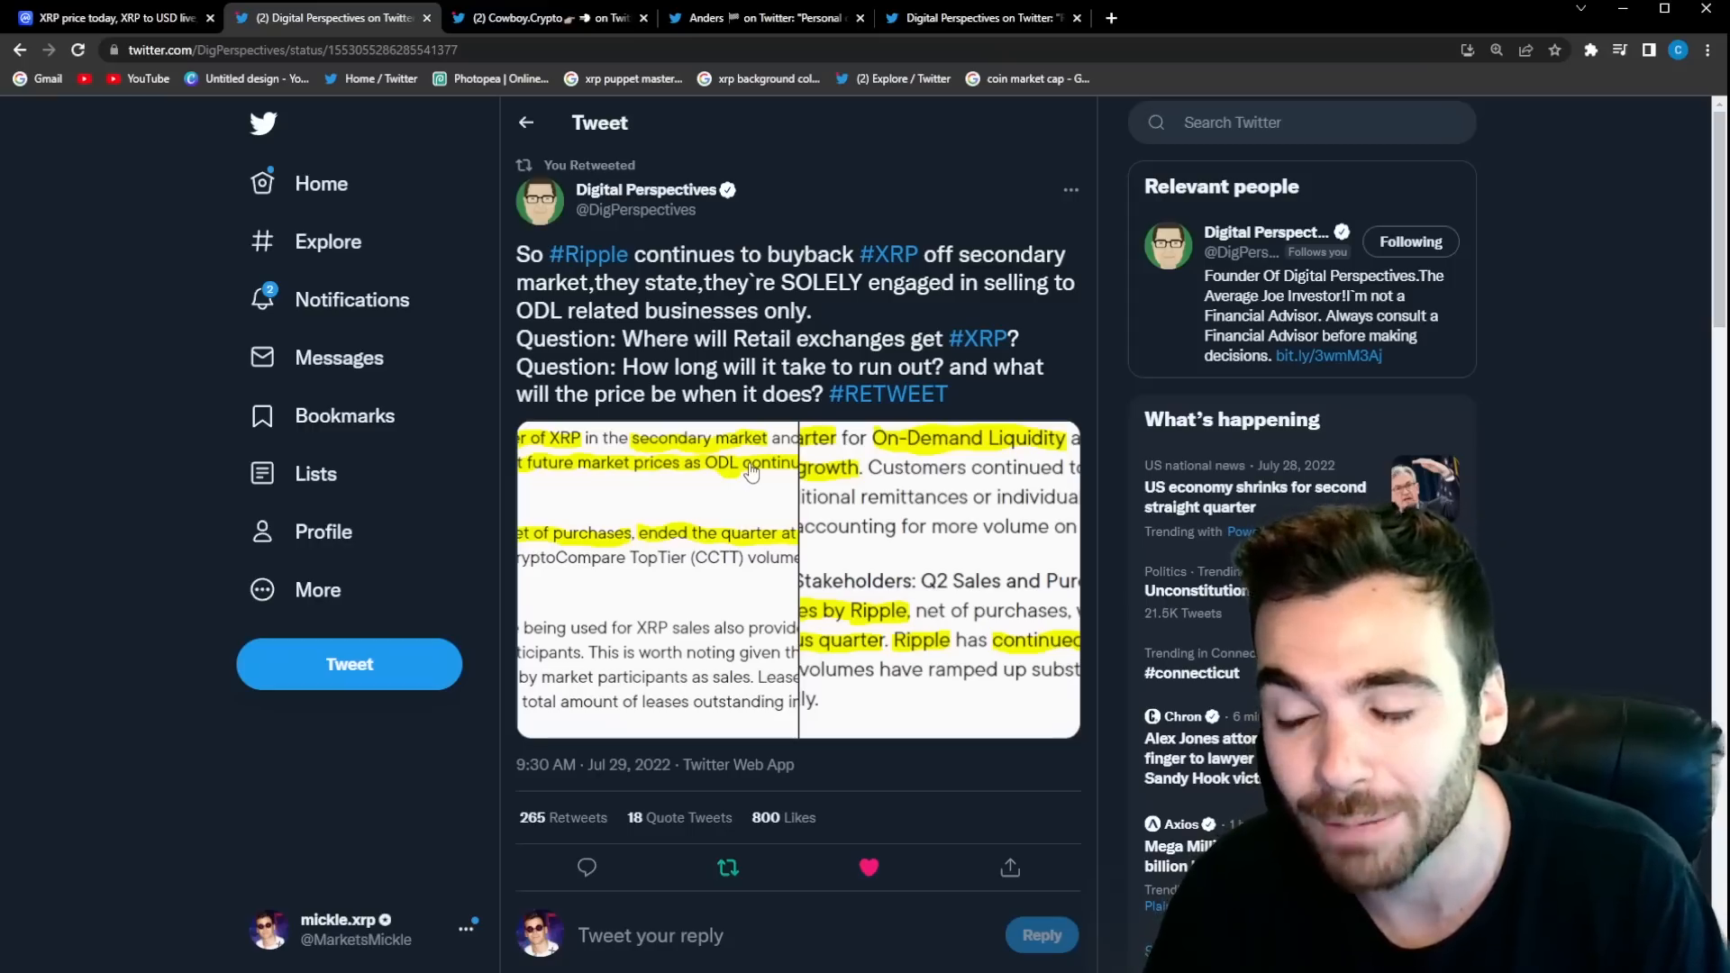
Step: Switch to the Cowboy.Crypto tab with the 'illiquid capital' hearing-video reply
click(546, 18)
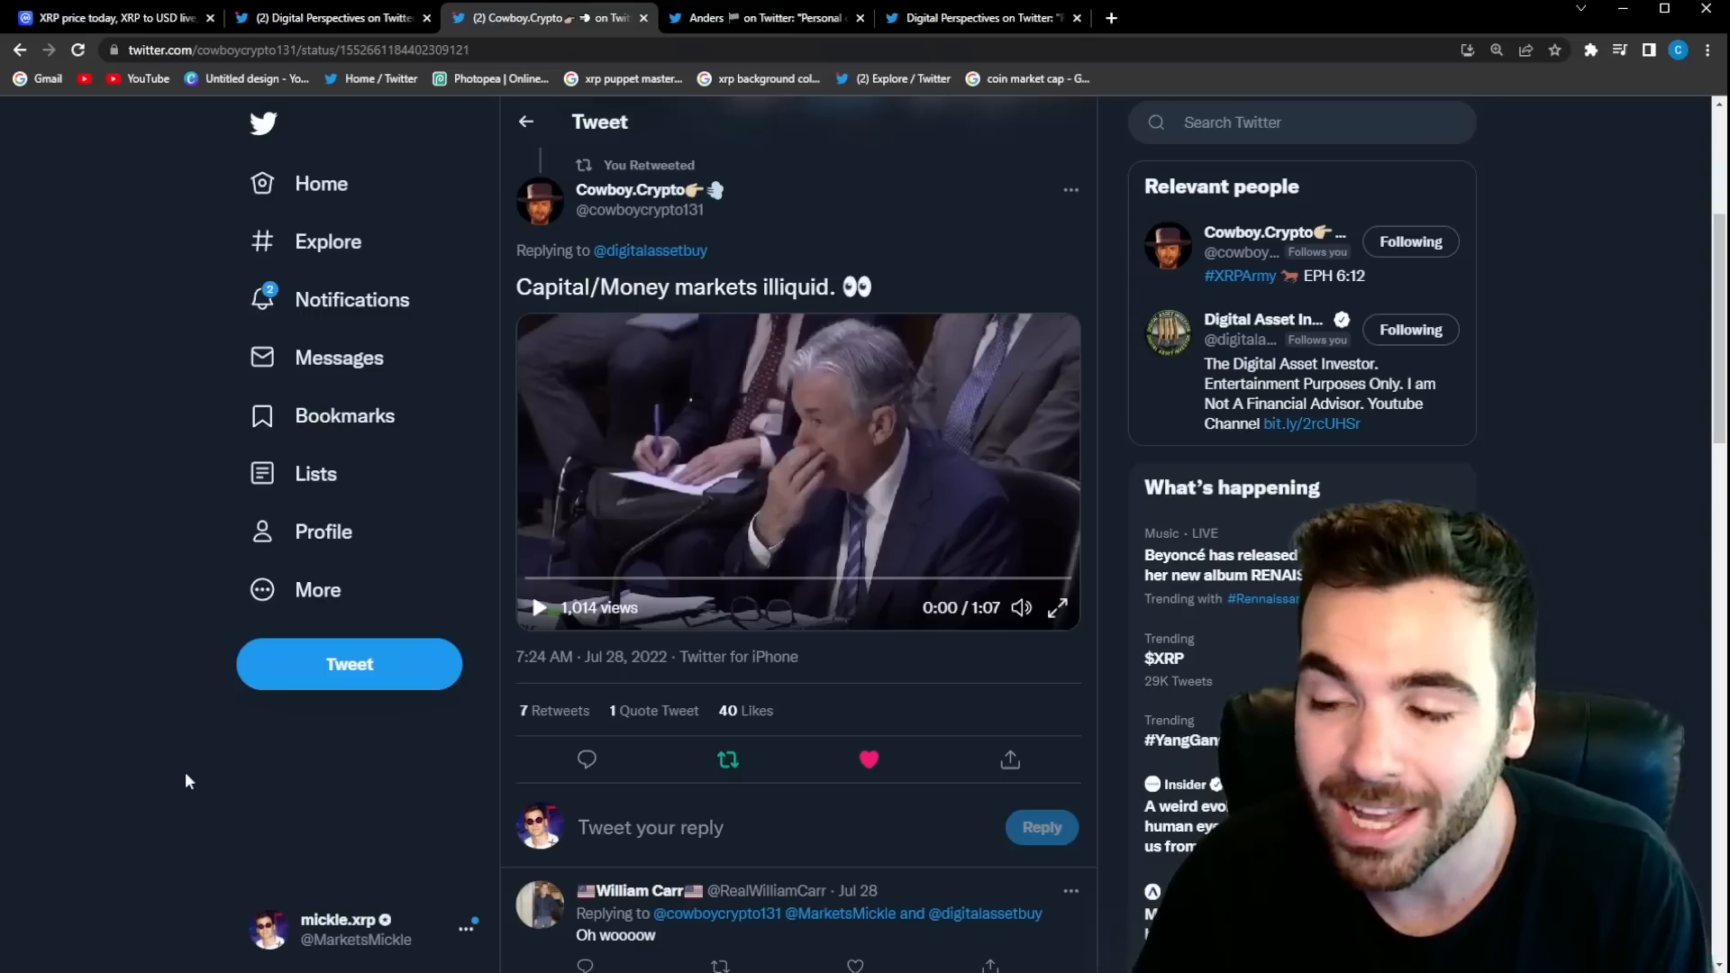
mouse_move(493, 658)
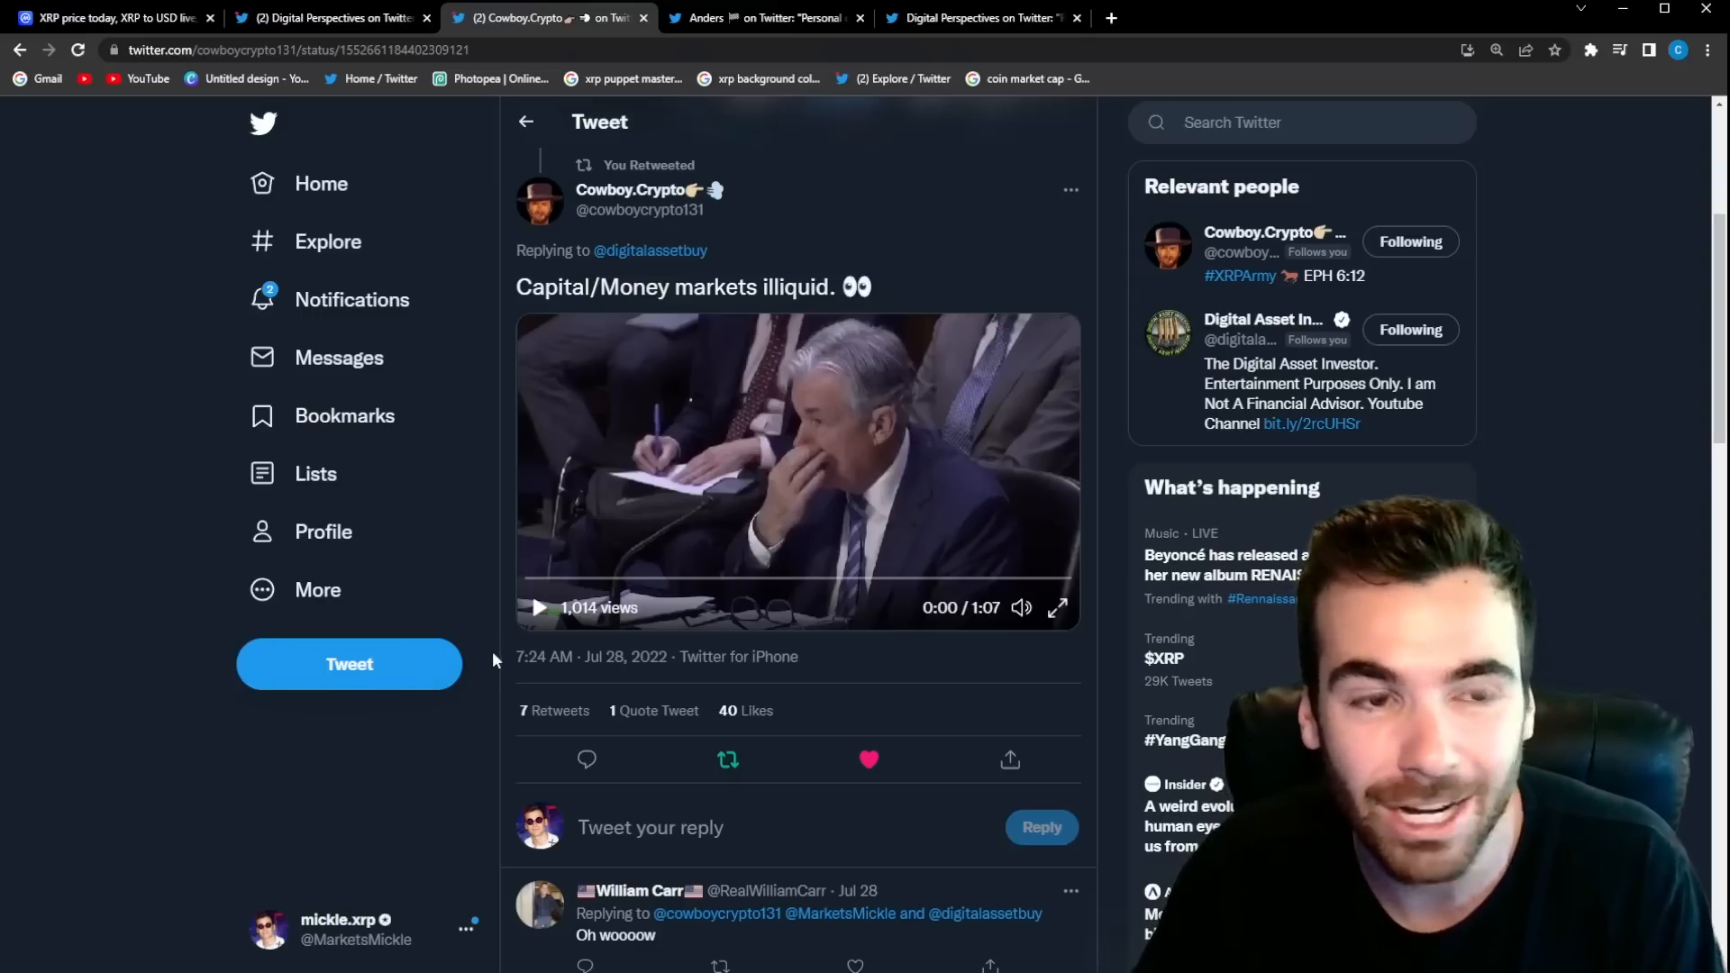
mouse_move(538, 609)
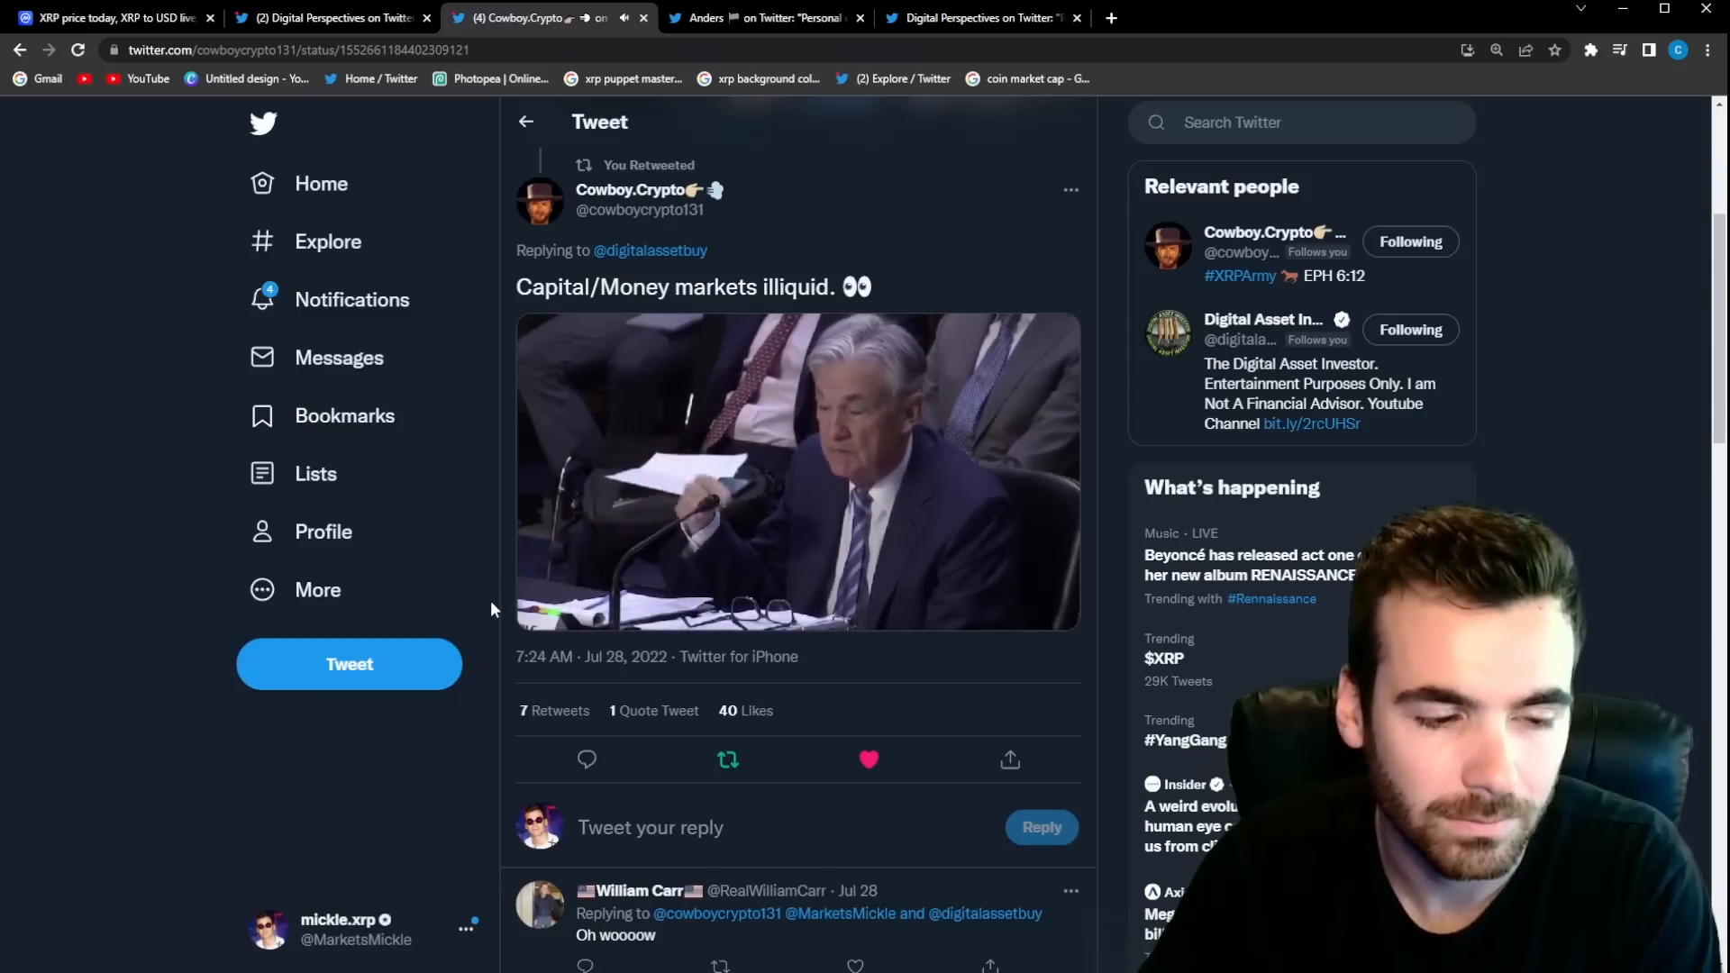
Step: Play the 1:07 hearing clip in Cowboy.Crypto's money-markets reply
click(797, 472)
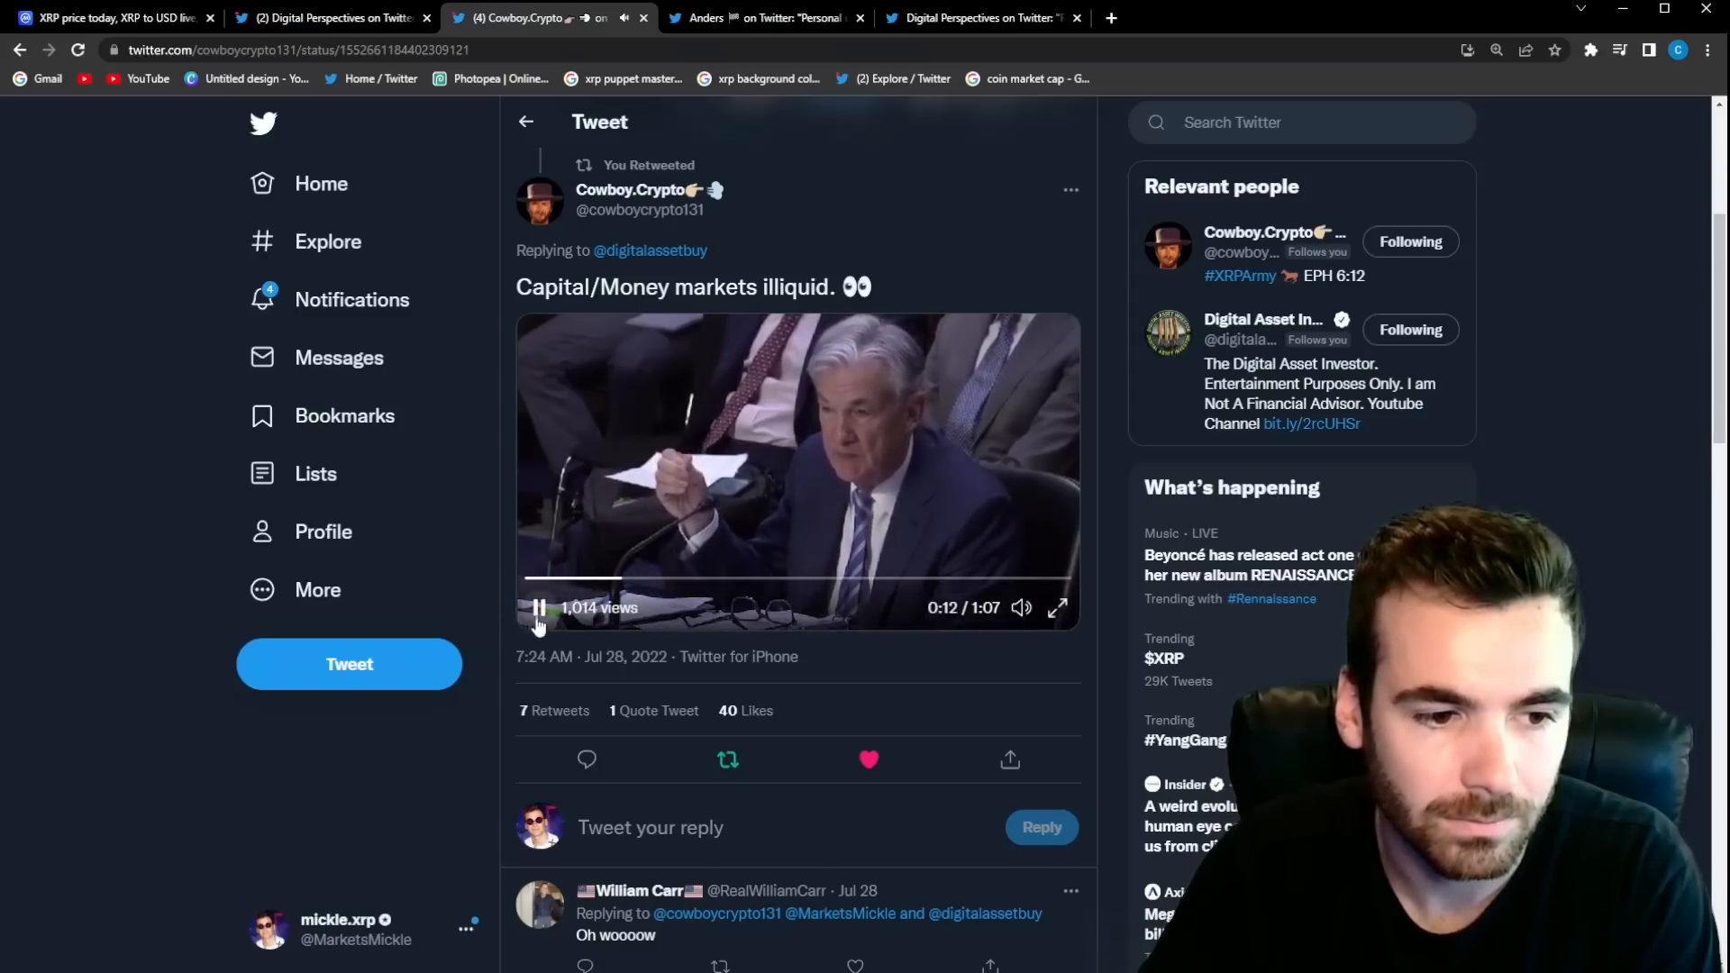
Step: Pause the hearing clip at 0:12, then bring up Anders' SWIFT settlement tweet
click(537, 608)
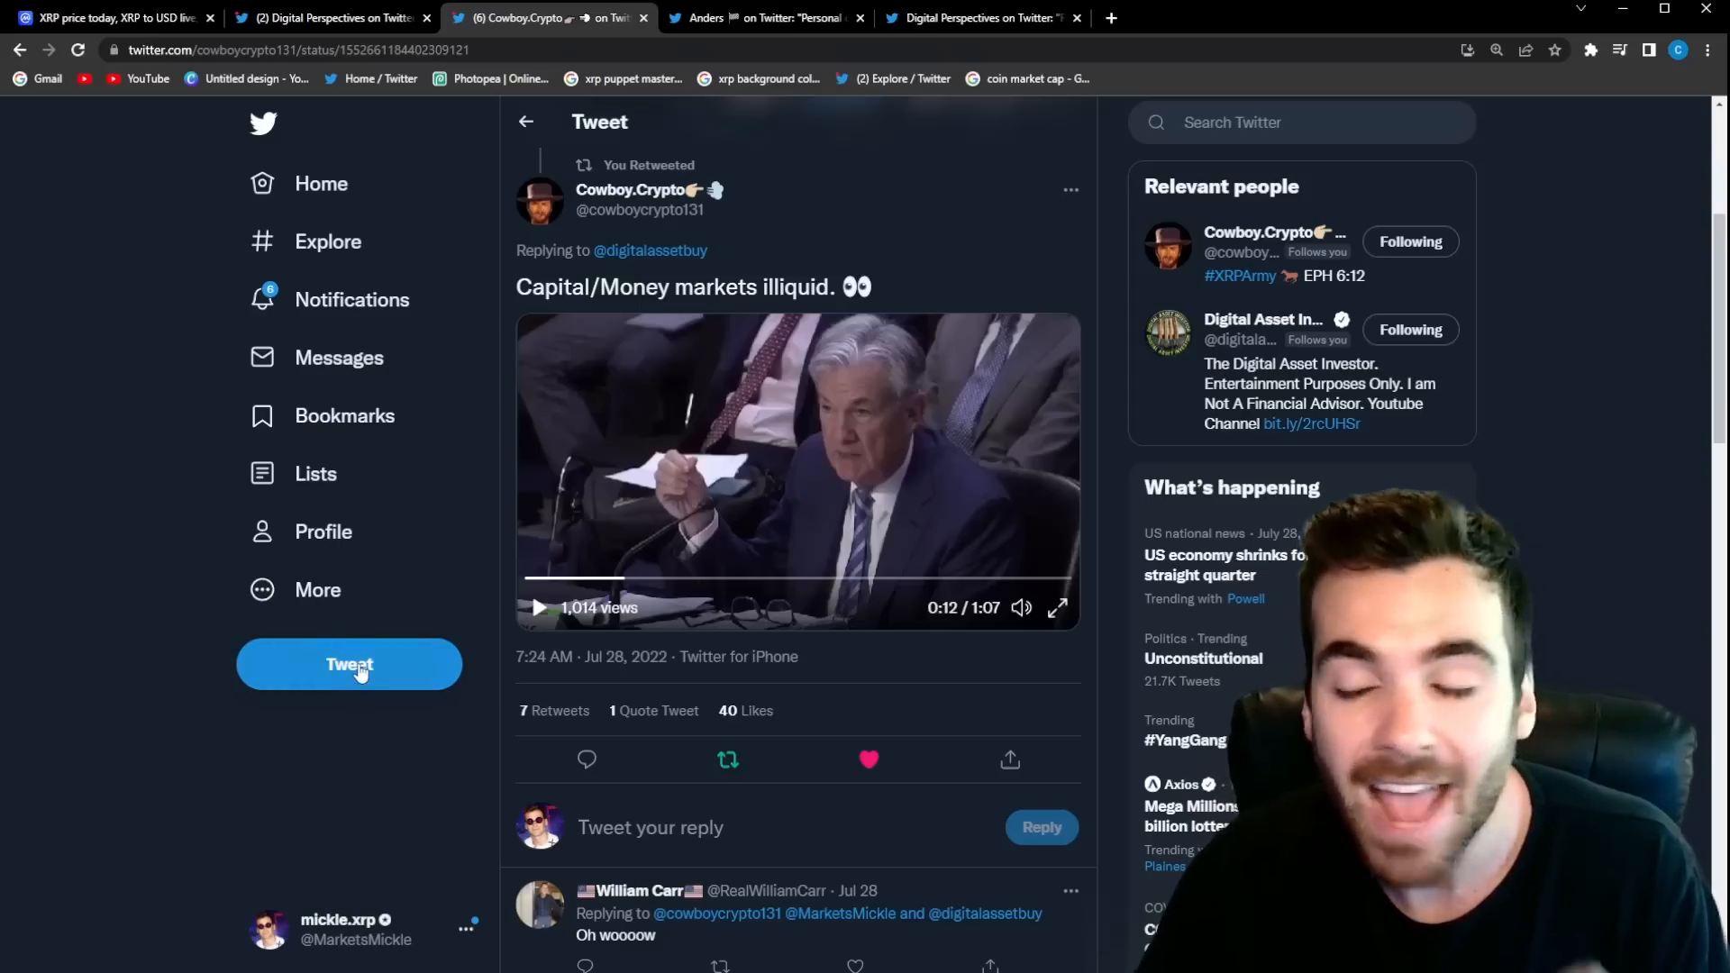
mouse_move(722, 123)
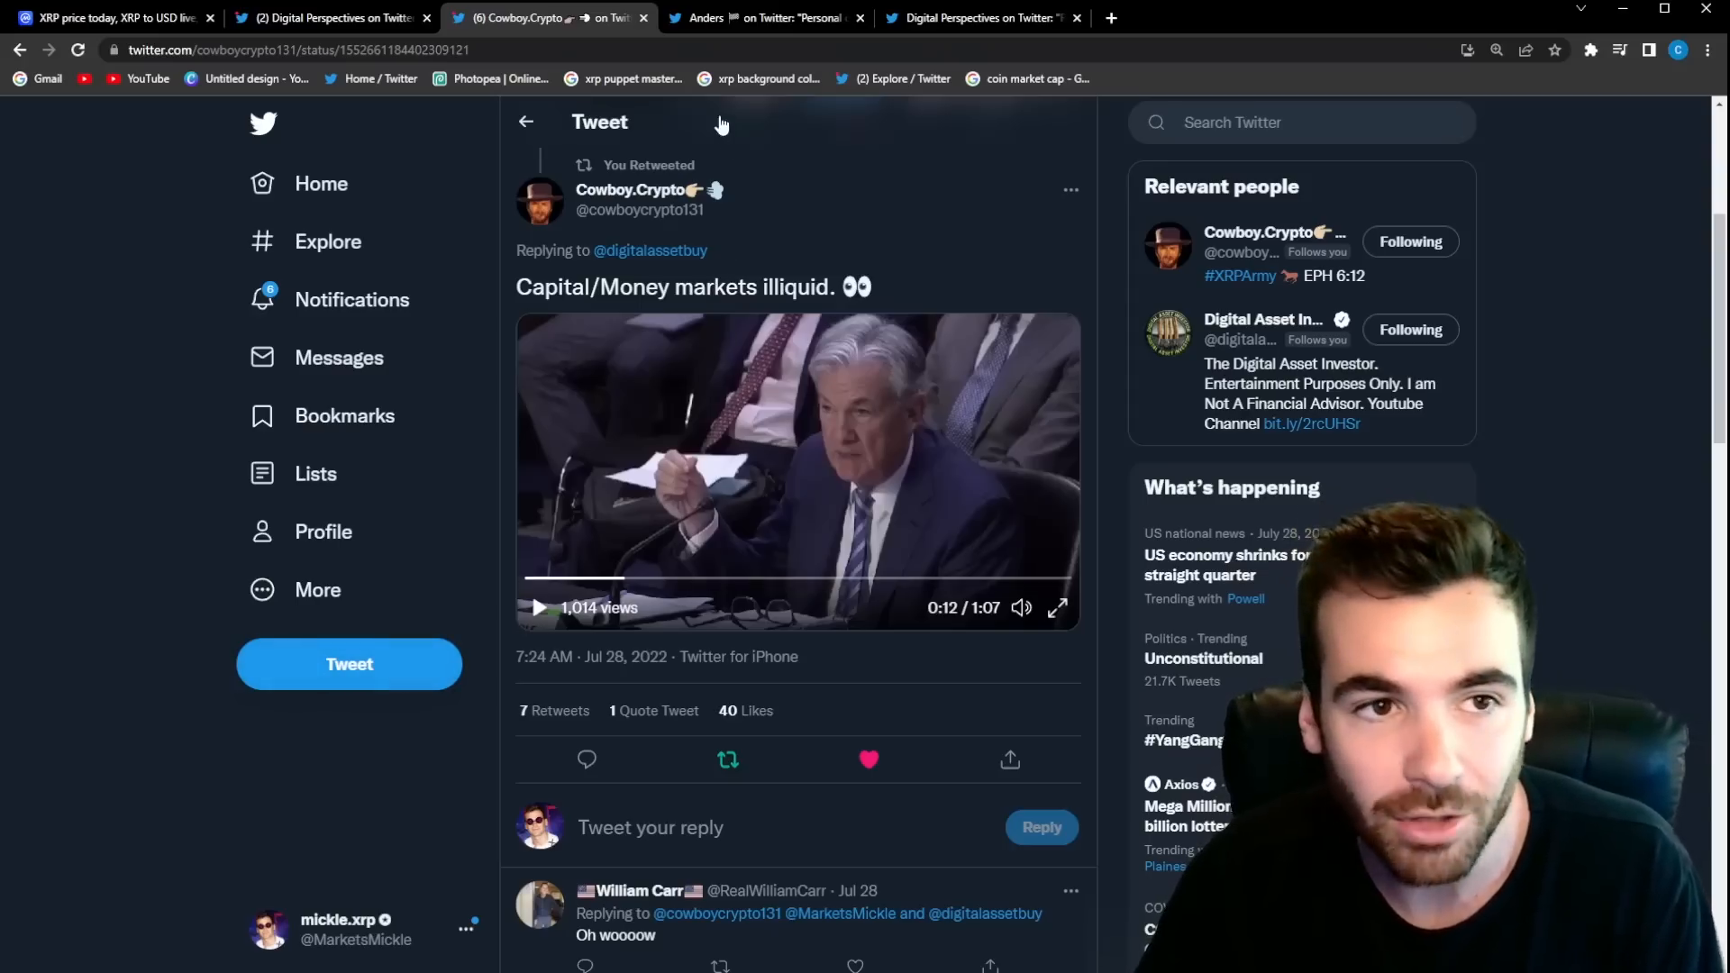
click(761, 18)
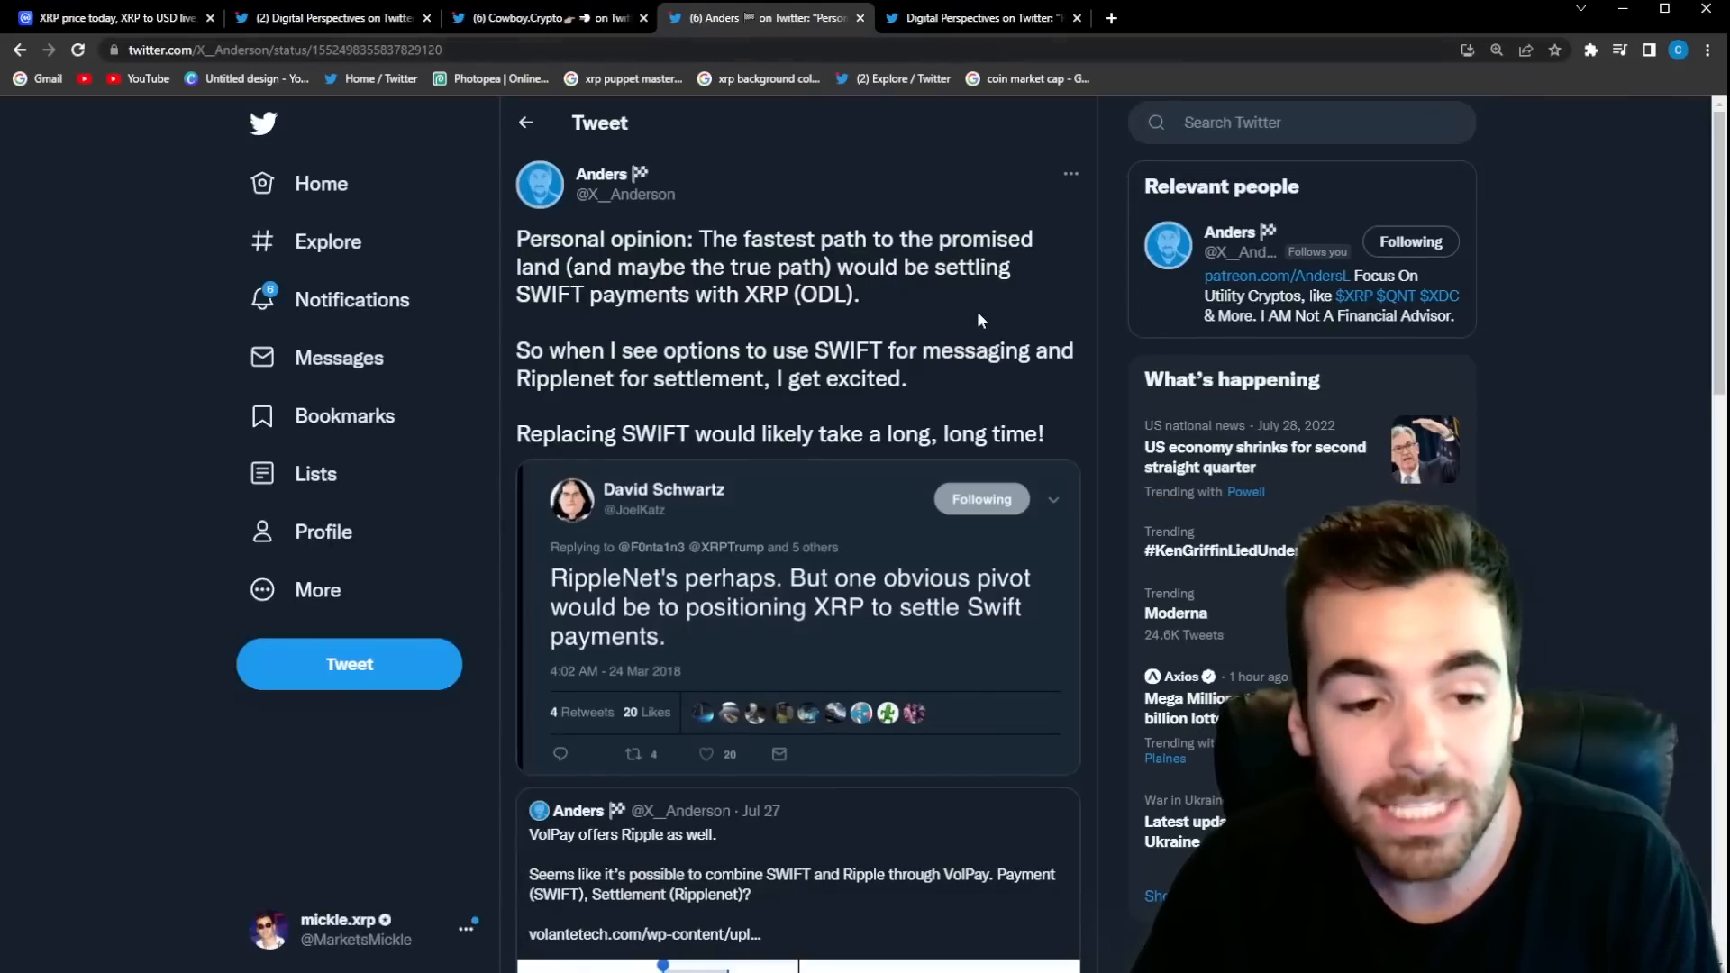
mouse_move(998, 389)
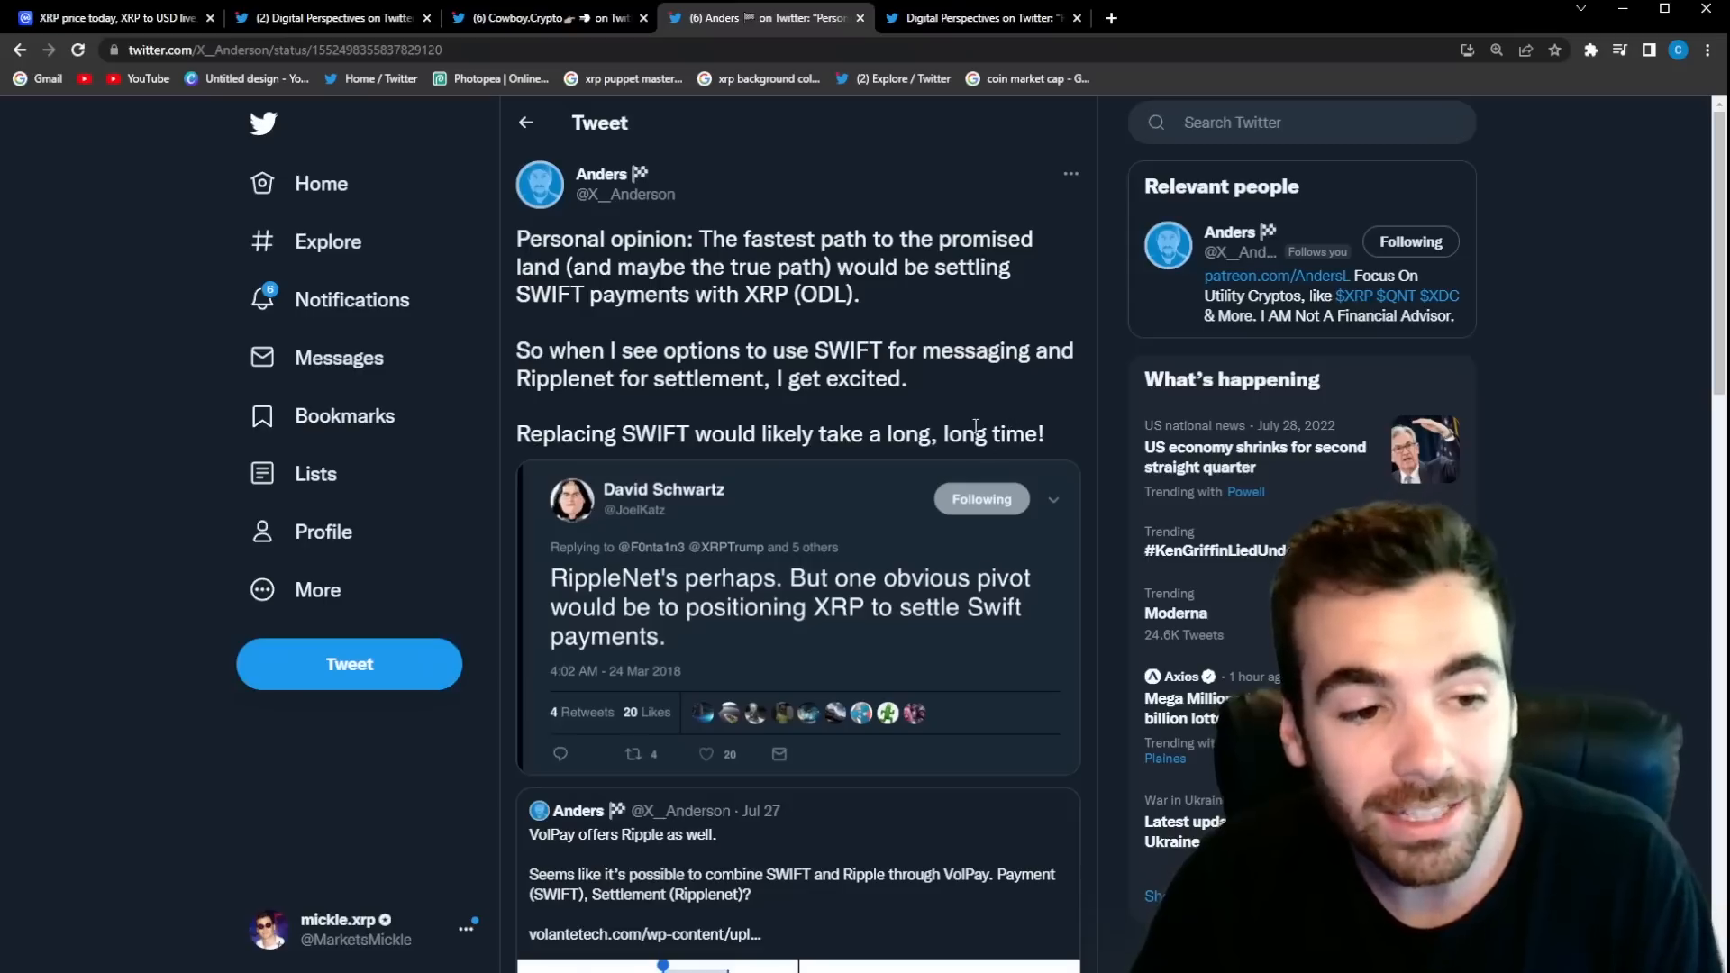
mouse_move(982, 556)
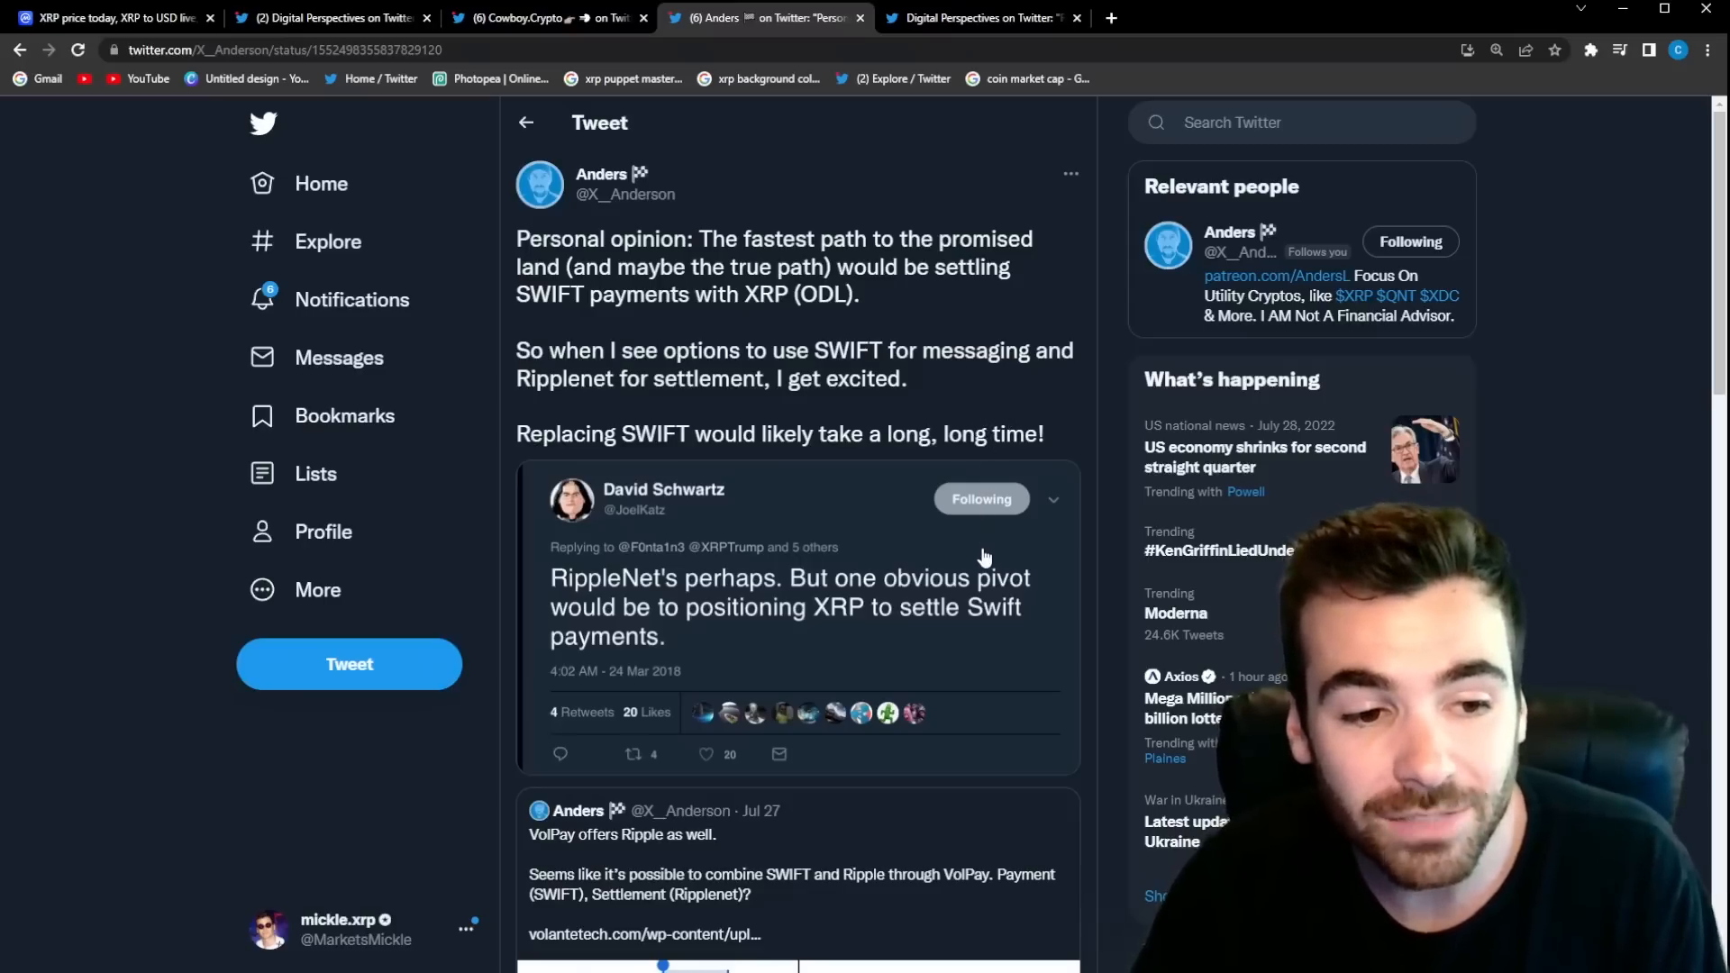
Step: Enlarge David Schwartz's quoted tweet about positioning XRP to settle Swift payments
click(794, 606)
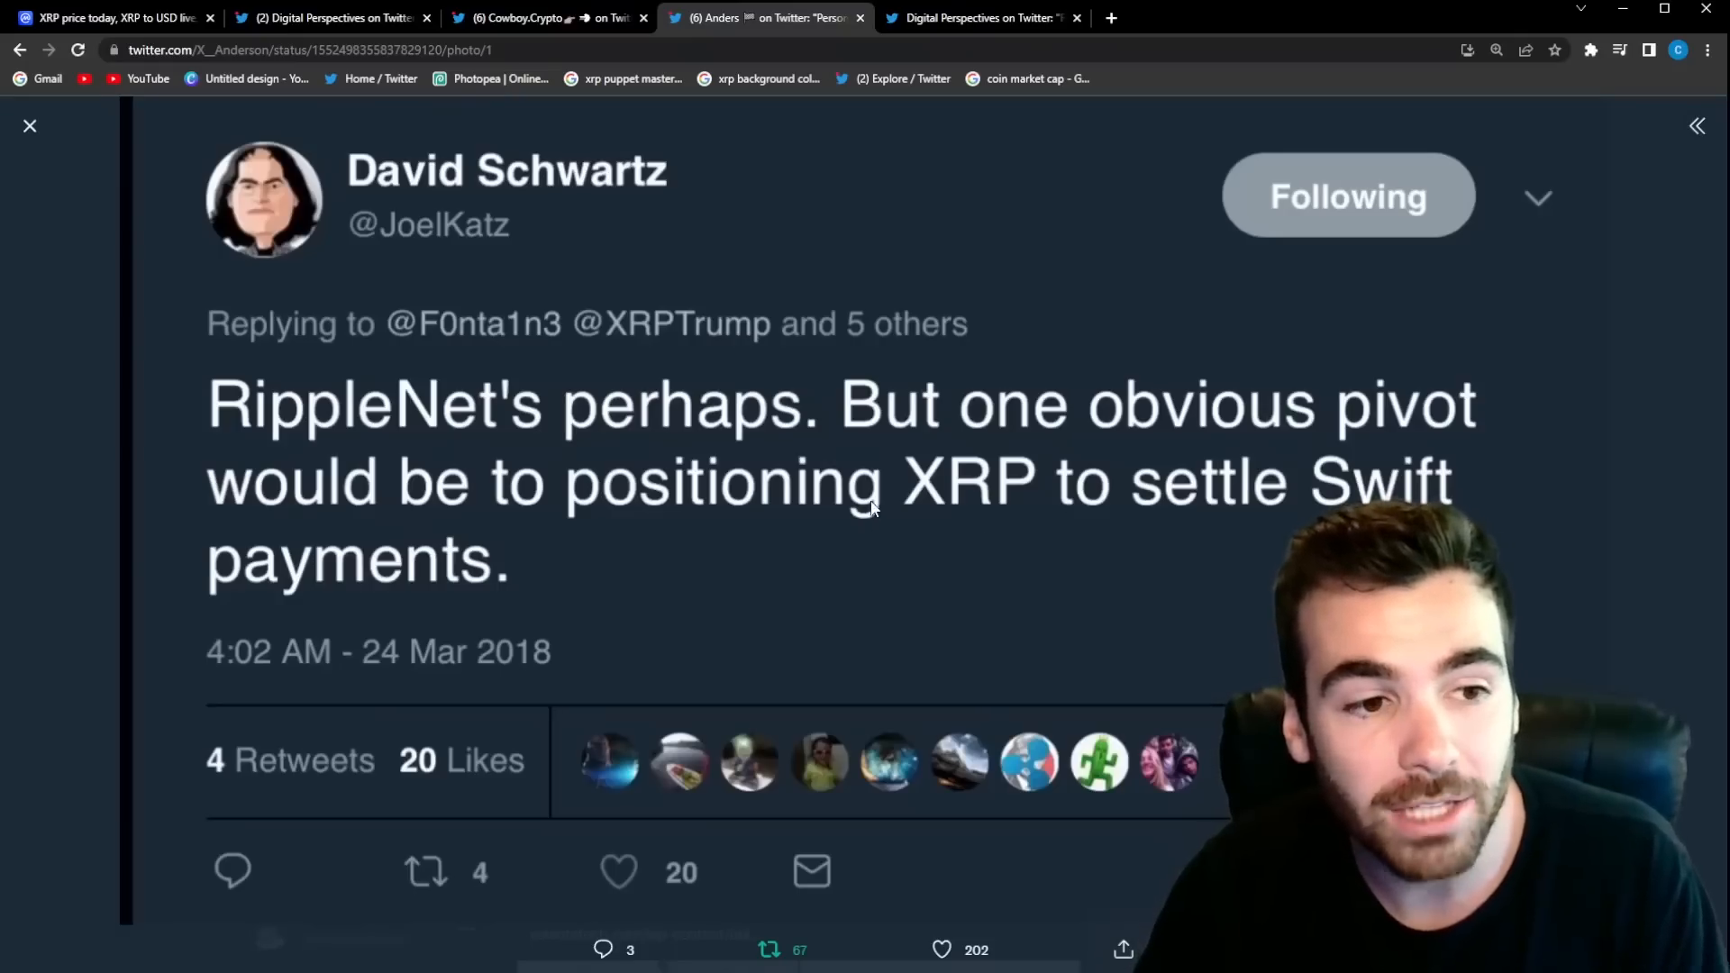
mouse_move(859, 447)
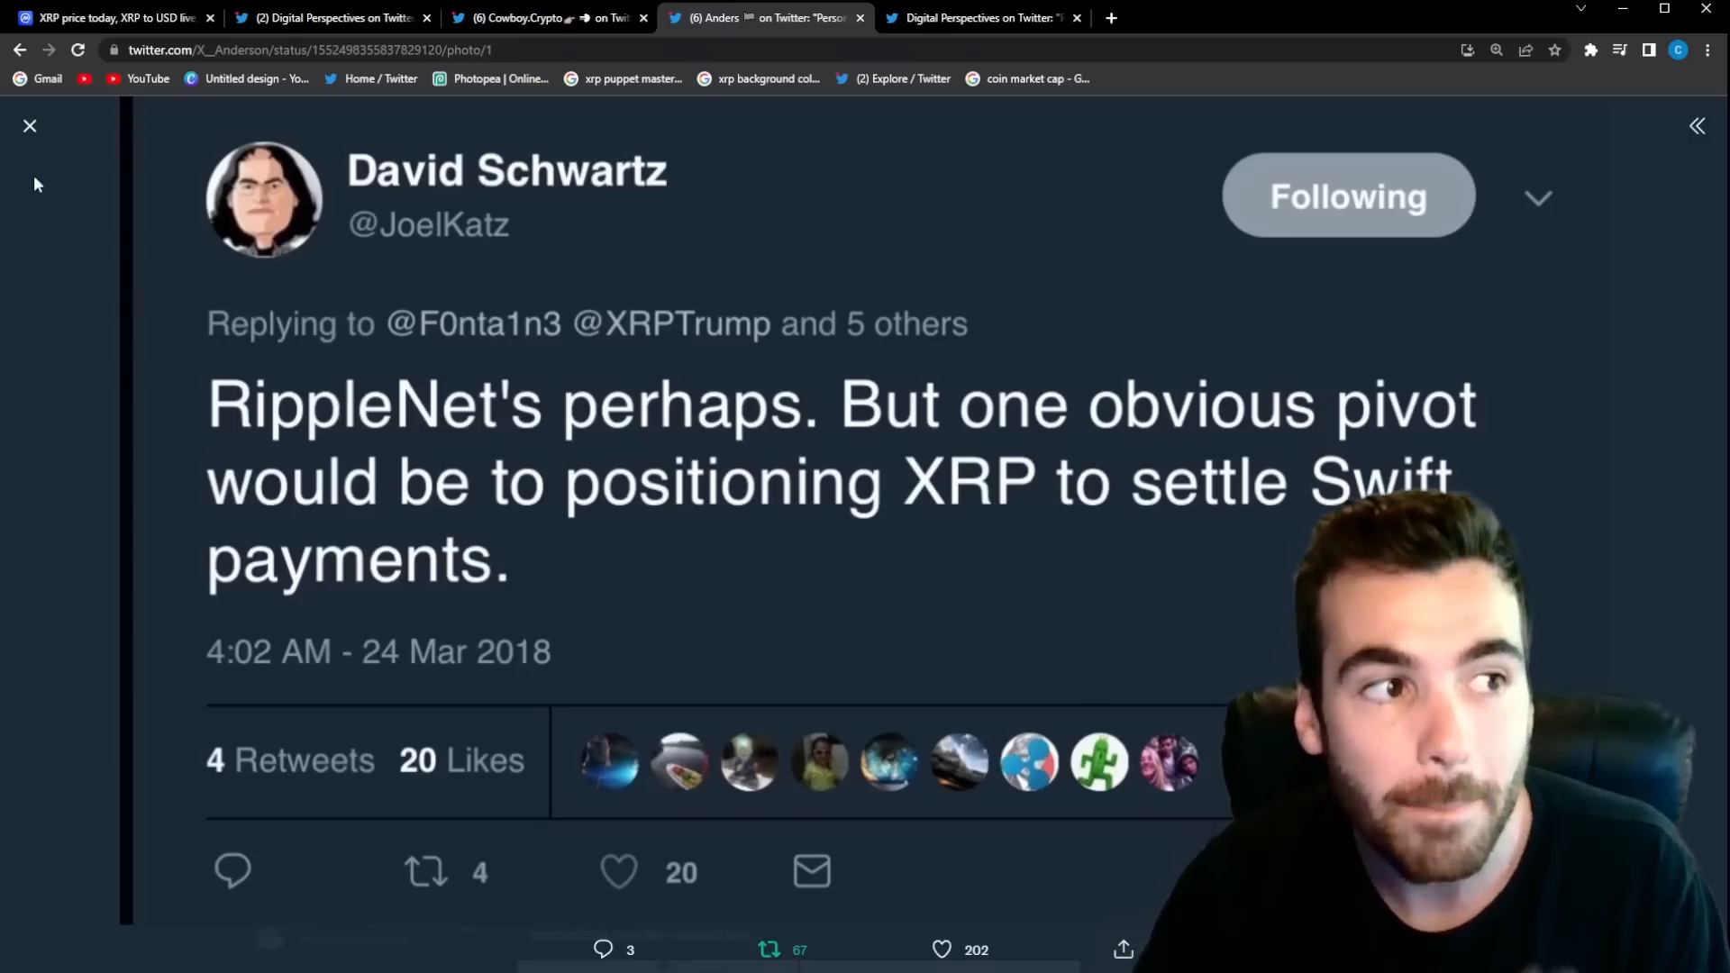
Step: Close the Schwartz image and switch to the Evidence Board tweet
click(30, 126)
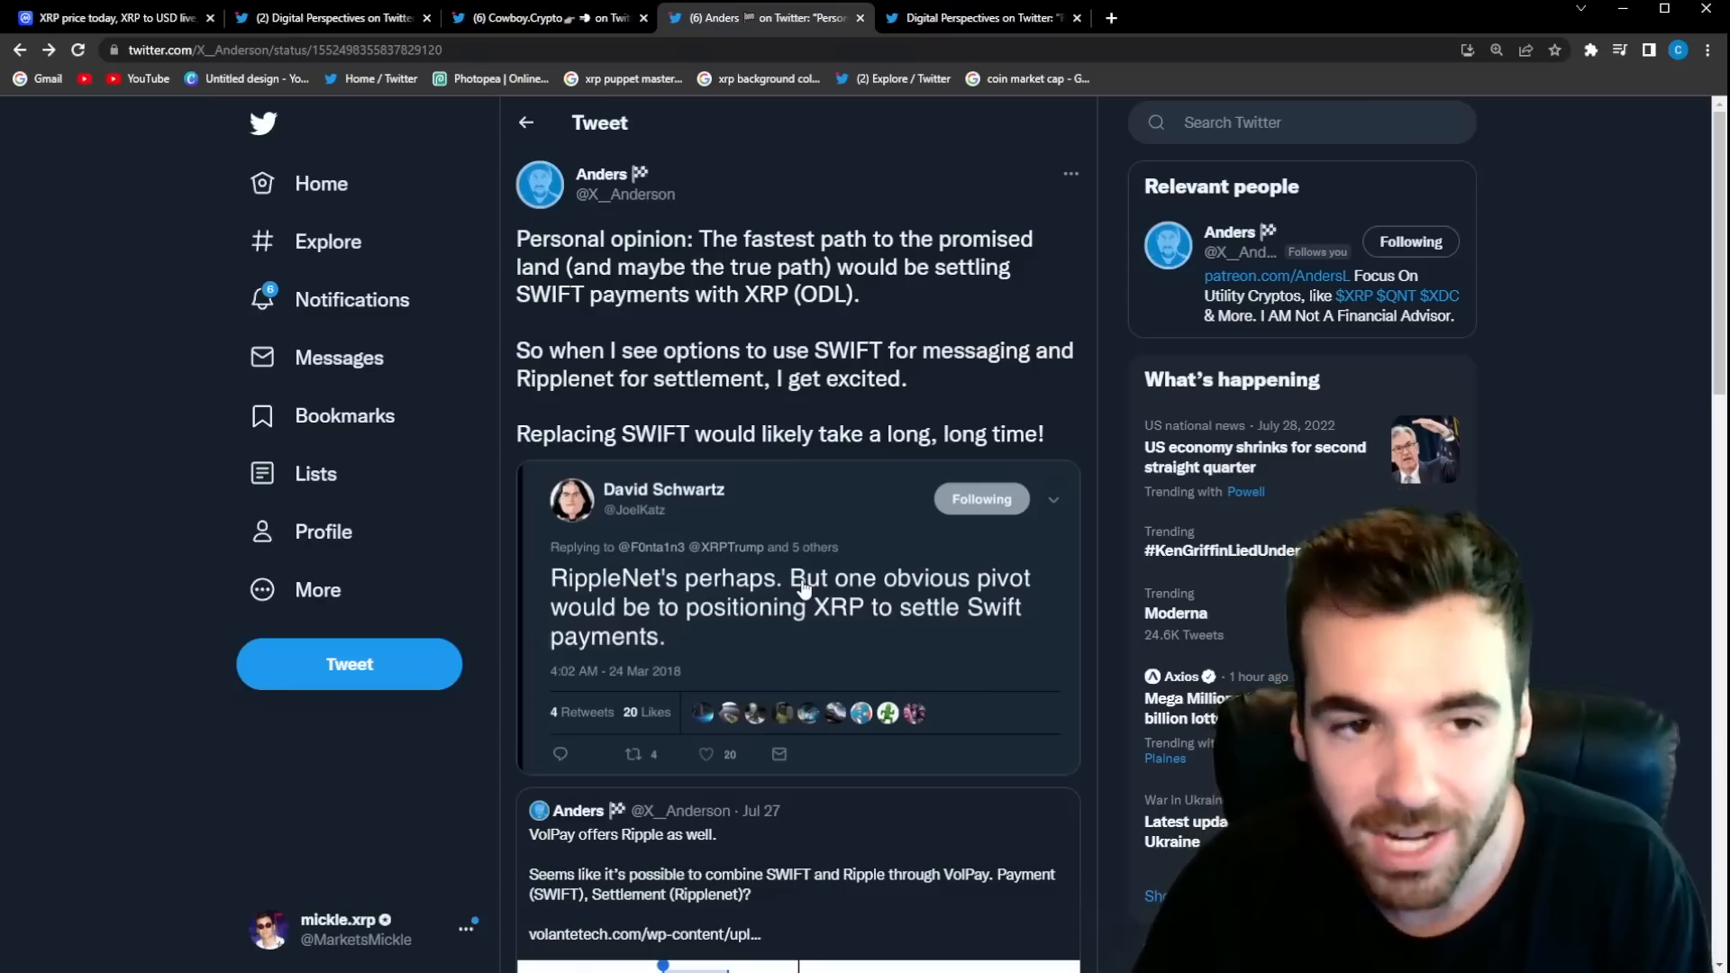
mouse_move(928, 508)
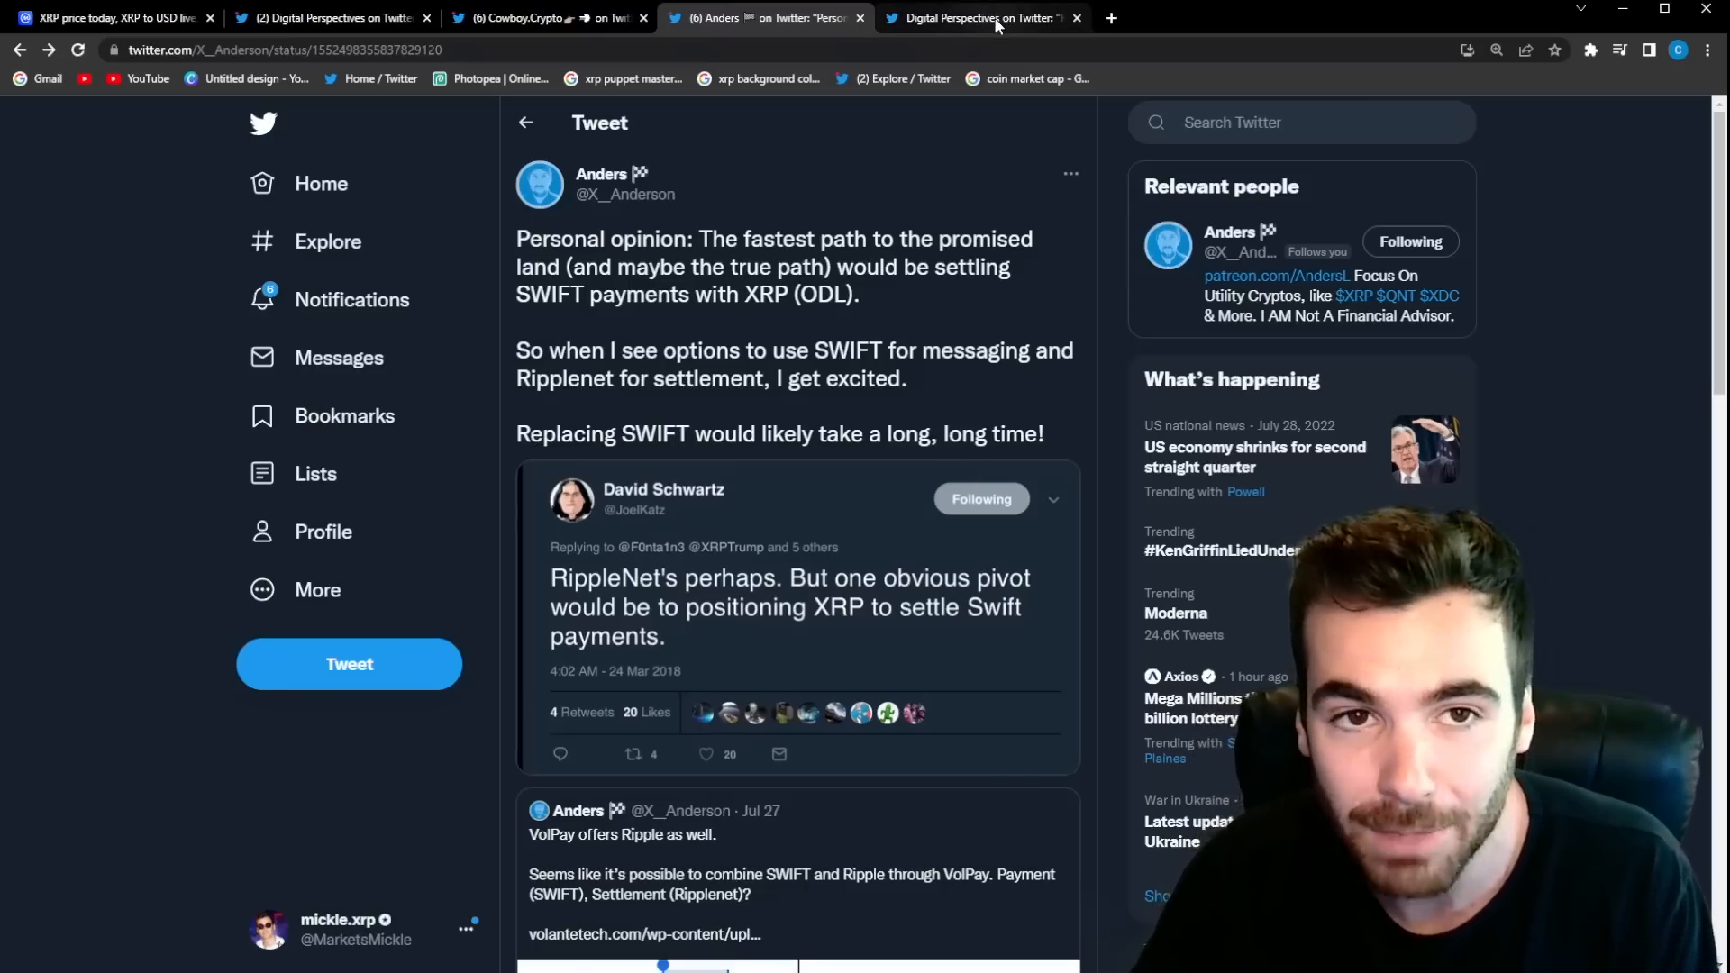
click(977, 18)
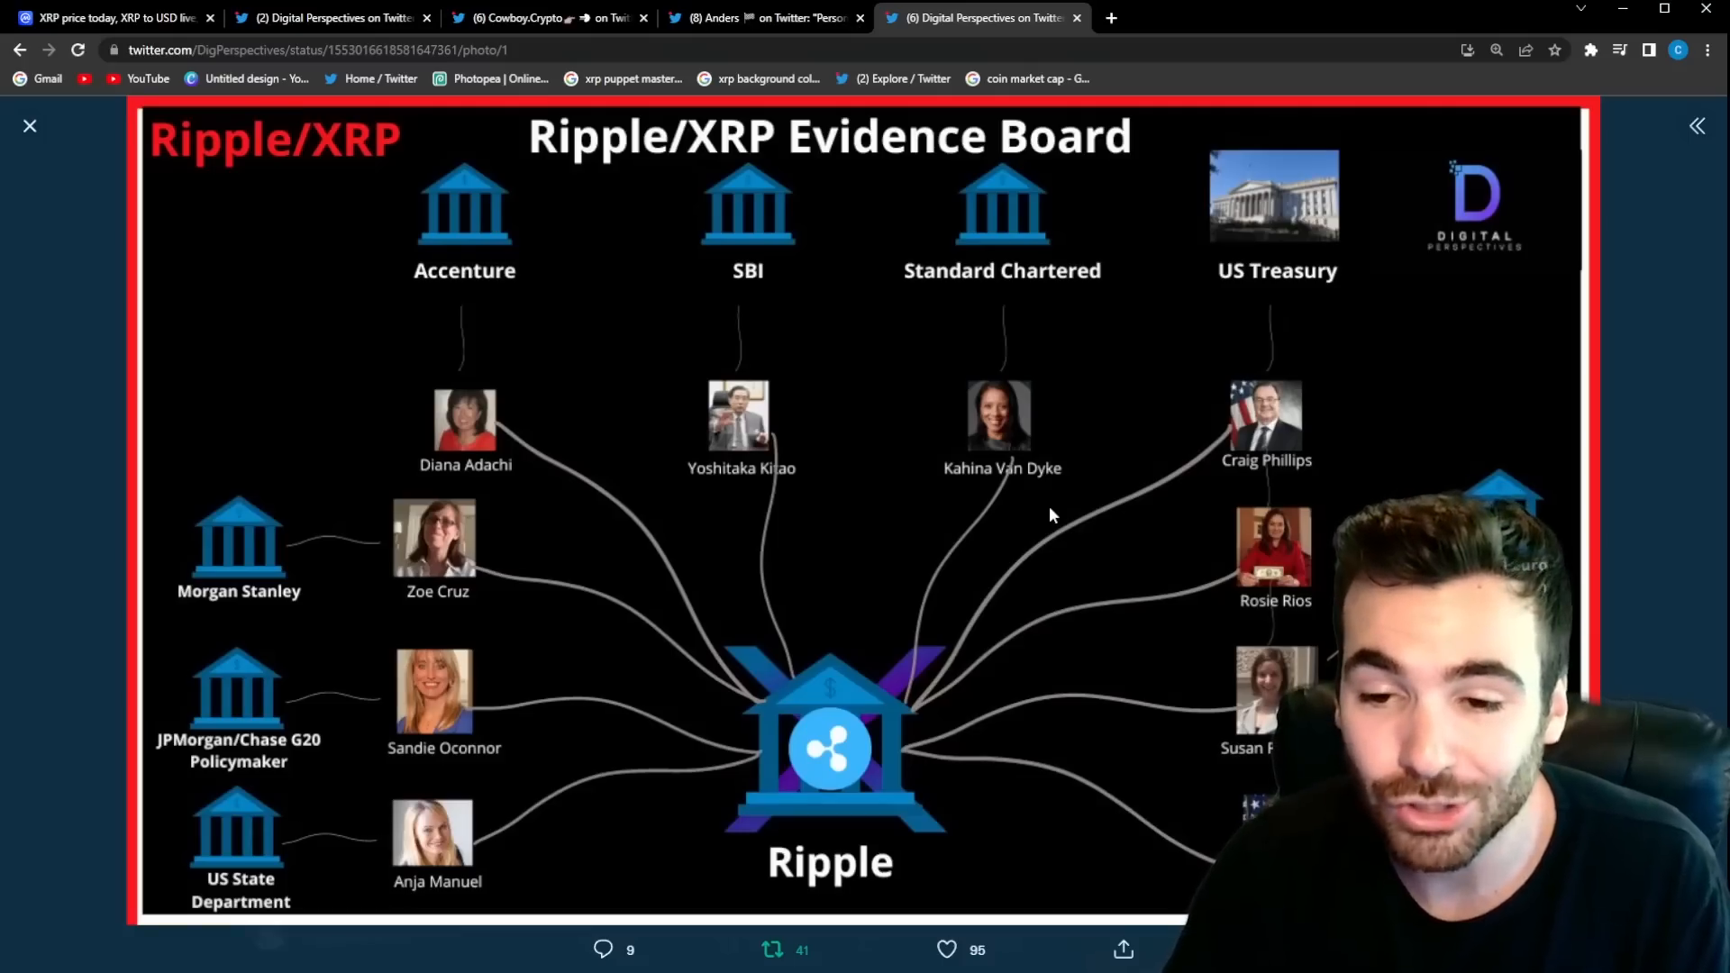
mouse_move(1312, 360)
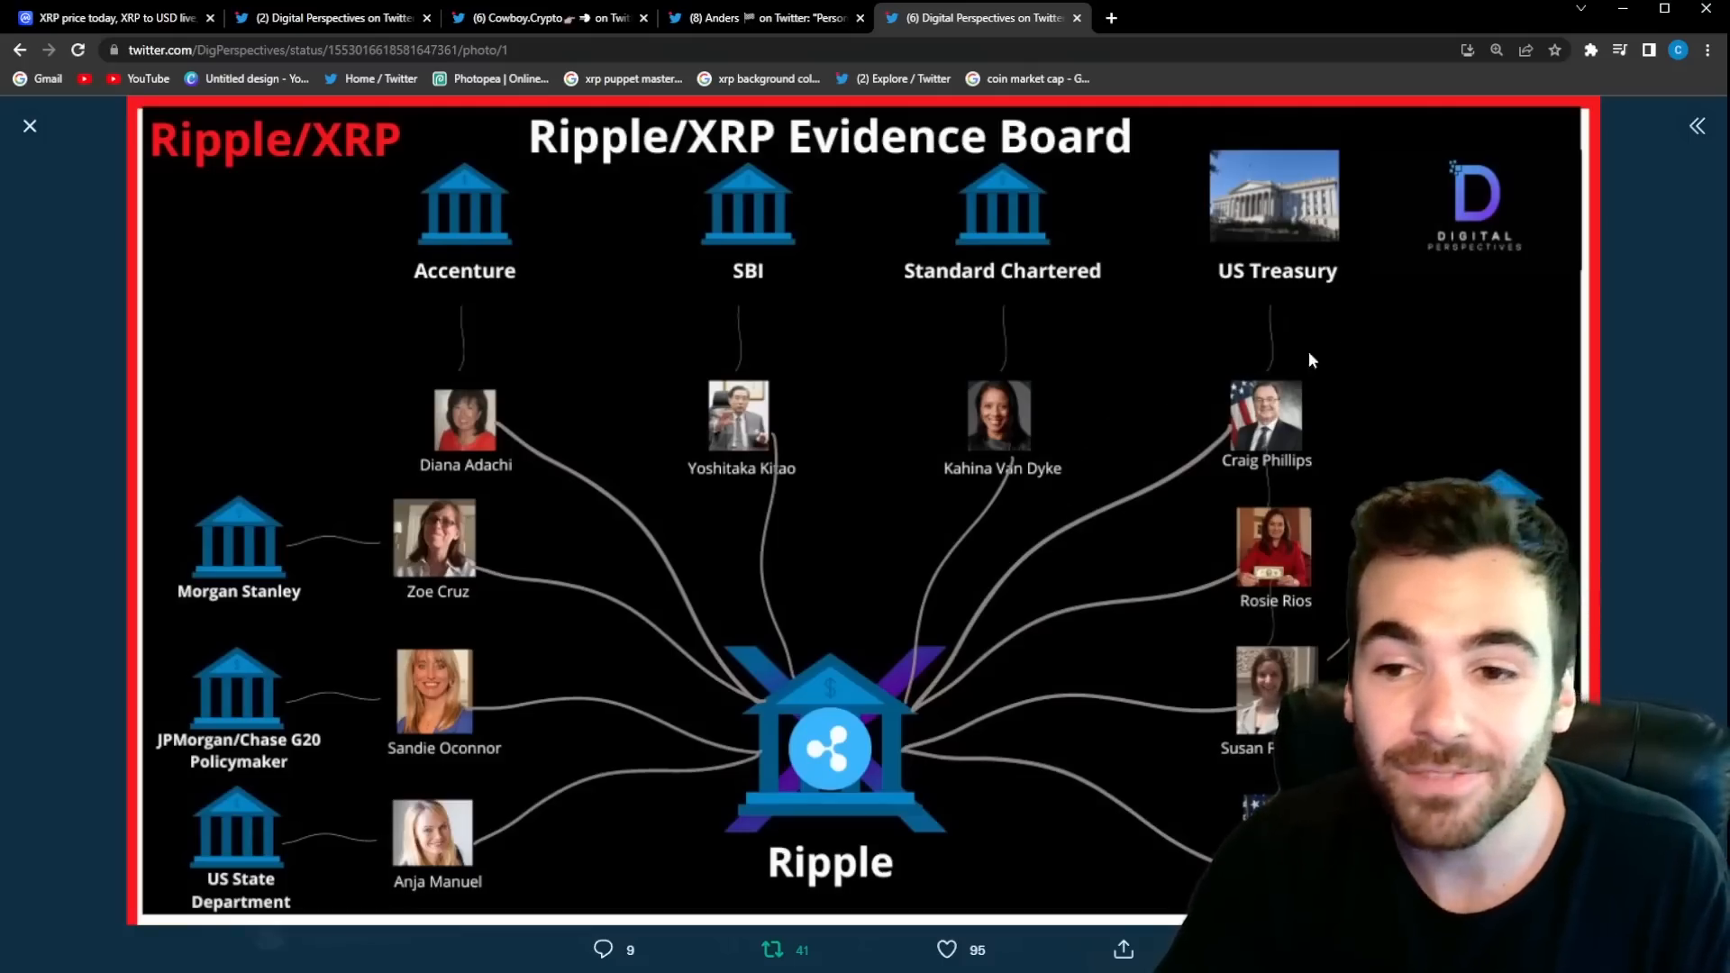
Step: Close the enlarged Ripple/XRP Evidence Board image to return to the full tweet
click(30, 124)
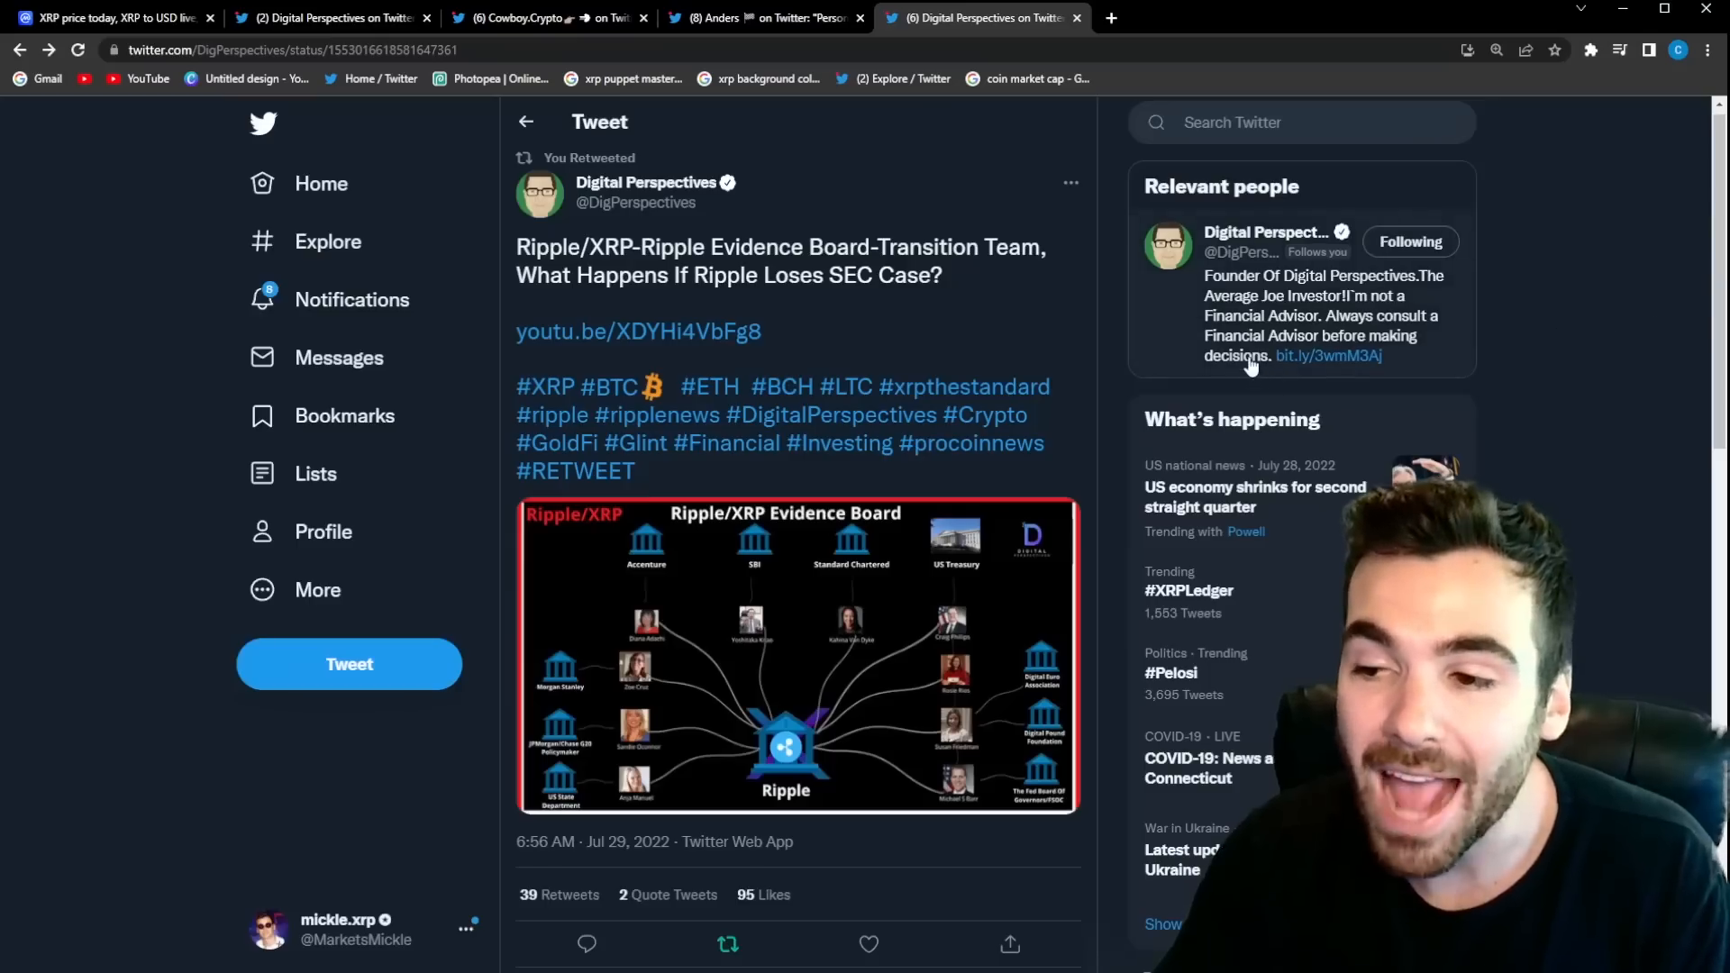
click(761, 18)
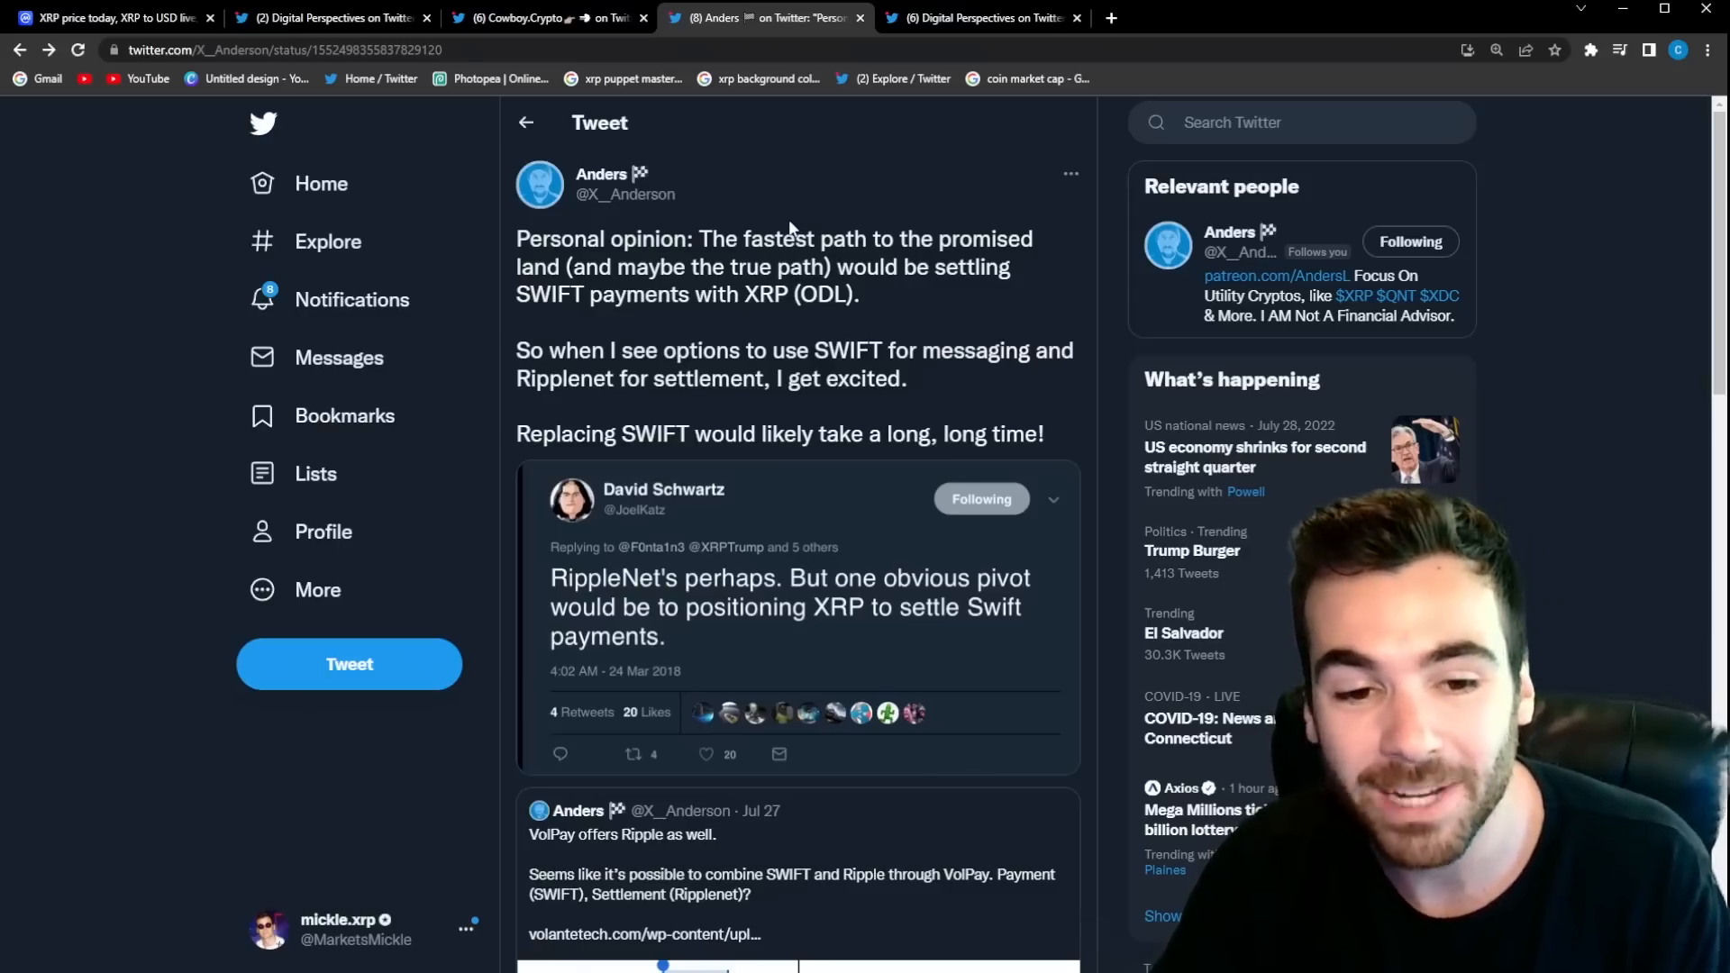
click(979, 19)
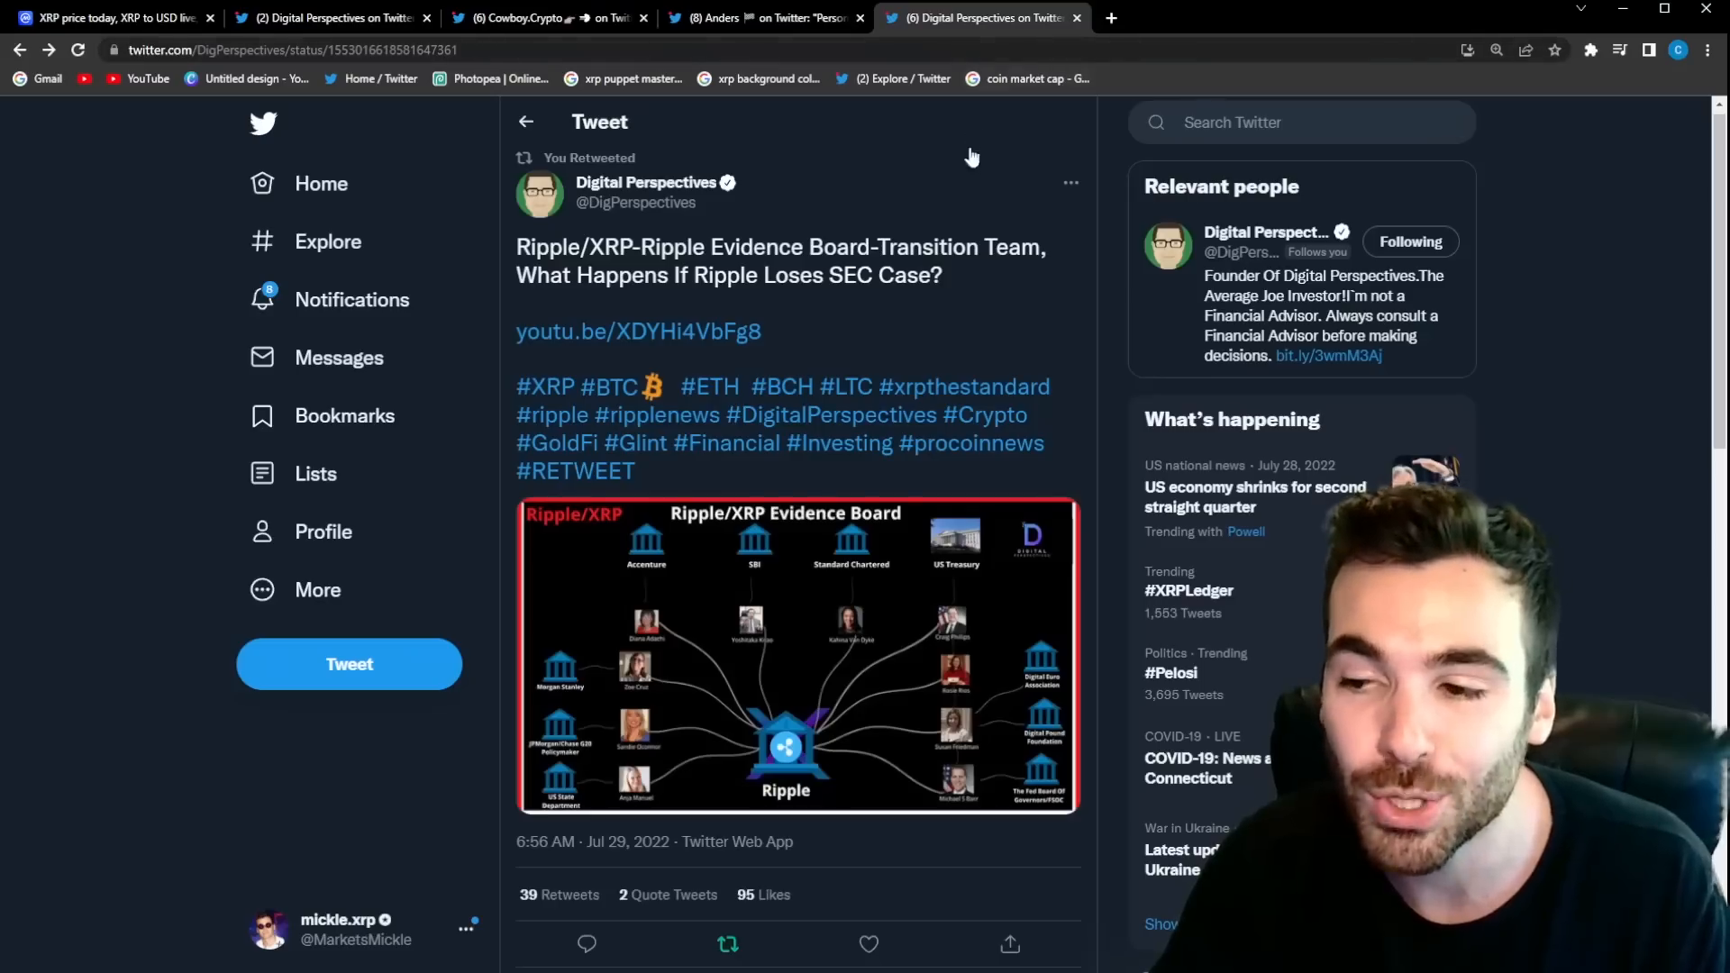